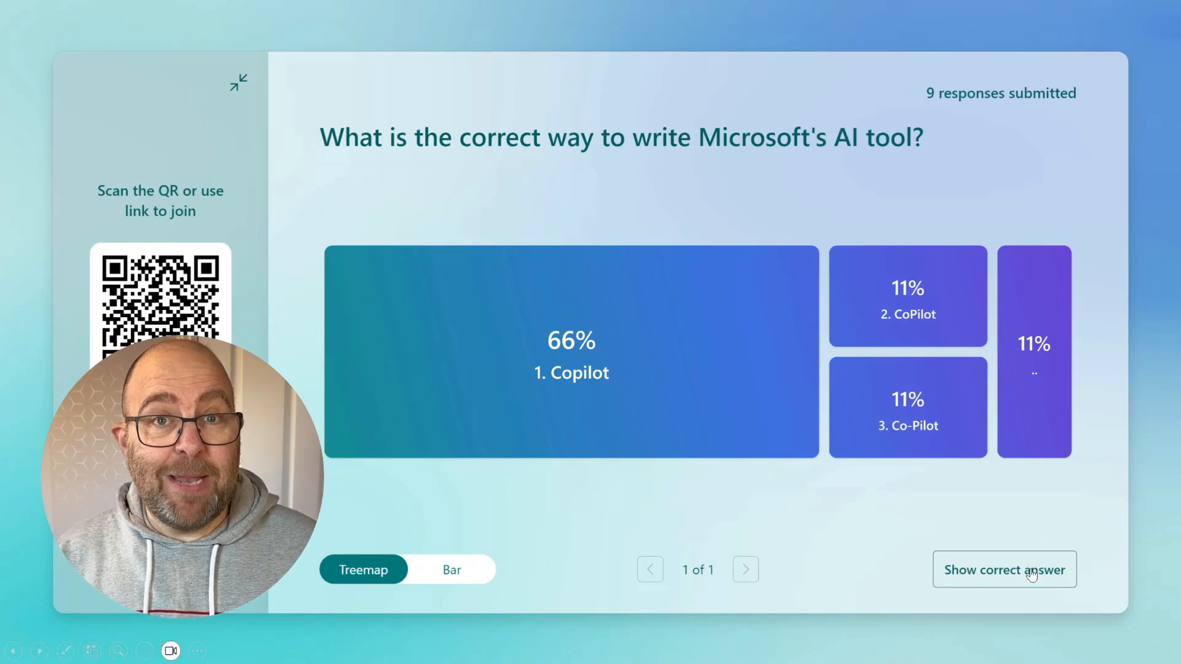
Reveal Copilot (66%) as the correct answer on the live quiz treemap
{"action": "left_click", "coordinate": [1004, 570]}
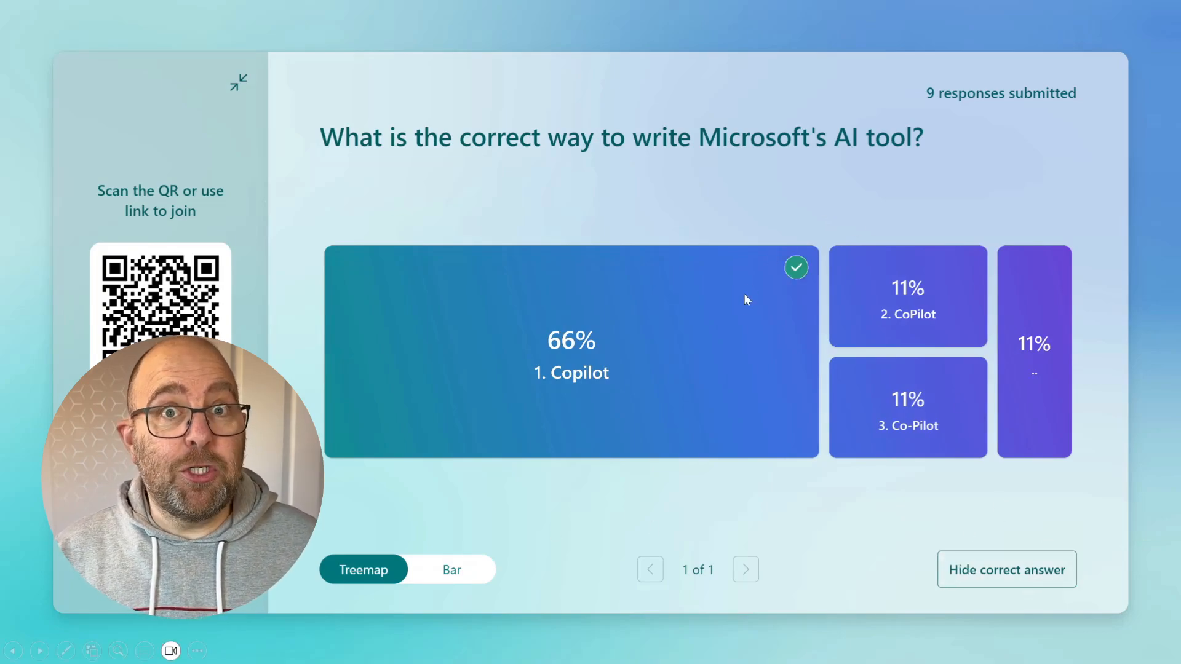
{"action": "mouse_move", "coordinate": [424, 288]}
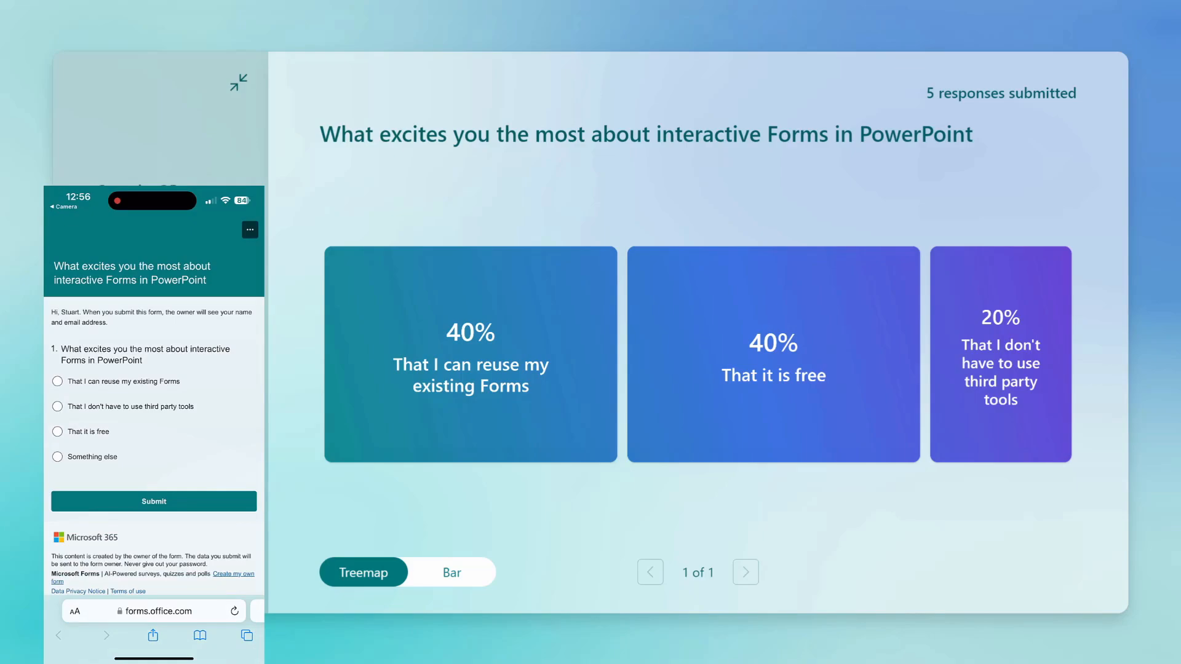
Submit 'That I can reuse my existing Forms' on the phone and advance to the mood question
{"action": "left_click", "coordinate": [58, 382]}
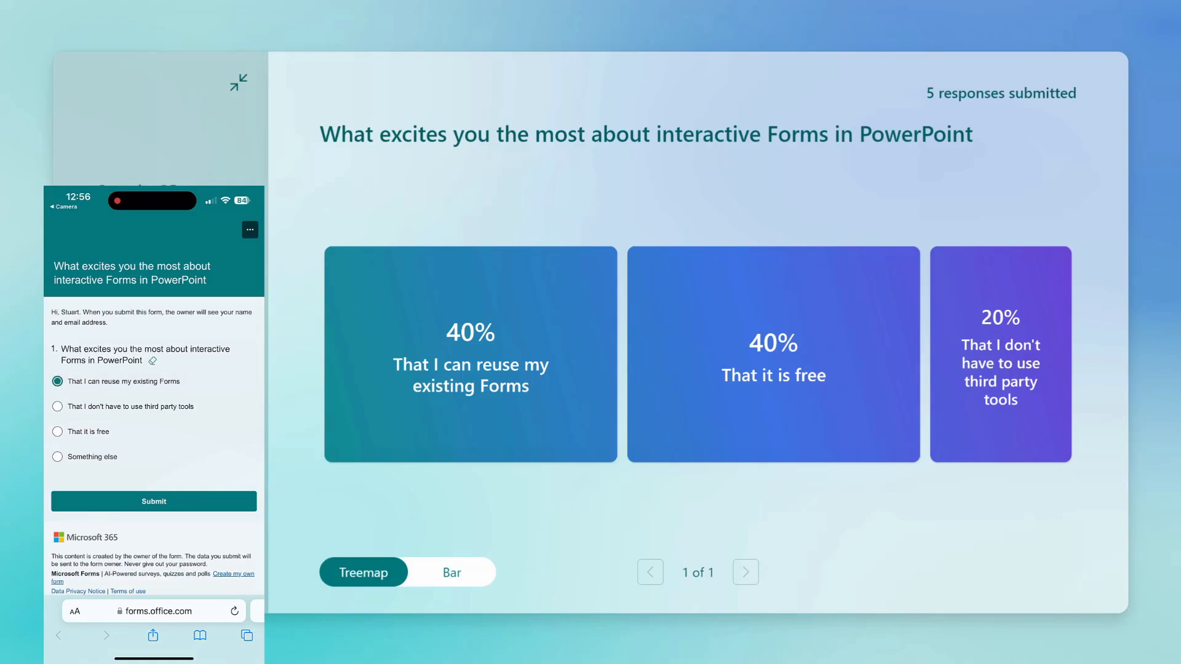
{"action": "left_click", "coordinate": [153, 501]}
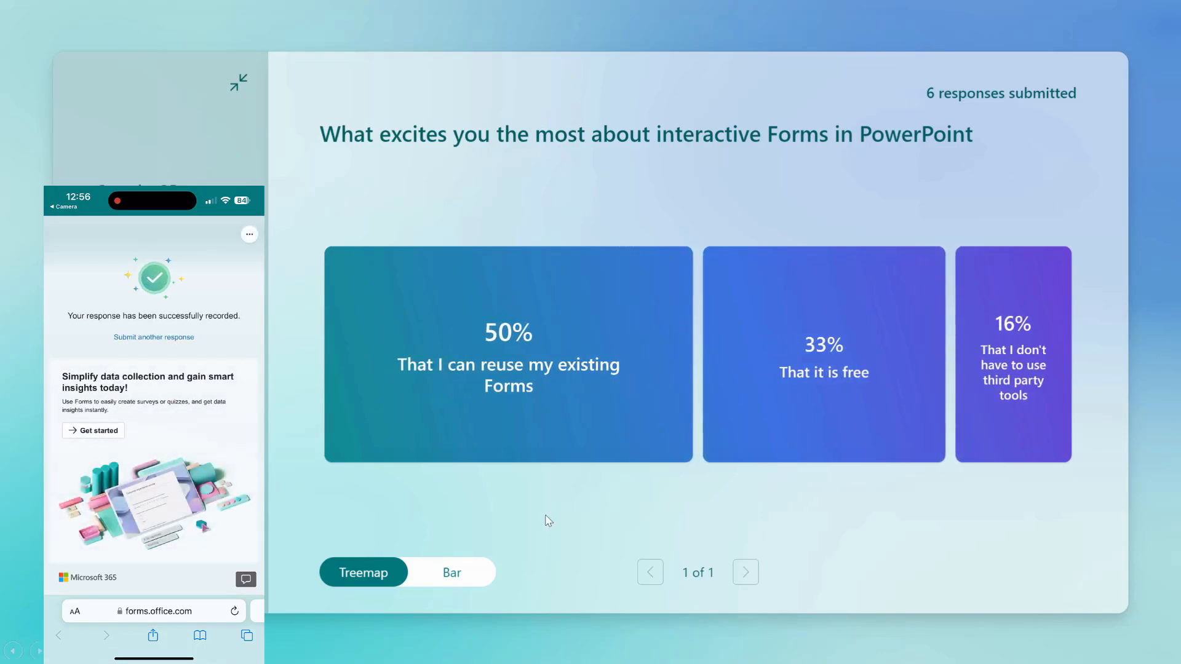
{"action": "mouse_move", "coordinate": [335, 207]}
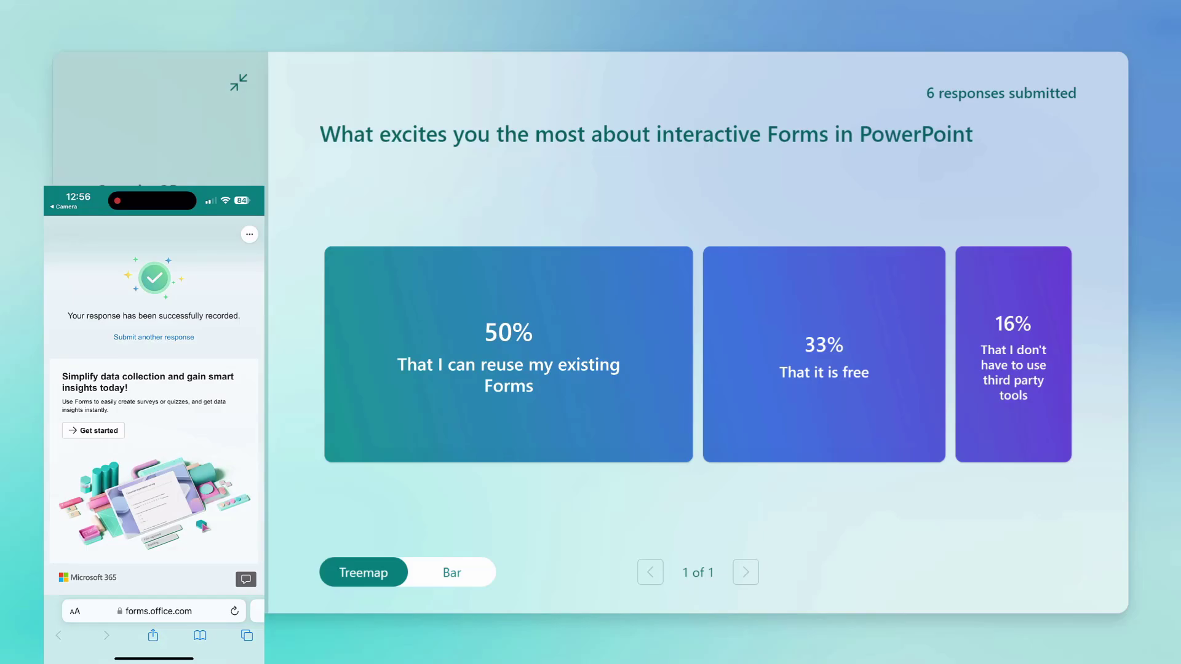
{"action": "left_click", "coordinate": [744, 572]}
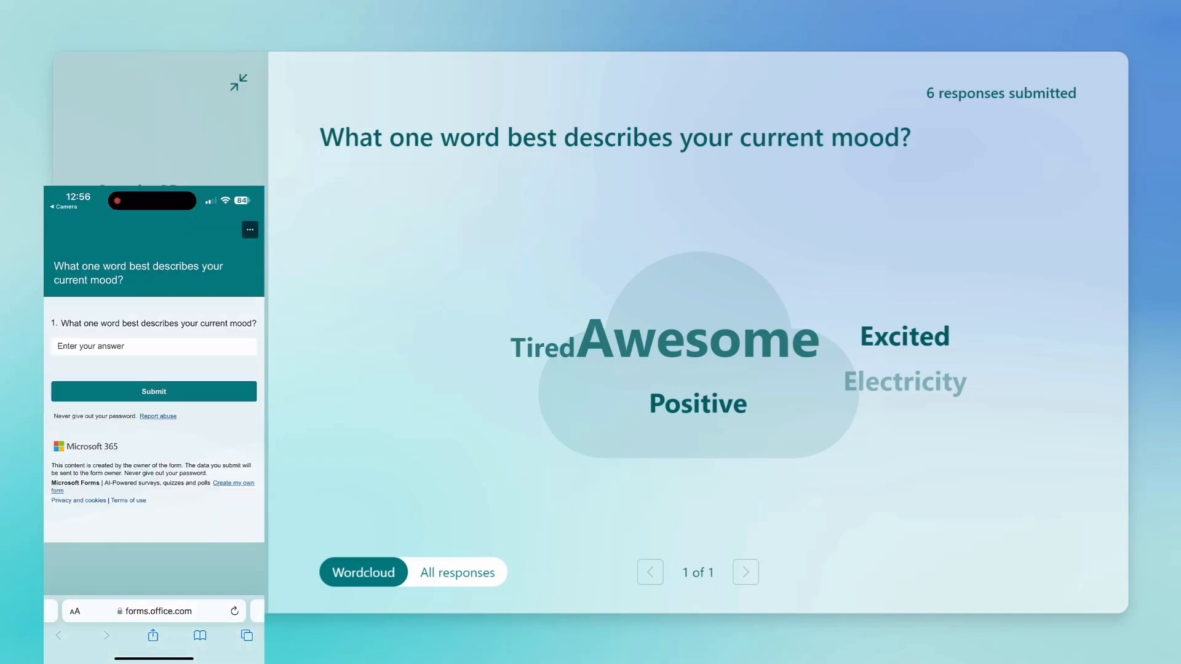
Enter 'Awesome' as the one-word mood answer on the phone and submit it
{"action": "left_click", "coordinate": [152, 346]}
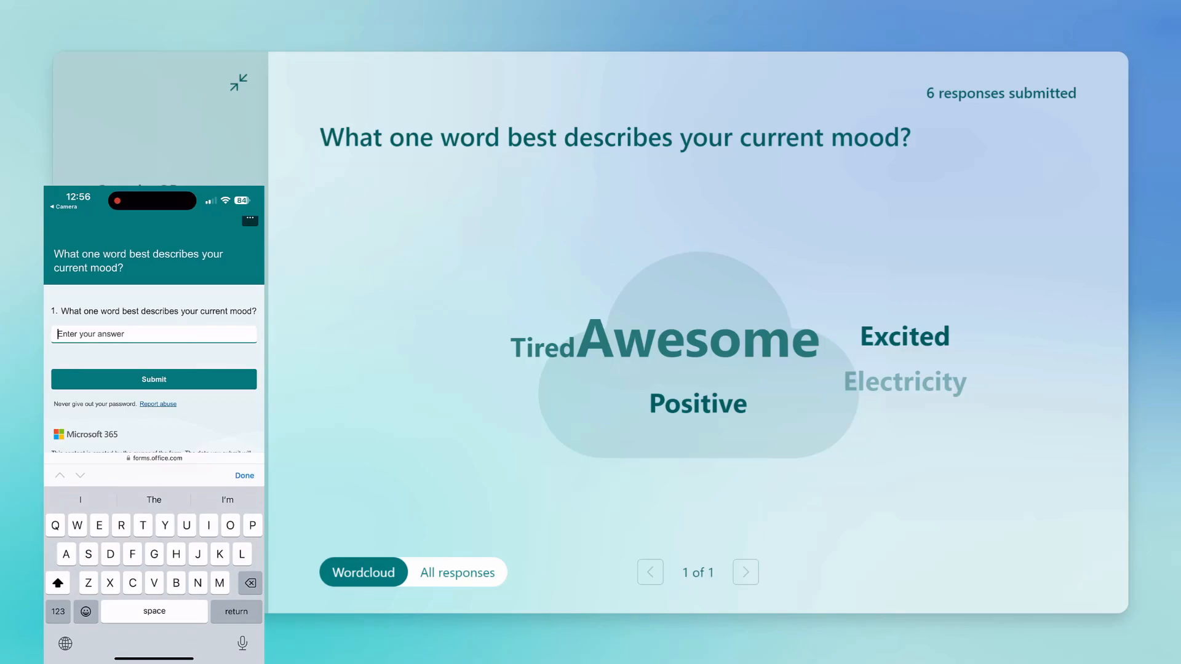
{"action": "type", "text": "Awesome"}
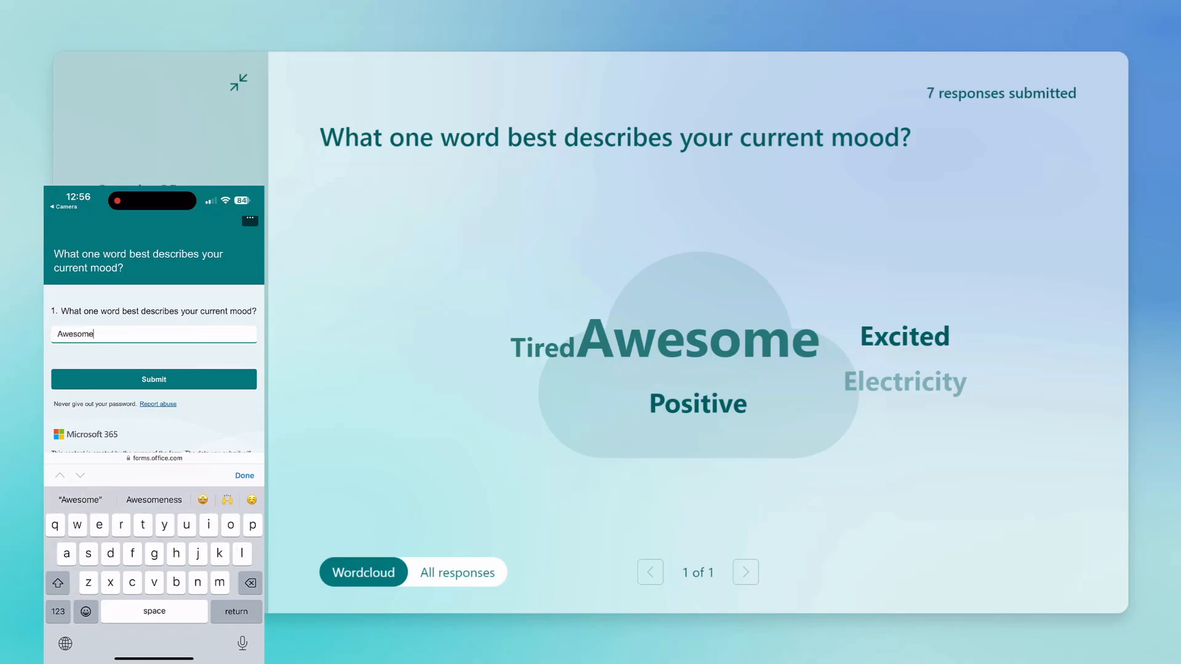
{"action": "left_click", "coordinate": [154, 379]}
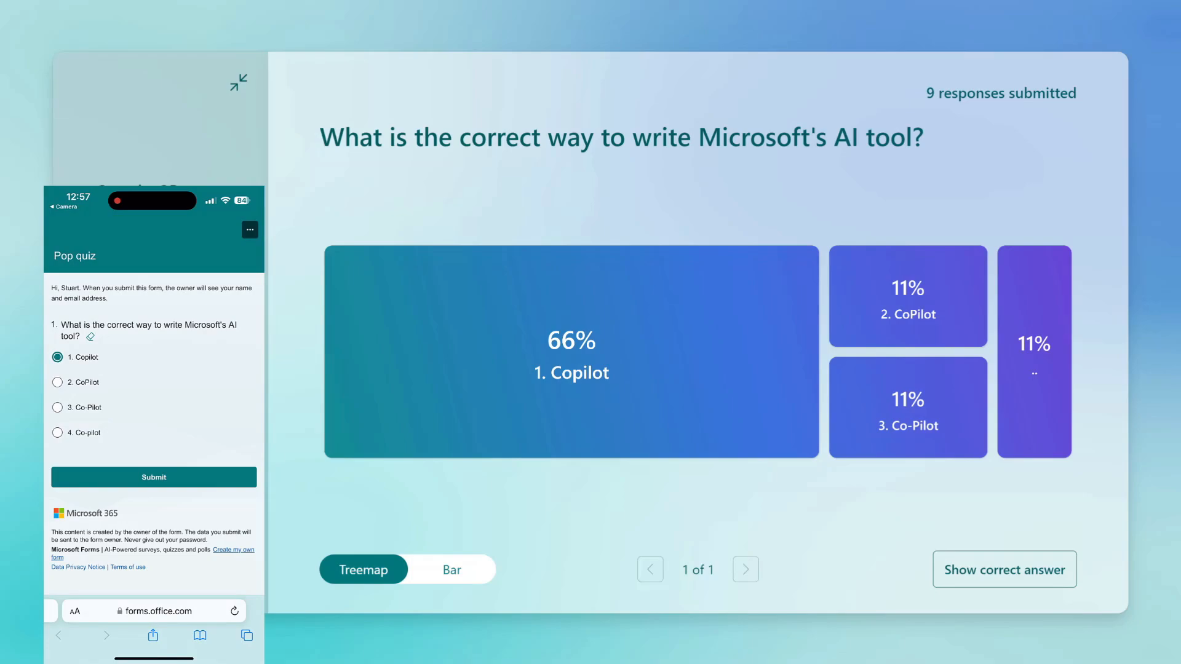
Answer the quiz on the phone with '1. Copilot' and submit the response
{"action": "left_click", "coordinate": [58, 407]}
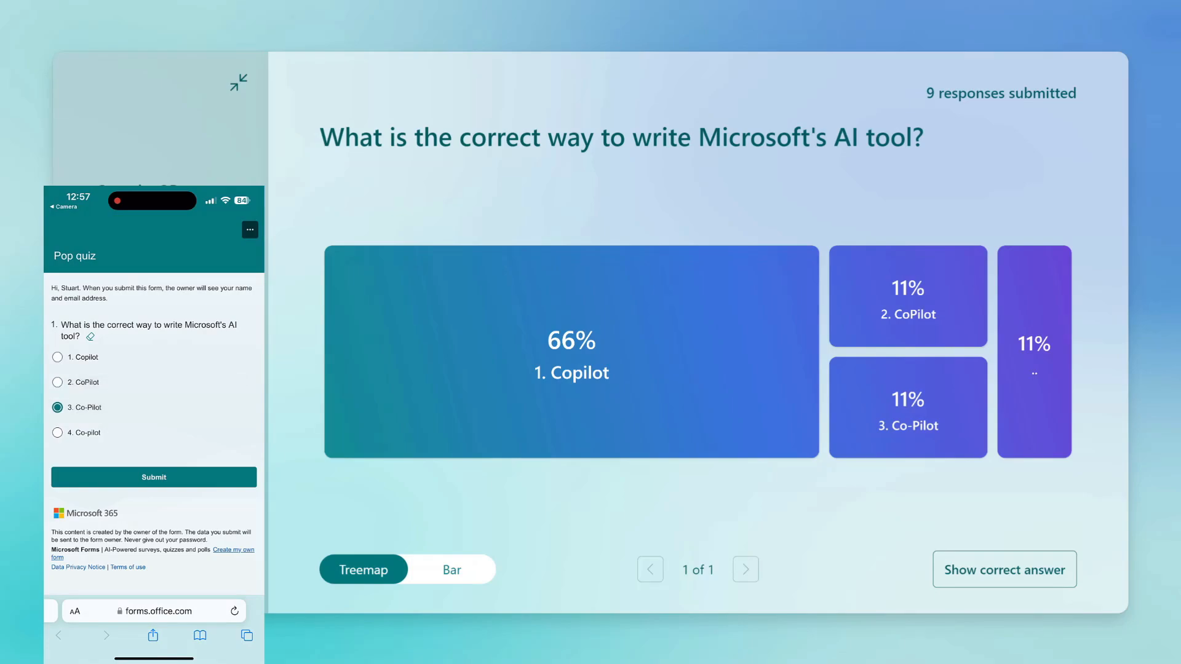
{"action": "left_click", "coordinate": [58, 356]}
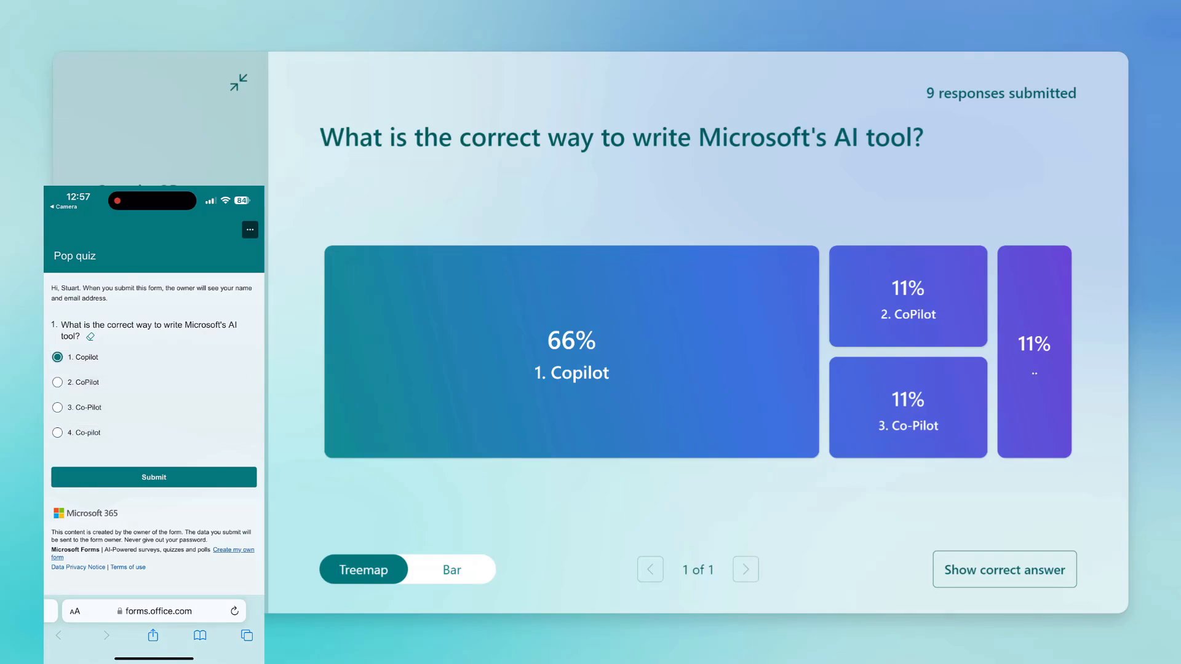
{"action": "left_click", "coordinate": [153, 477]}
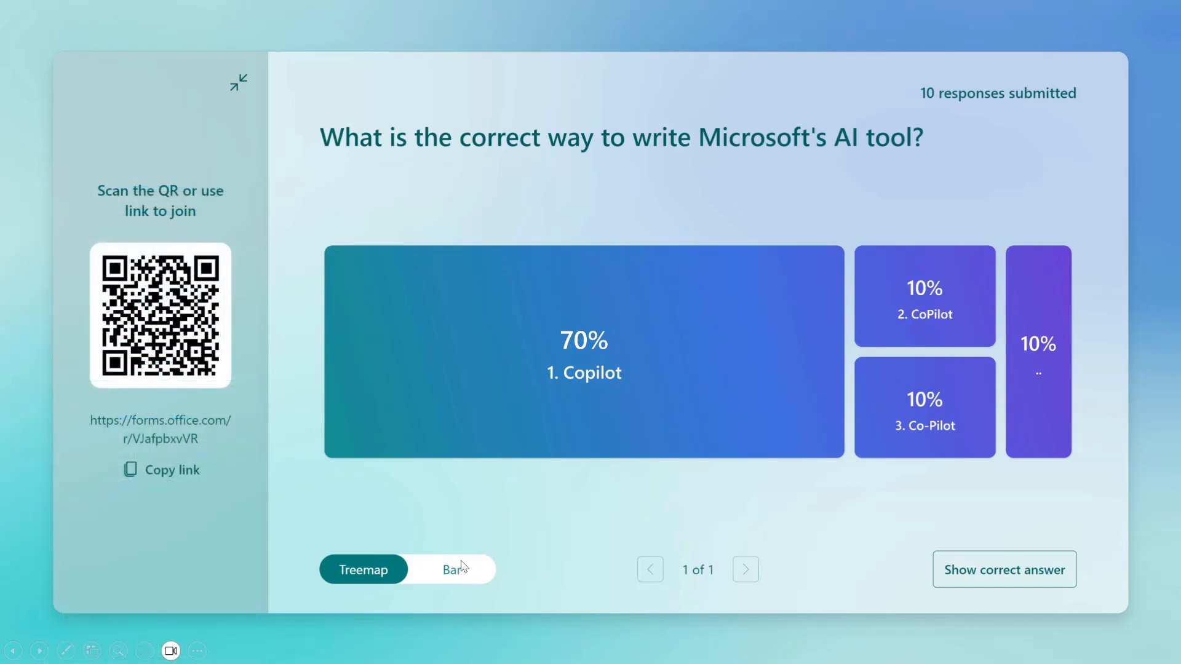
View the 10 responses as bars then treemap and reveal Copilot (70%) as correct
{"action": "left_click", "coordinate": [452, 569]}
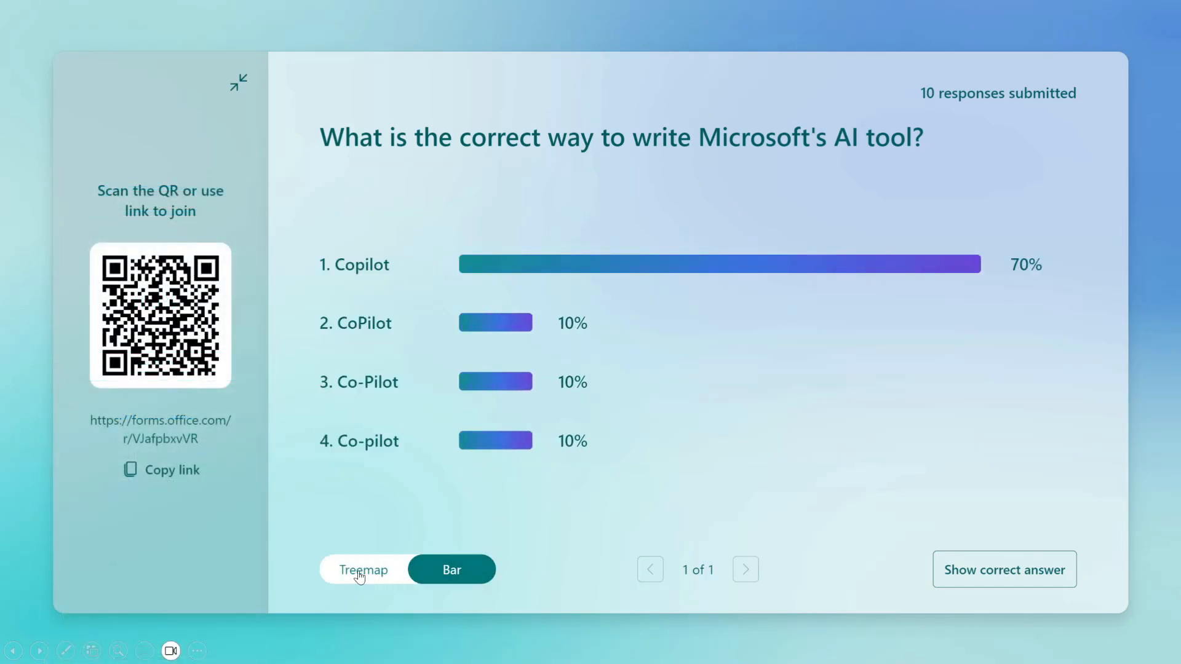
{"action": "left_click", "coordinate": [362, 570]}
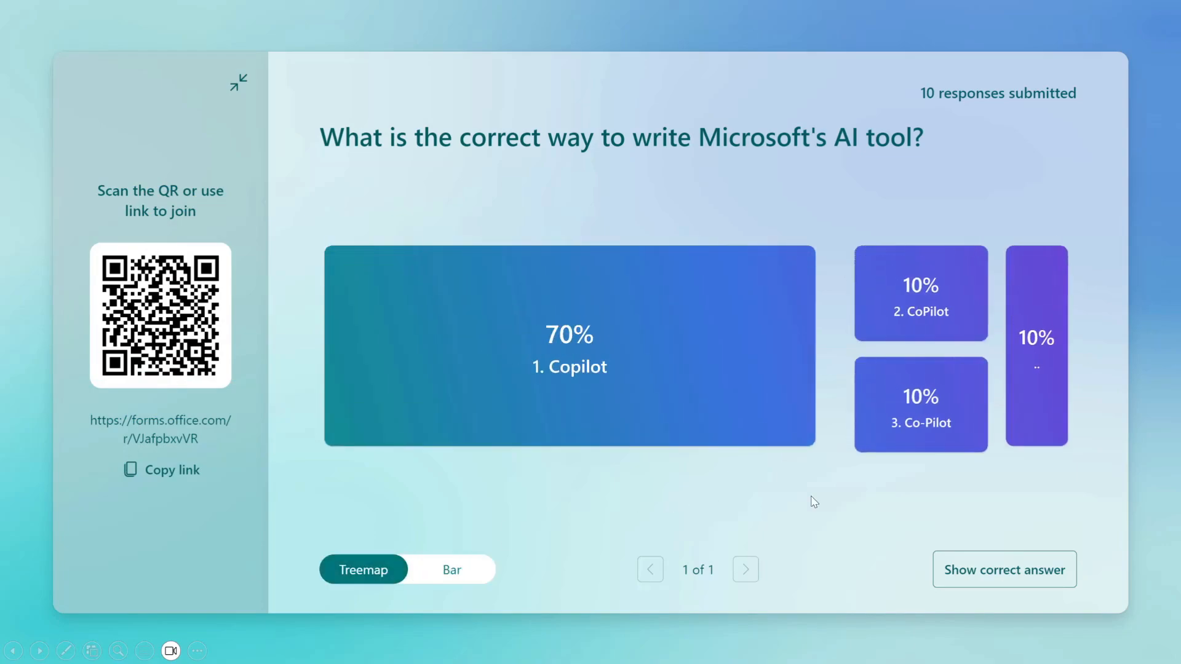
{"action": "mouse_move", "coordinate": [1005, 583]}
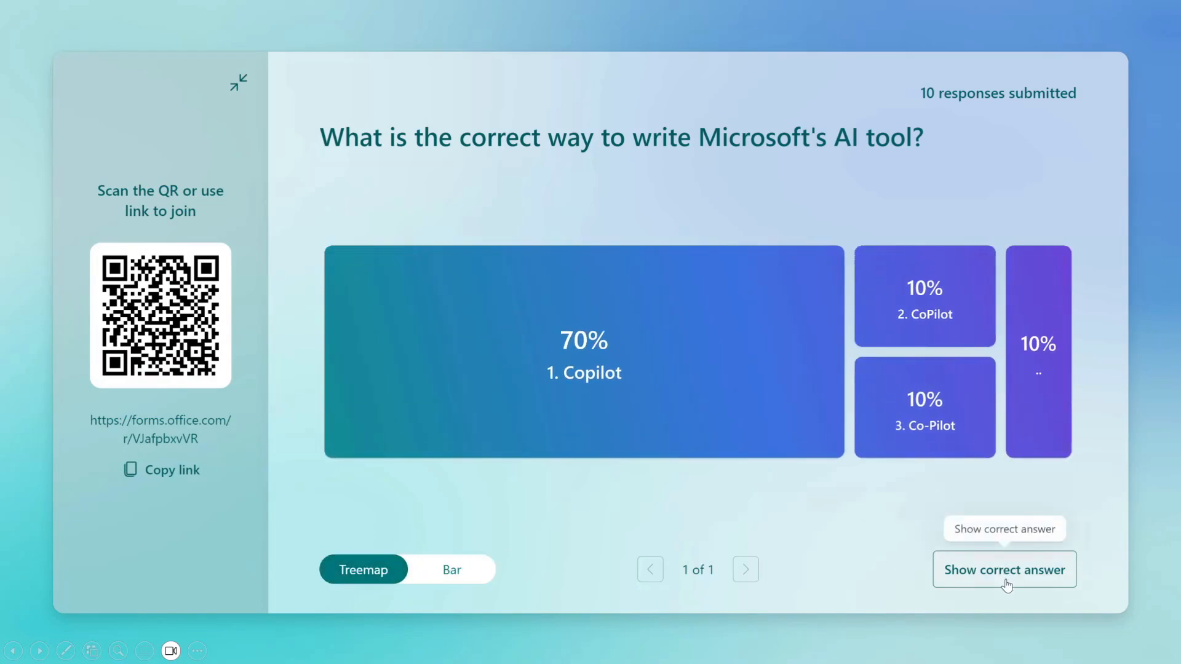
{"action": "left_click", "coordinate": [1004, 569]}
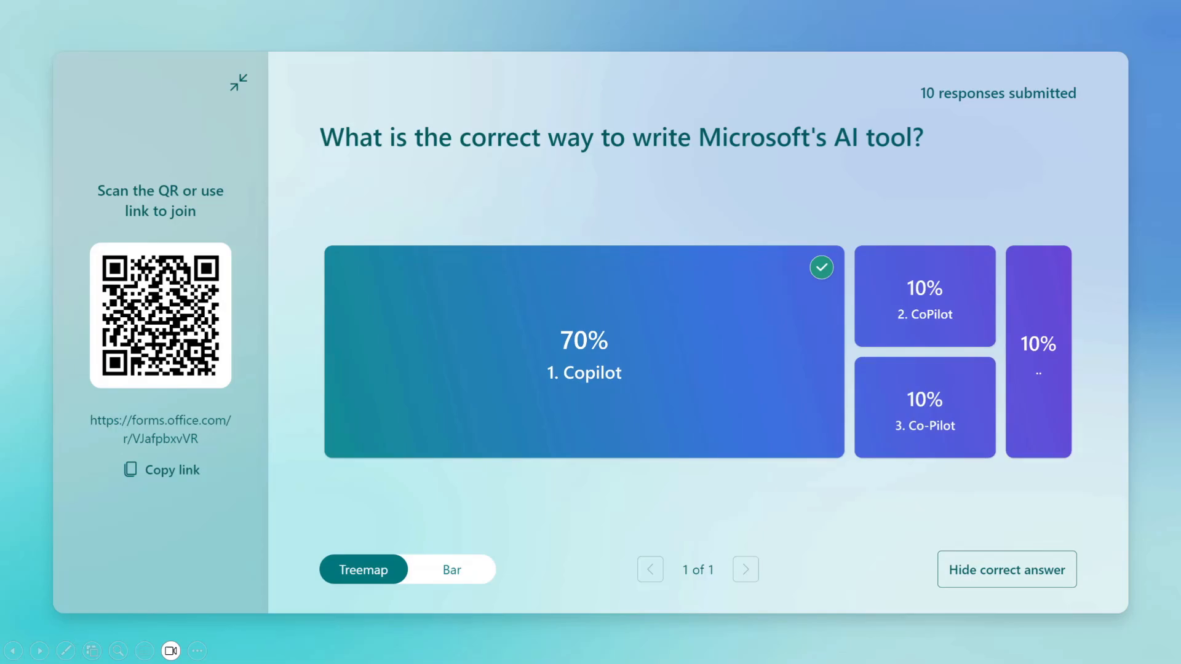
{"action": "left_click", "coordinate": [237, 82]}
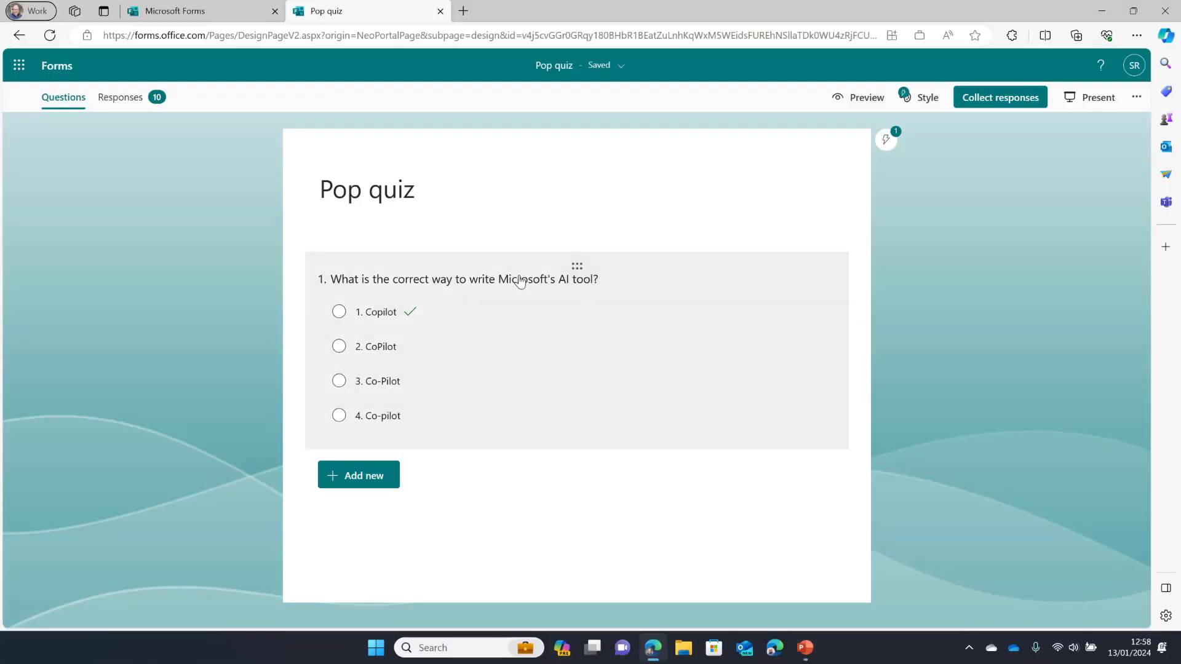
Review the Pop quiz response summary, open results in Excel, then close the spreadsheet
{"action": "left_click", "coordinate": [120, 98]}
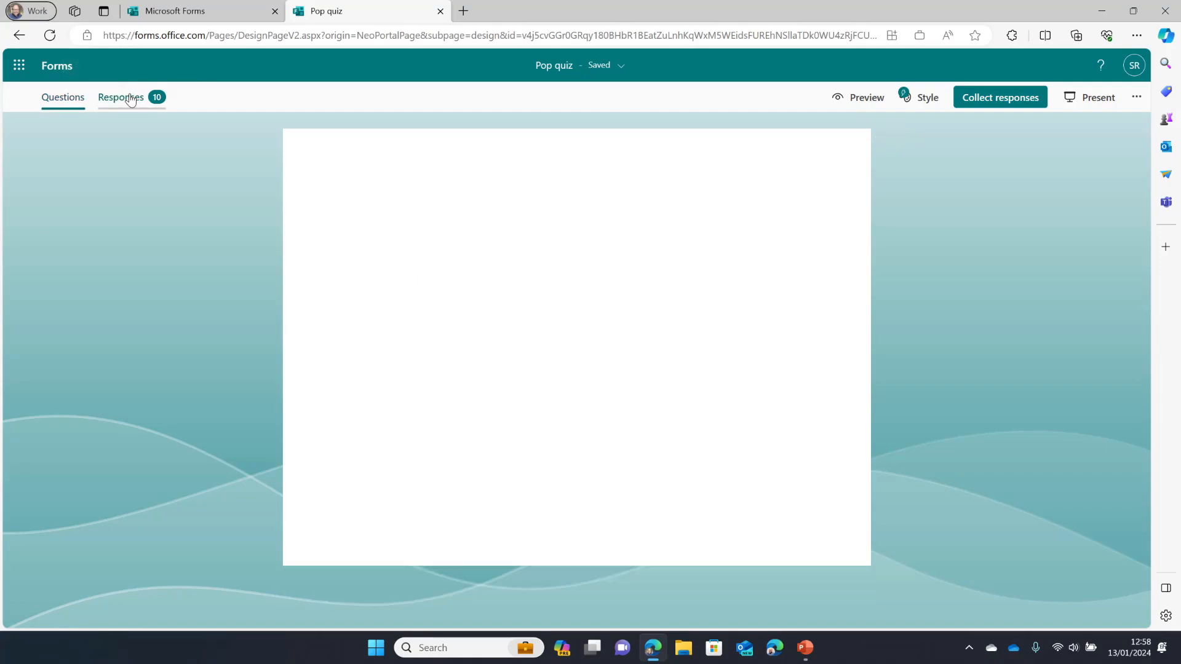
{"action": "left_click", "coordinate": [120, 97]}
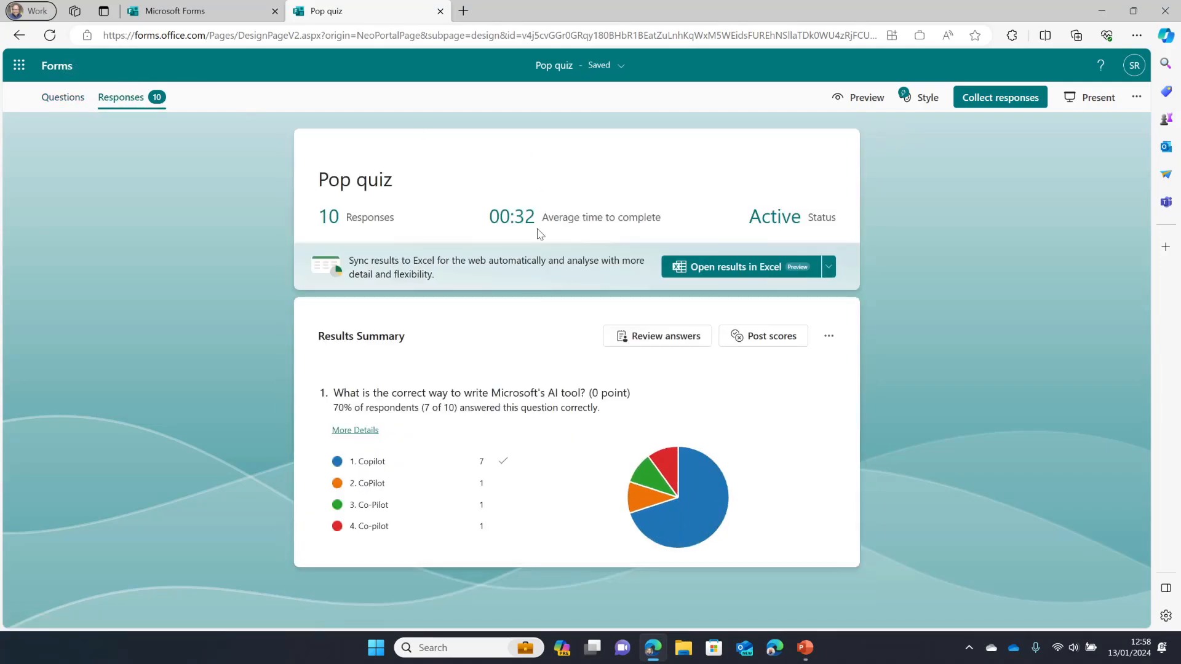
{"action": "mouse_move", "coordinate": [748, 250]}
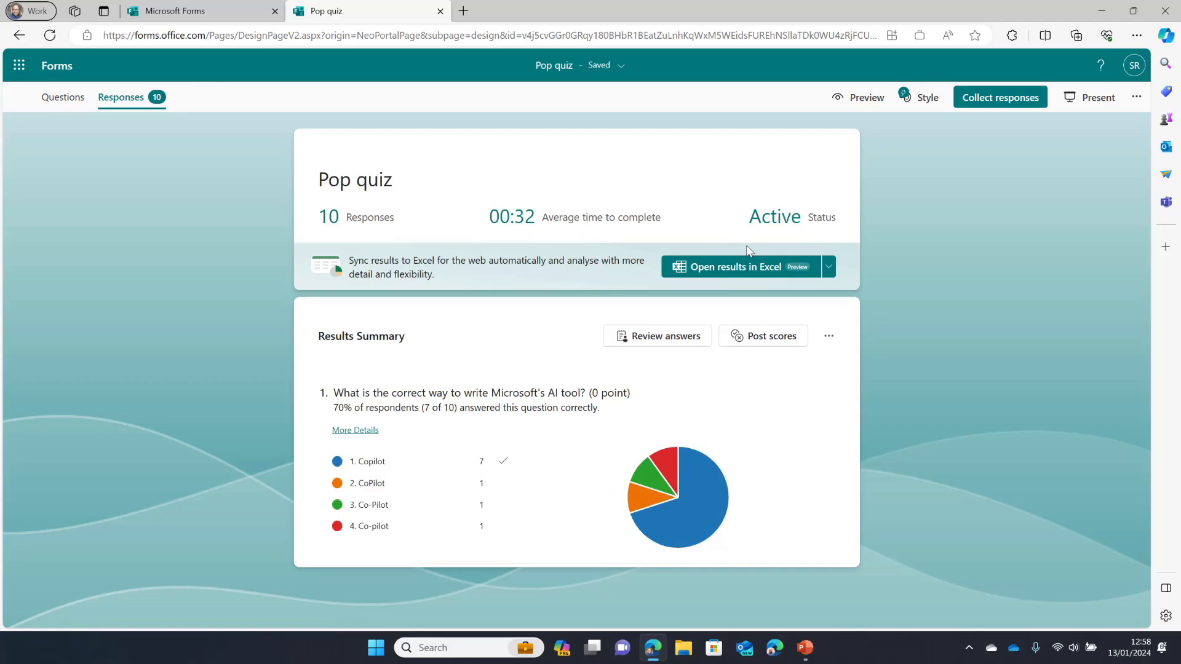
{"action": "left_click", "coordinate": [740, 267]}
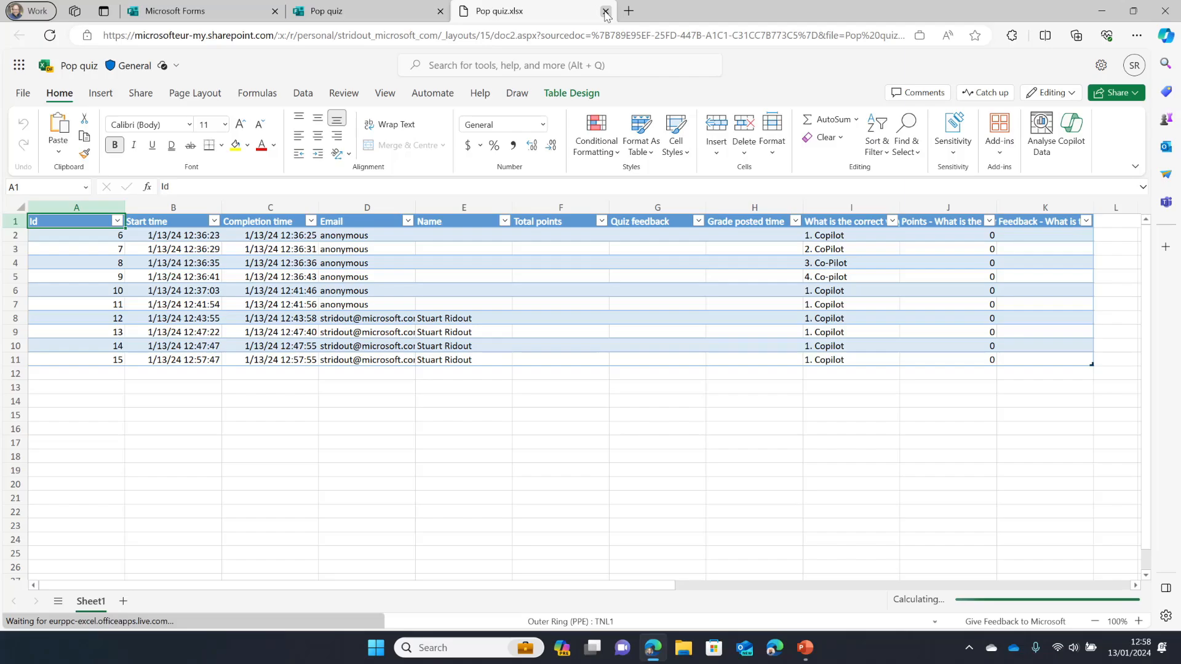
{"action": "left_click", "coordinate": [605, 11]}
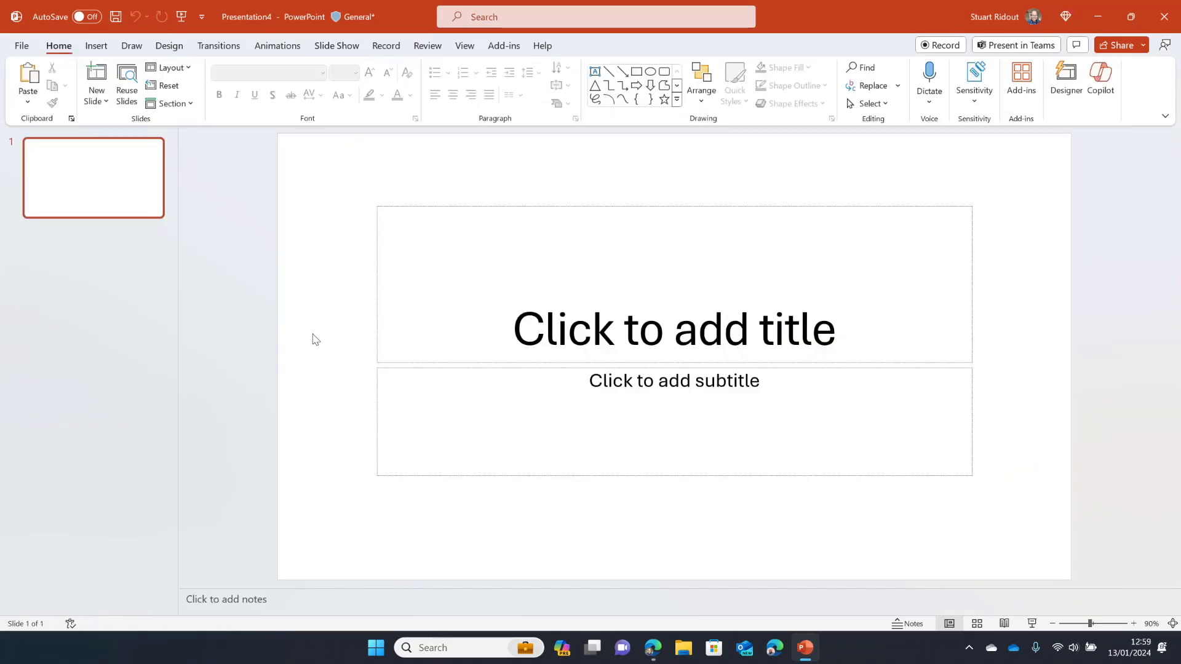
{"action": "mouse_move", "coordinate": [96, 46]}
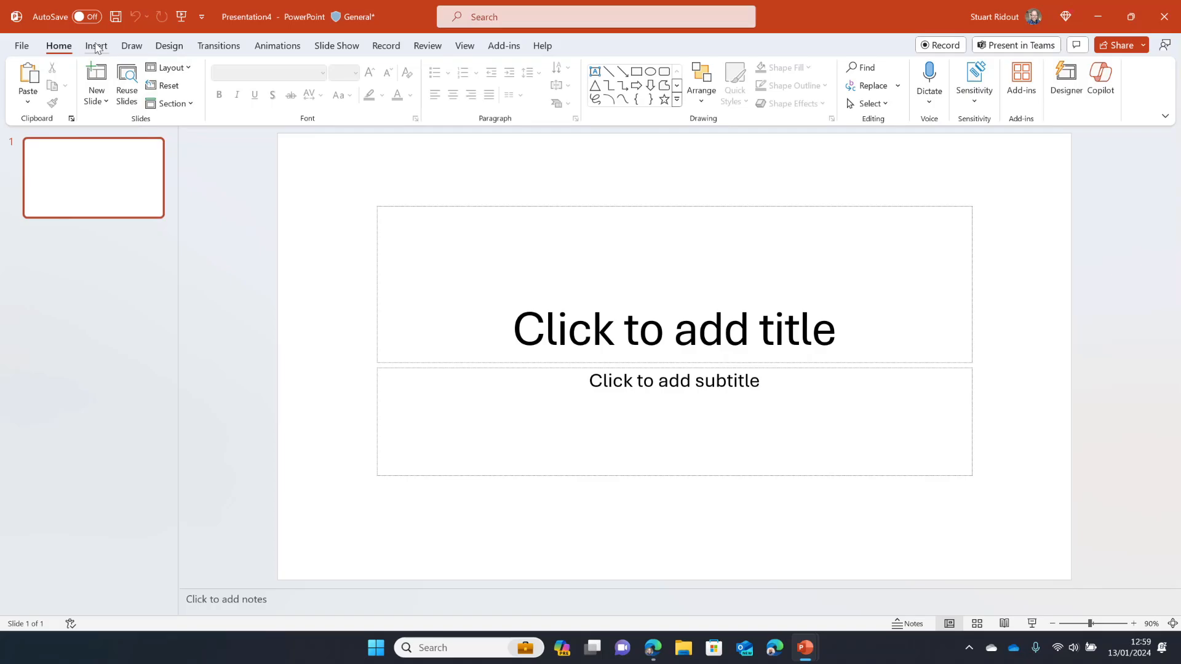
Insert the interactive Forms survey from the Forms pane onto the blank slide
{"action": "left_click", "coordinate": [96, 46]}
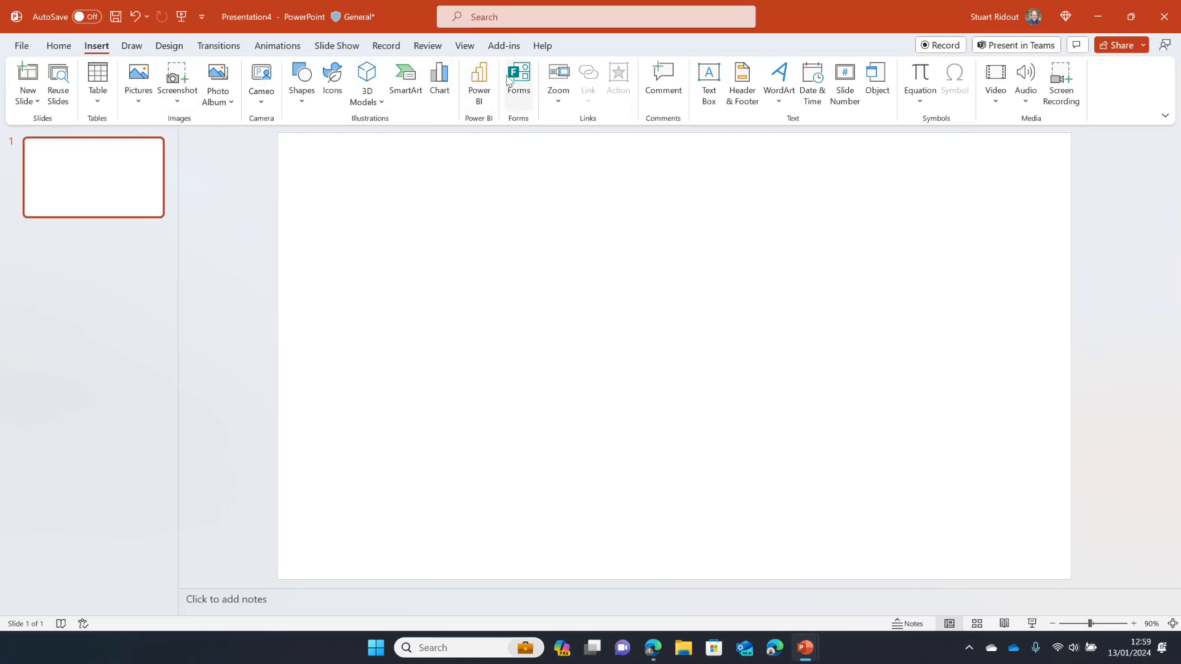
{"action": "left_click", "coordinate": [517, 81]}
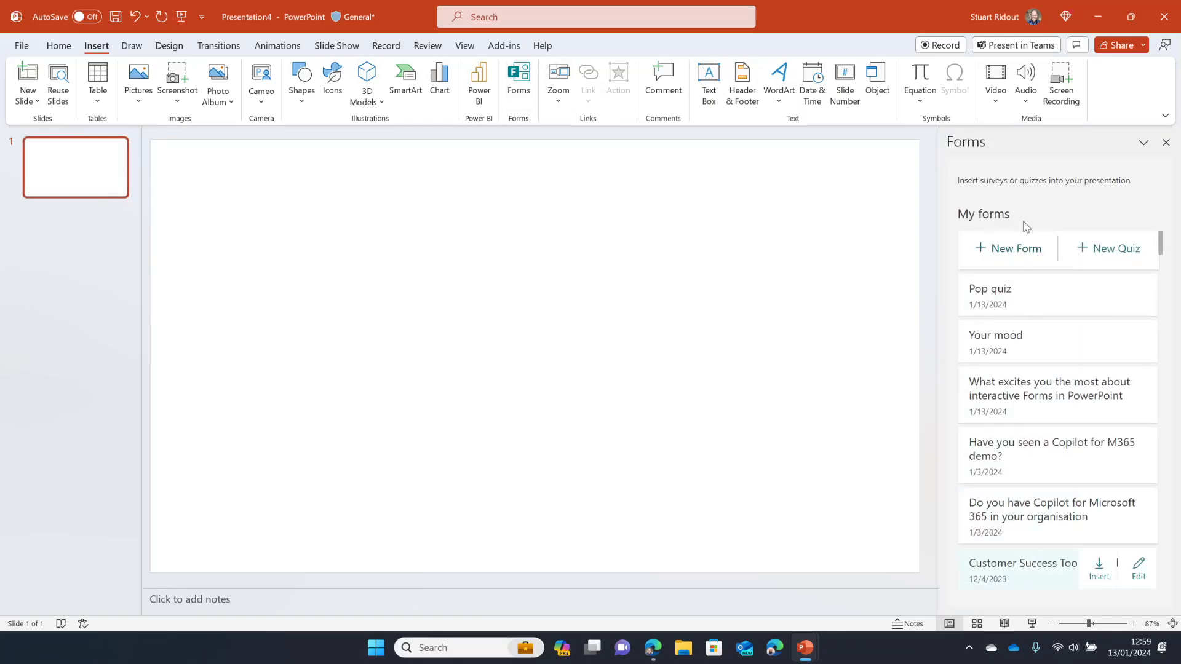
{"action": "mouse_move", "coordinate": [1009, 460]}
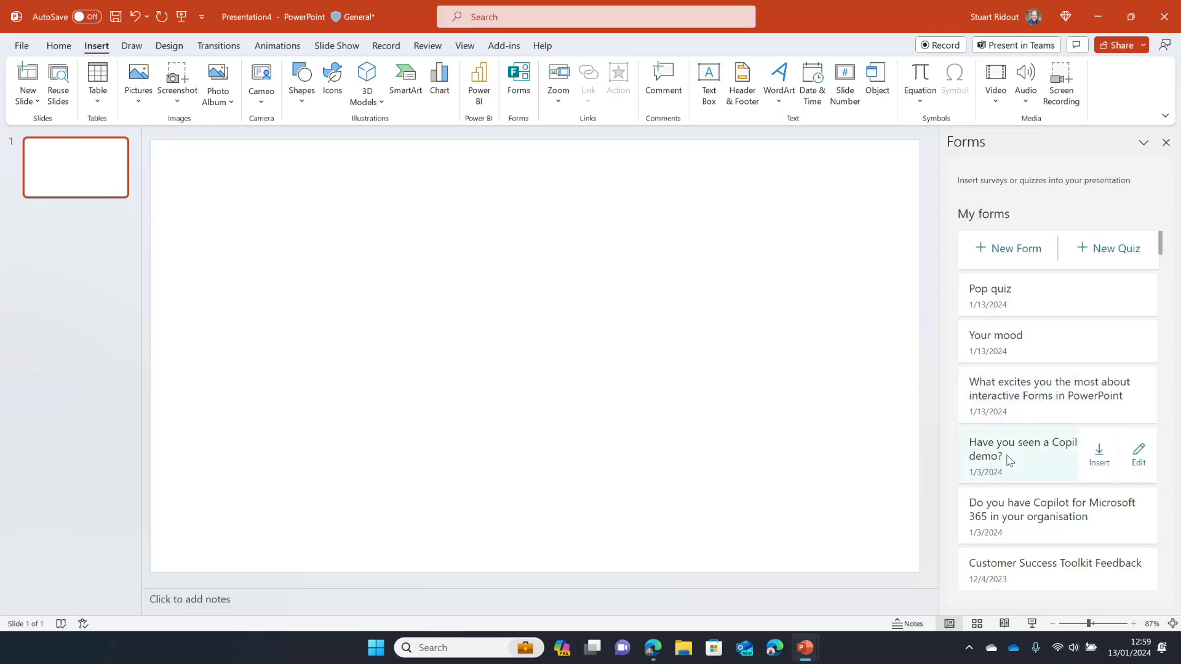
{"action": "left_click", "coordinate": [1098, 455]}
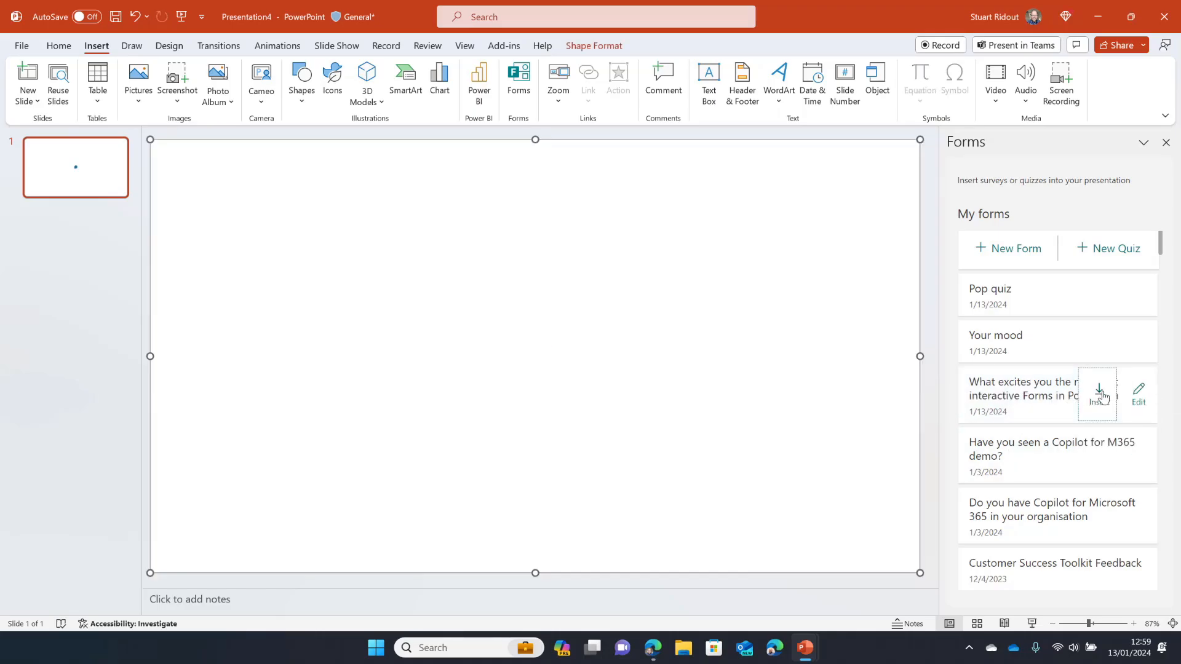
Embed the 'What excites you' survey in interactive-meeting view with QR code and treemap
{"action": "left_click", "coordinate": [1097, 395]}
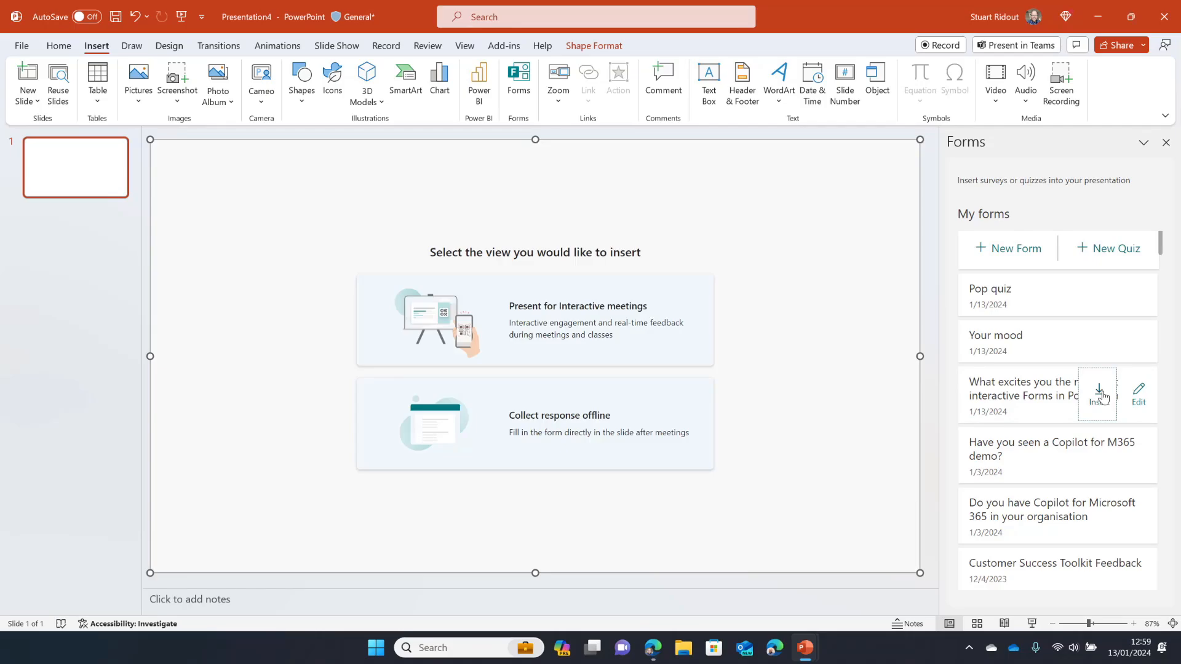
{"action": "mouse_move", "coordinate": [598, 302]}
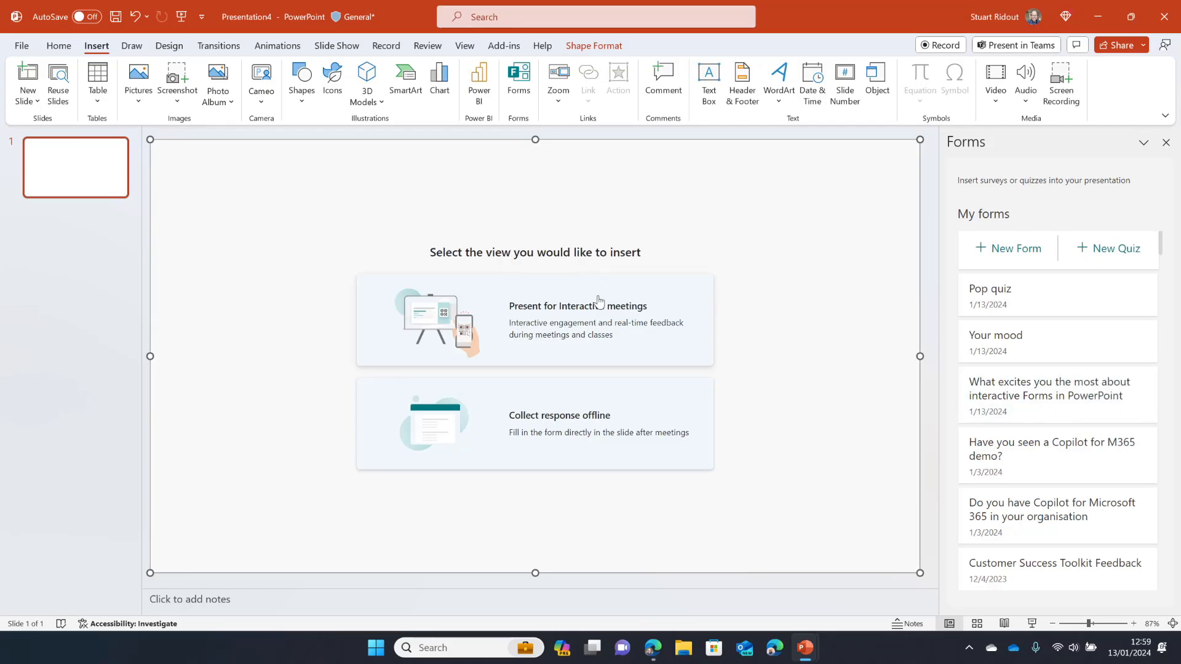
{"action": "mouse_move", "coordinate": [649, 332]}
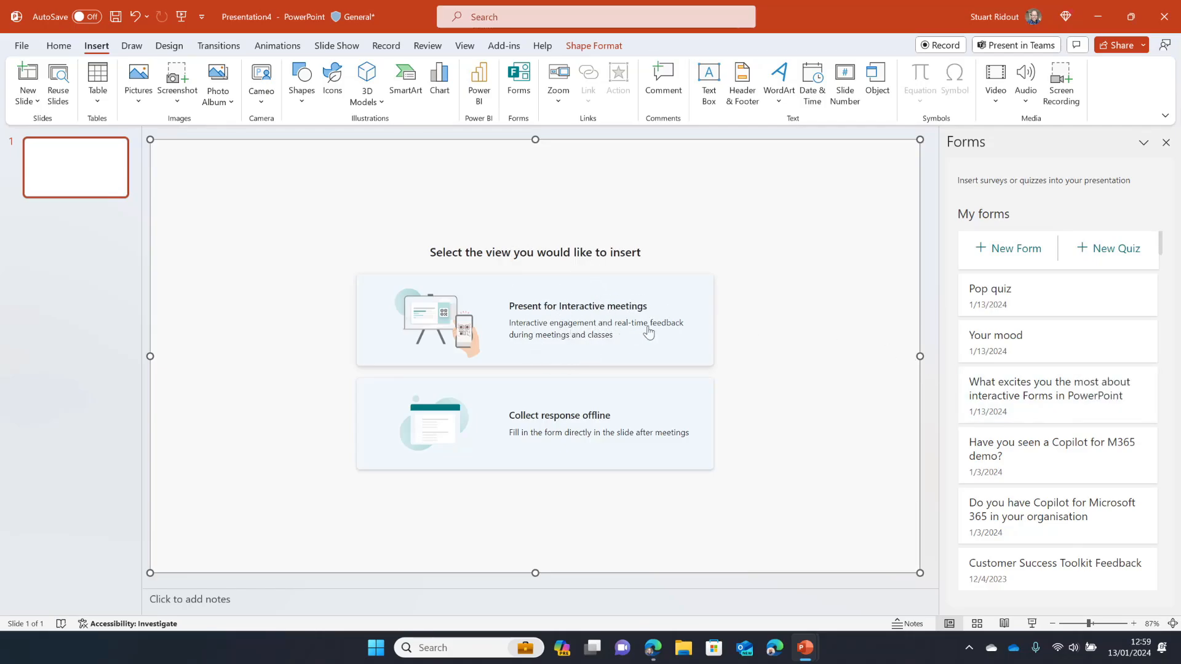
{"action": "mouse_move", "coordinate": [573, 450]}
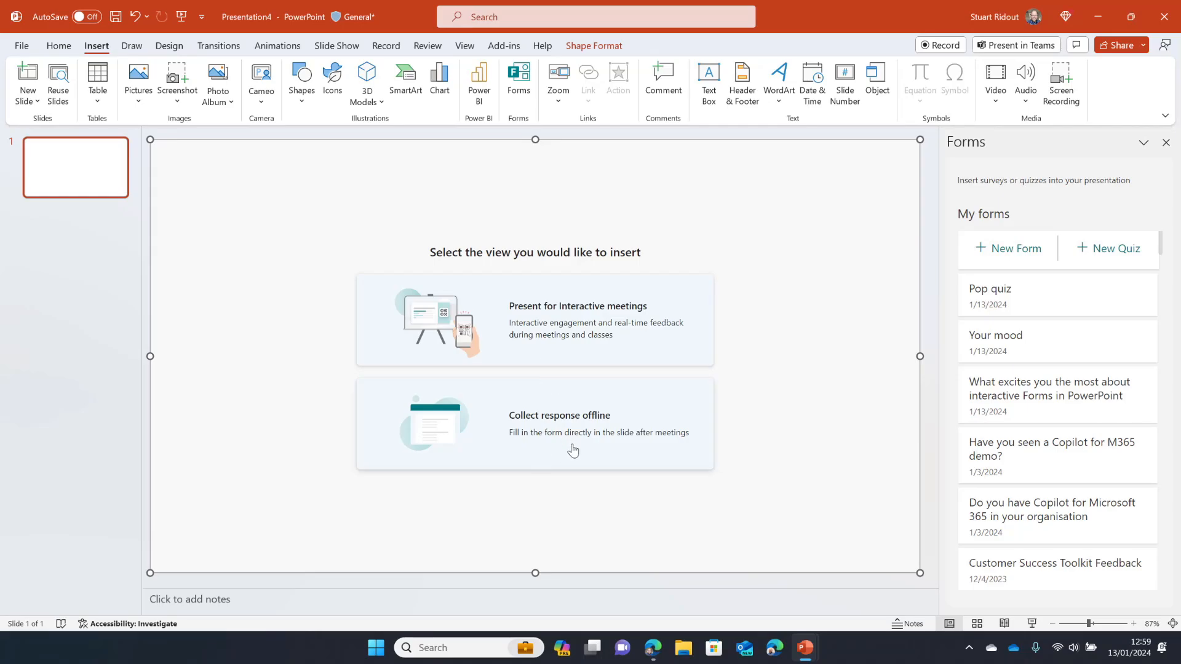
{"action": "mouse_move", "coordinate": [561, 331]}
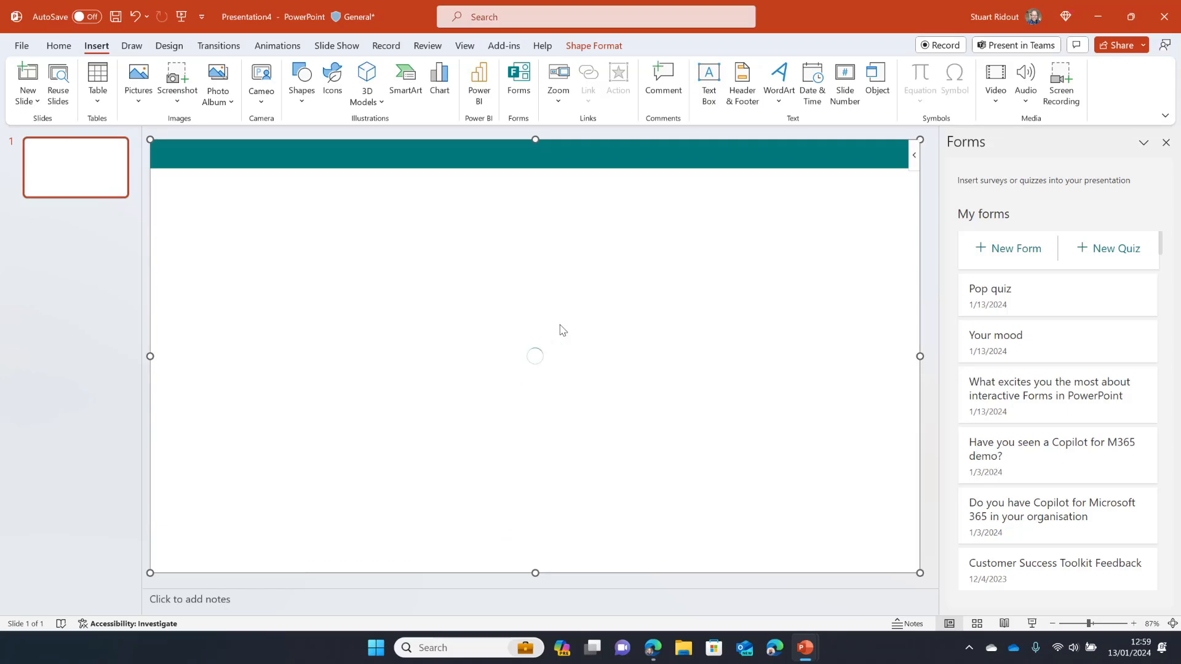
{"action": "left_click", "coordinate": [1046, 390]}
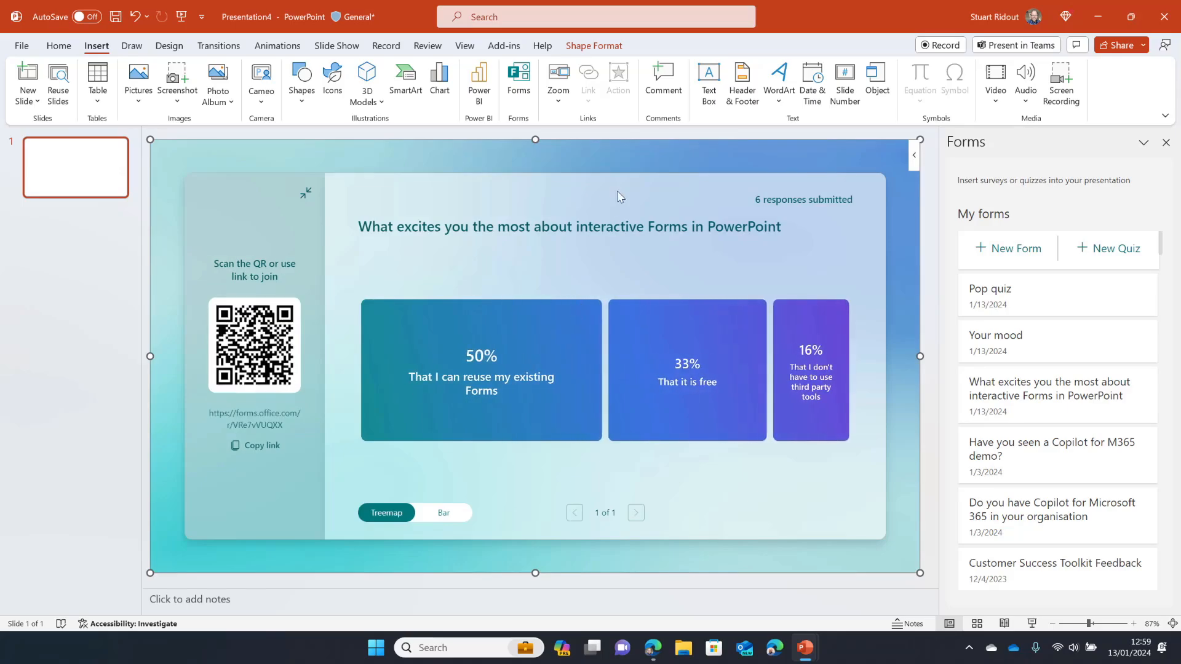
{"action": "mouse_move", "coordinate": [799, 204]}
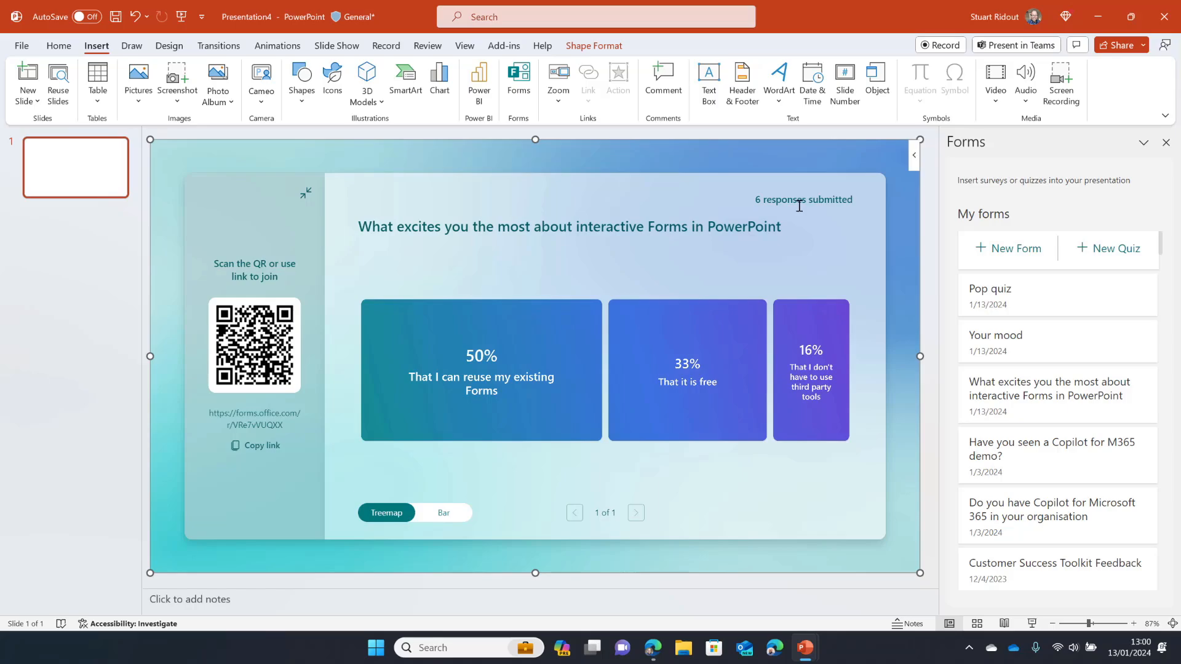
{"action": "mouse_move", "coordinate": [1091, 427]}
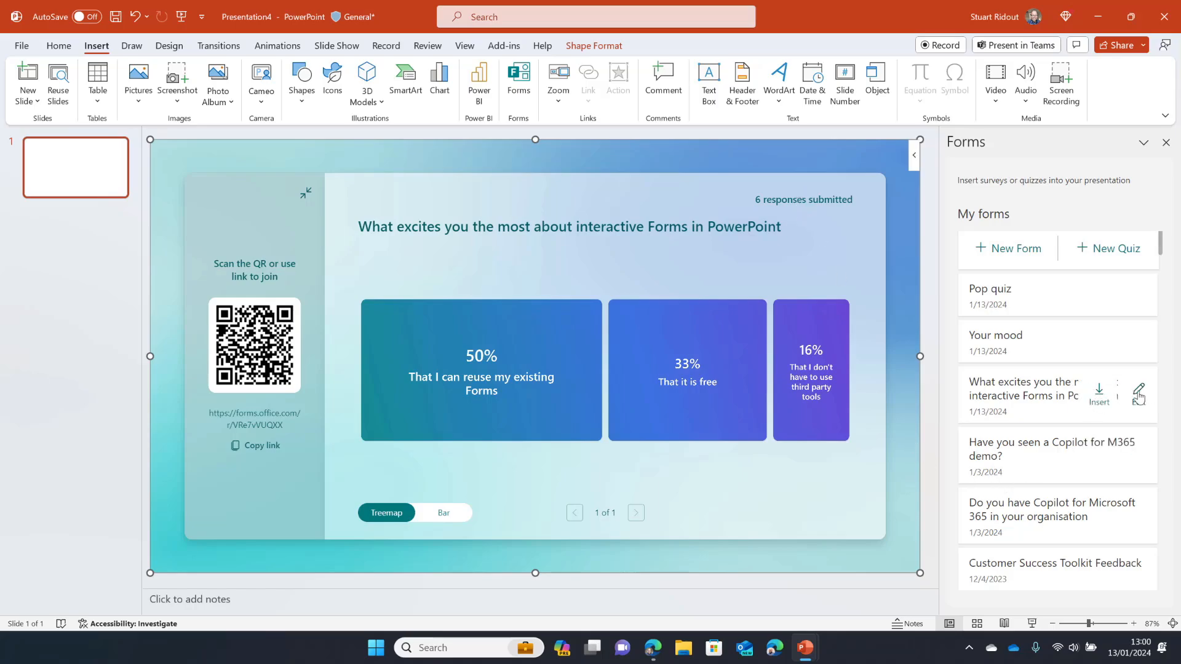
Edit the survey in Forms and review its summary of six responses
{"action": "left_click", "coordinate": [1139, 392]}
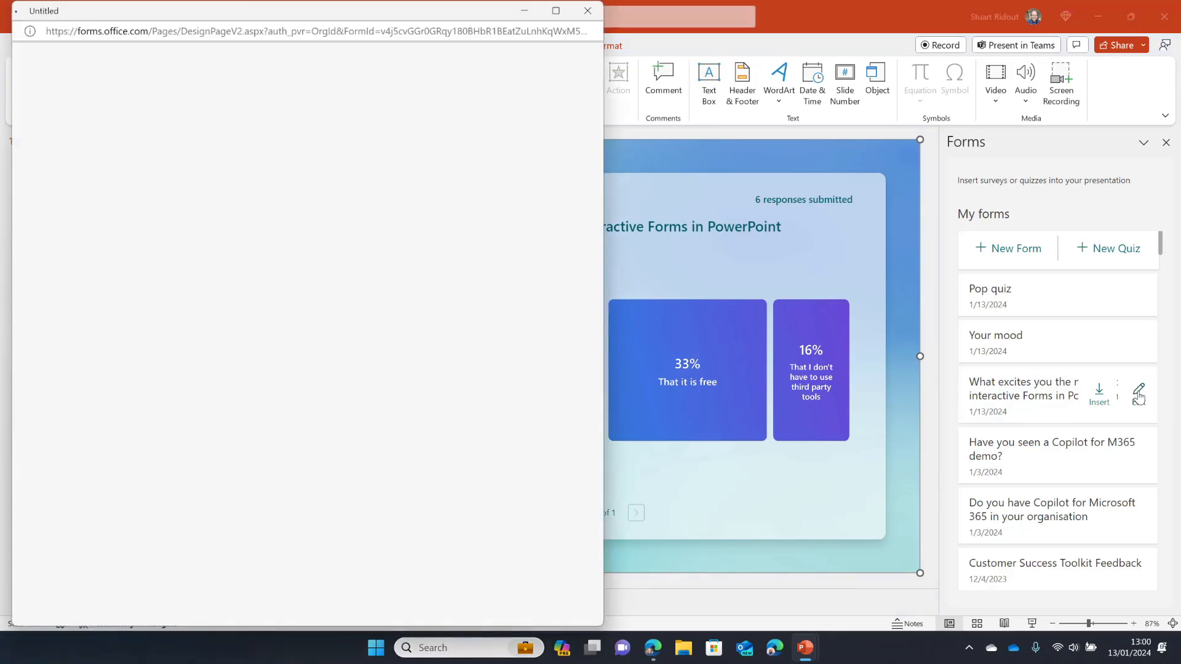
{"action": "left_click", "coordinate": [1139, 393]}
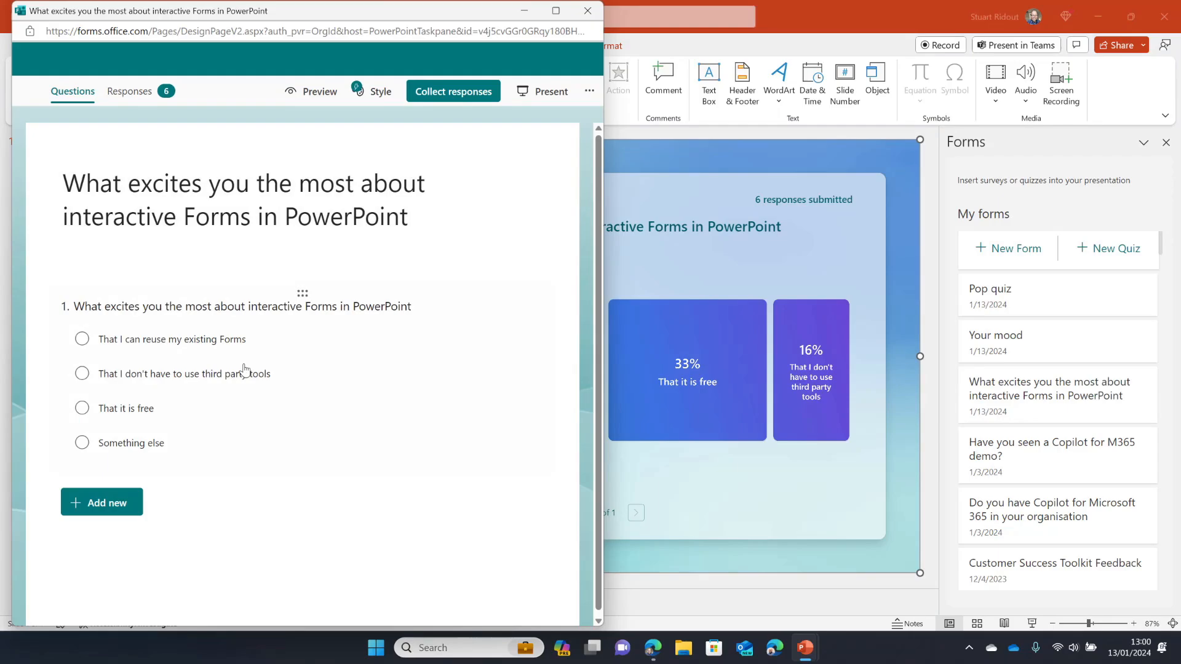
{"action": "left_click", "coordinate": [590, 91]}
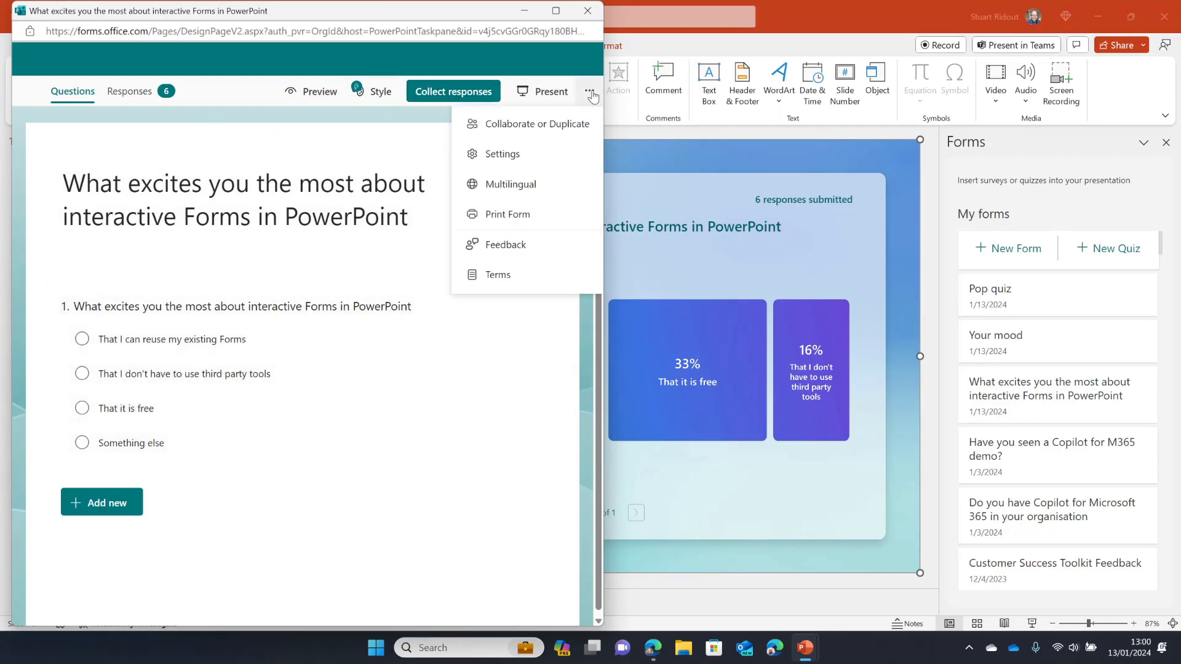
{"action": "mouse_move", "coordinate": [239, 109]}
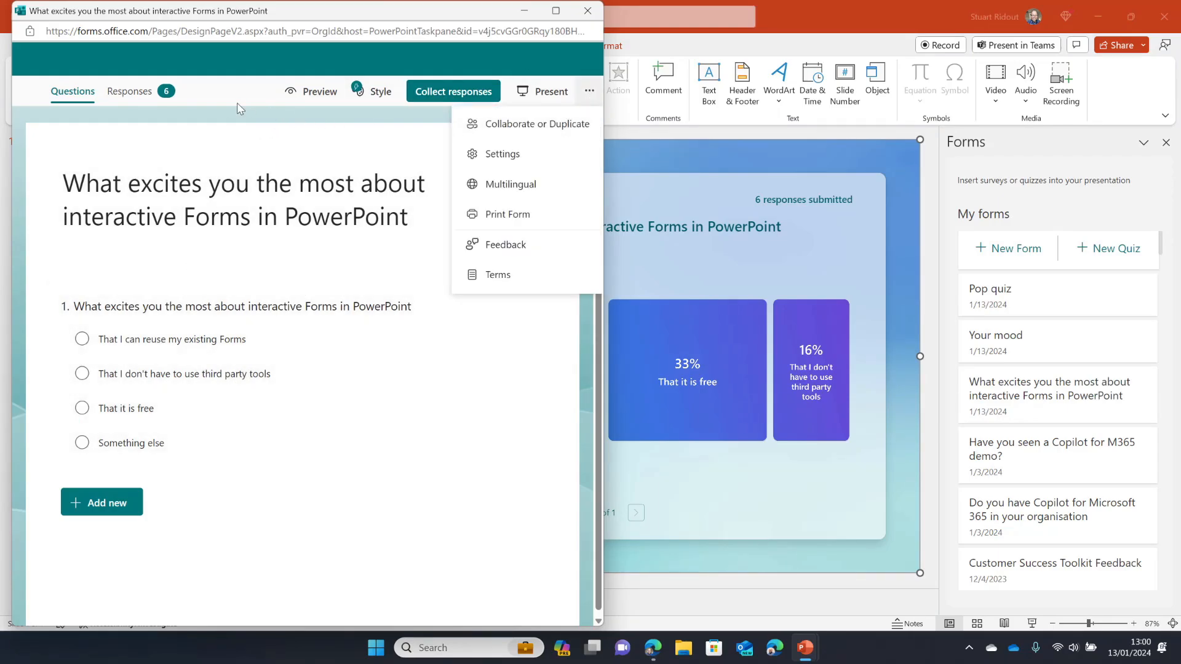
{"action": "left_click", "coordinate": [129, 91]}
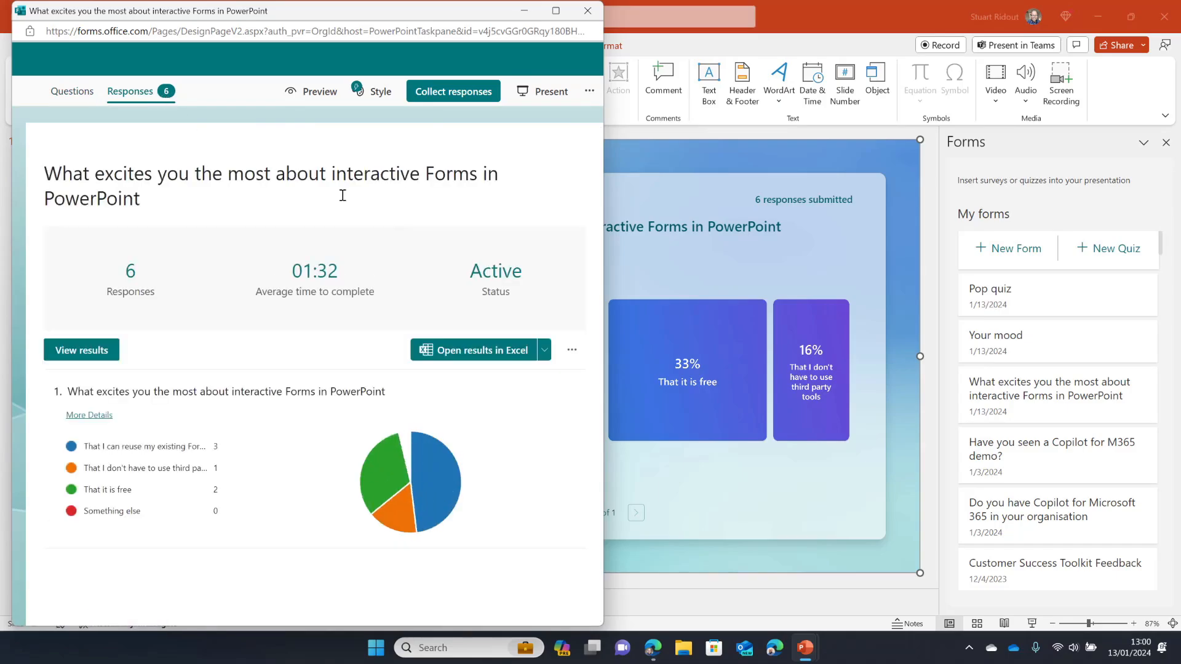
{"action": "left_click", "coordinate": [542, 349]}
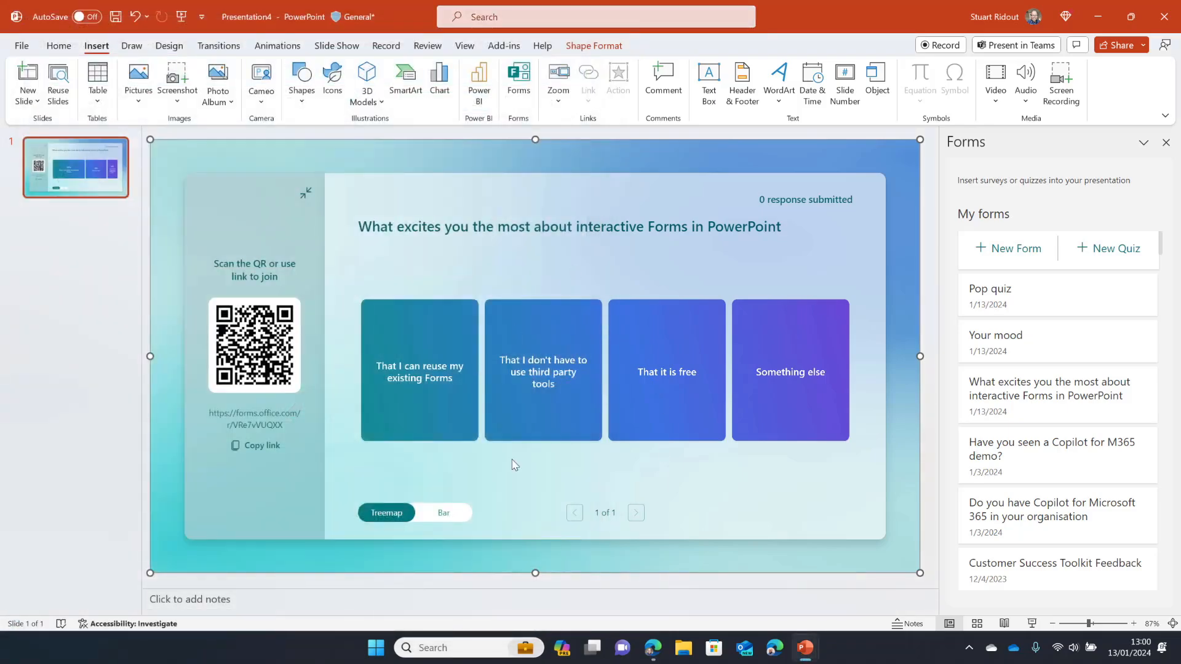
{"action": "mouse_move", "coordinate": [134, 247]}
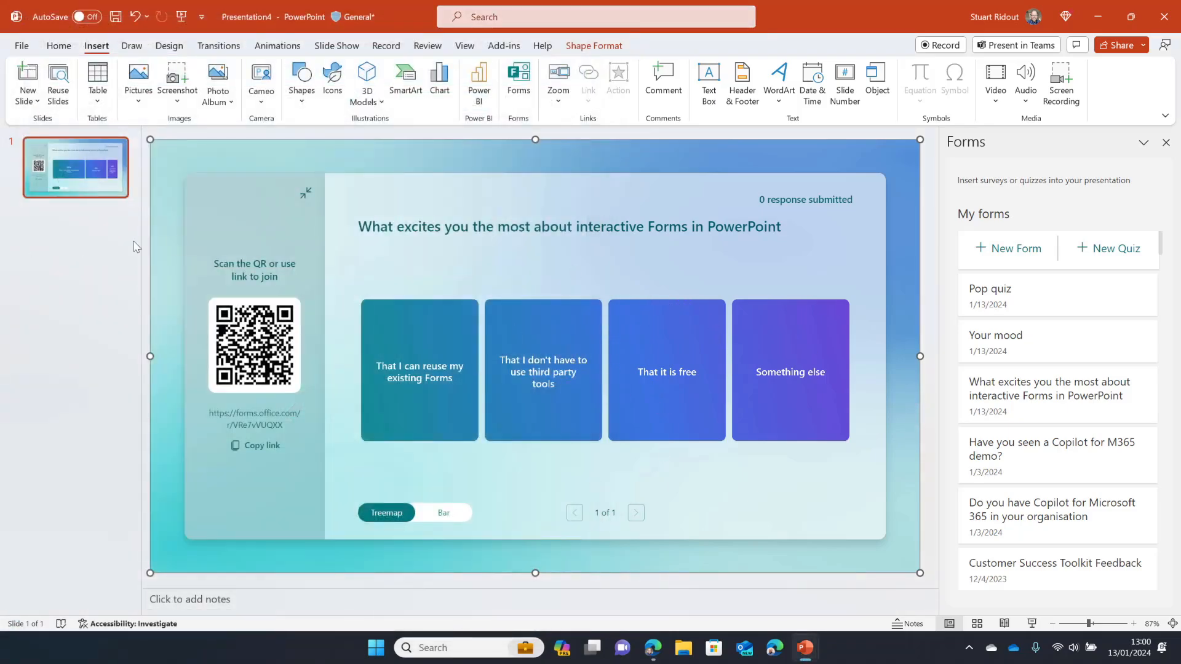
Present the deck from the first slide, then add a blank slide after the survey slide
{"action": "left_click", "coordinate": [337, 45]}
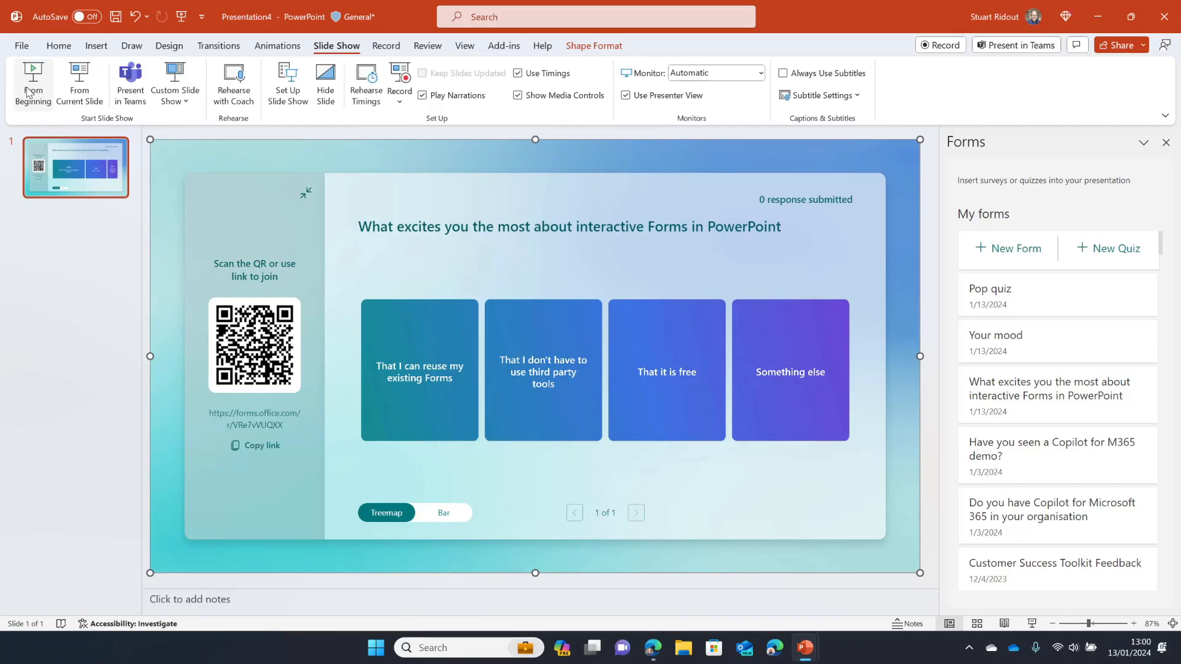
{"action": "left_click", "coordinate": [33, 83]}
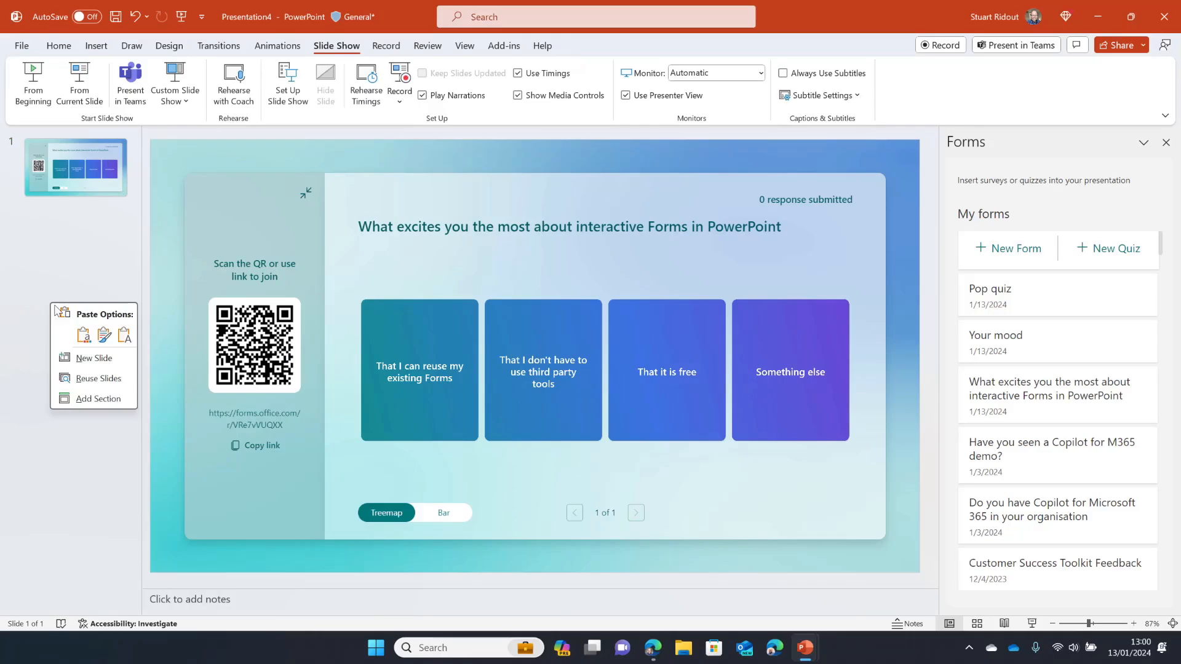
{"action": "left_click", "coordinate": [94, 358]}
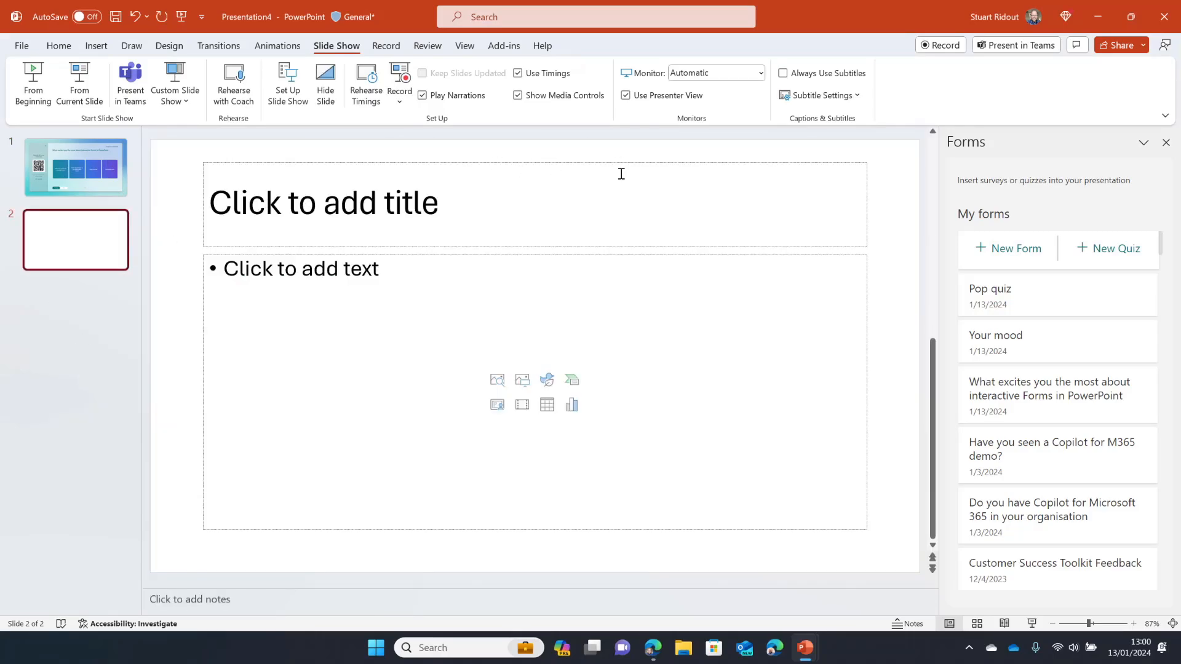
{"action": "mouse_move", "coordinate": [96, 46]}
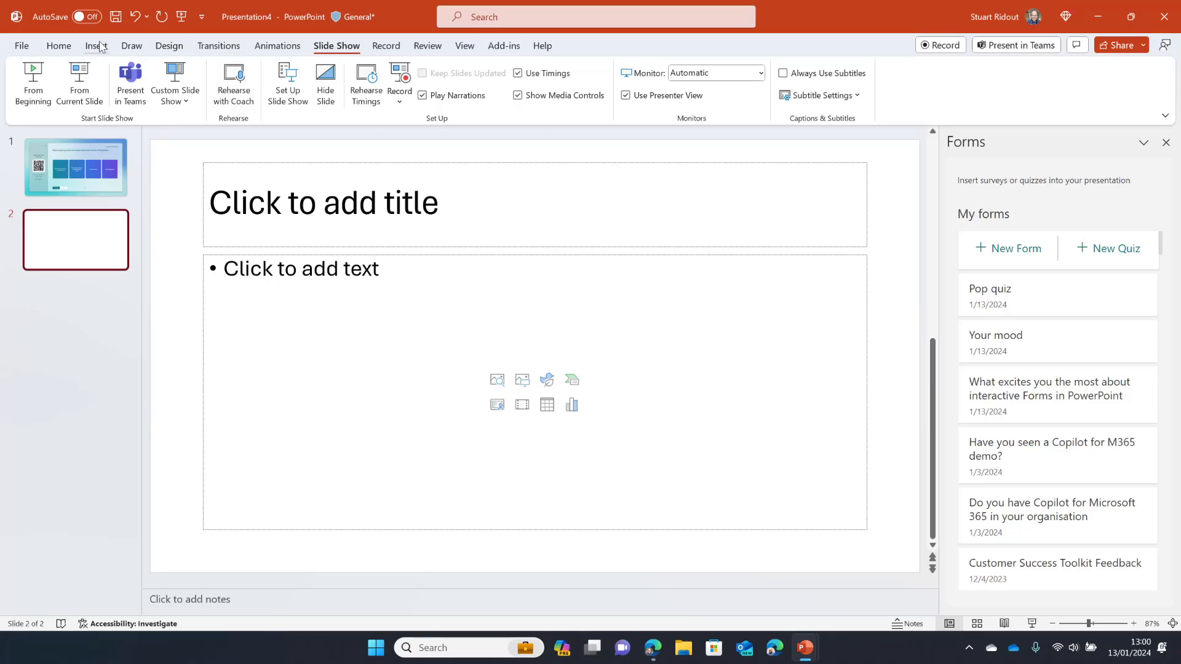
Start creating a brand-new form from the Forms pane for the second slide
{"action": "left_click", "coordinate": [96, 46]}
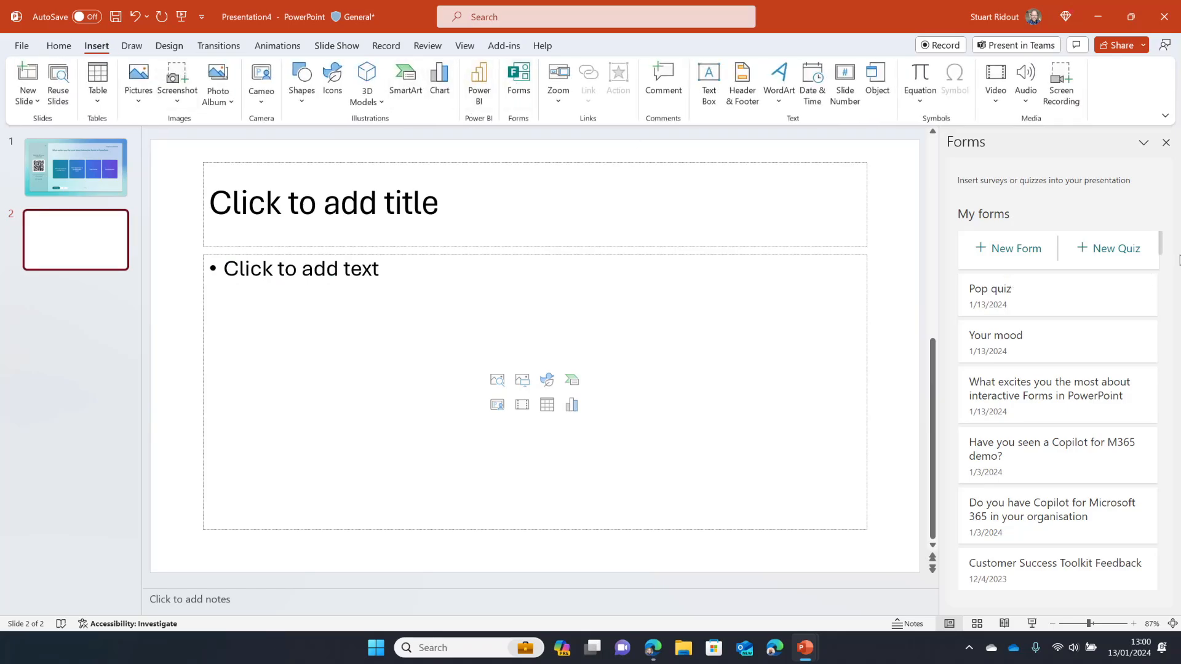
{"action": "mouse_move", "coordinate": [1016, 248]}
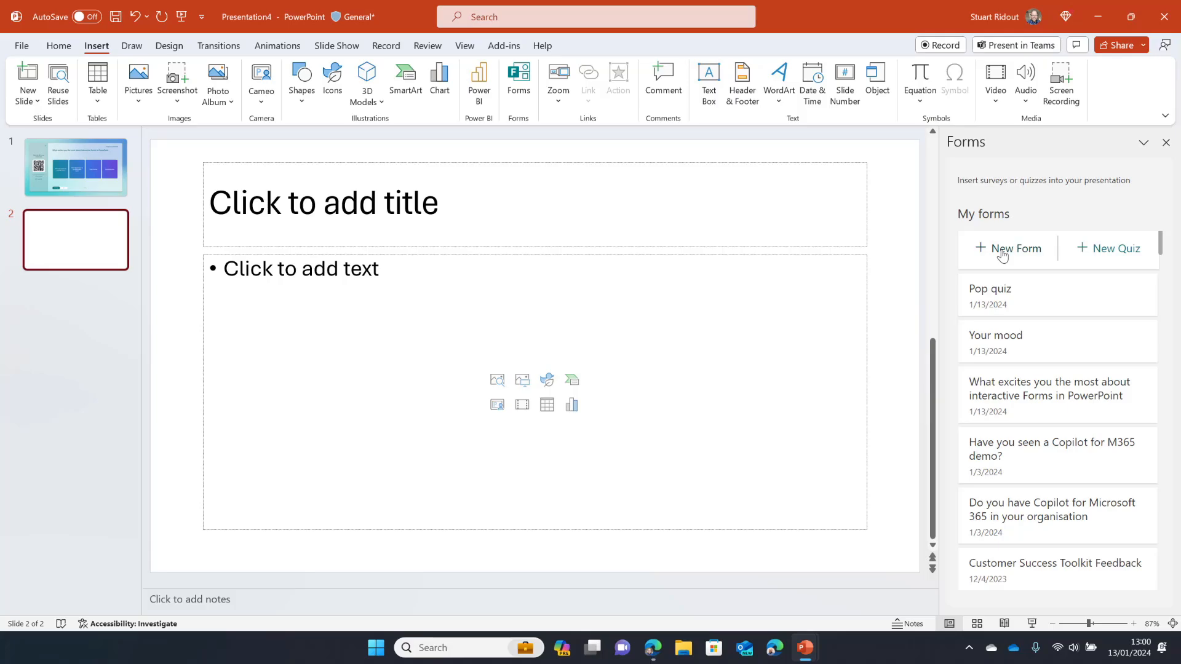
{"action": "mouse_move", "coordinate": [1016, 248]}
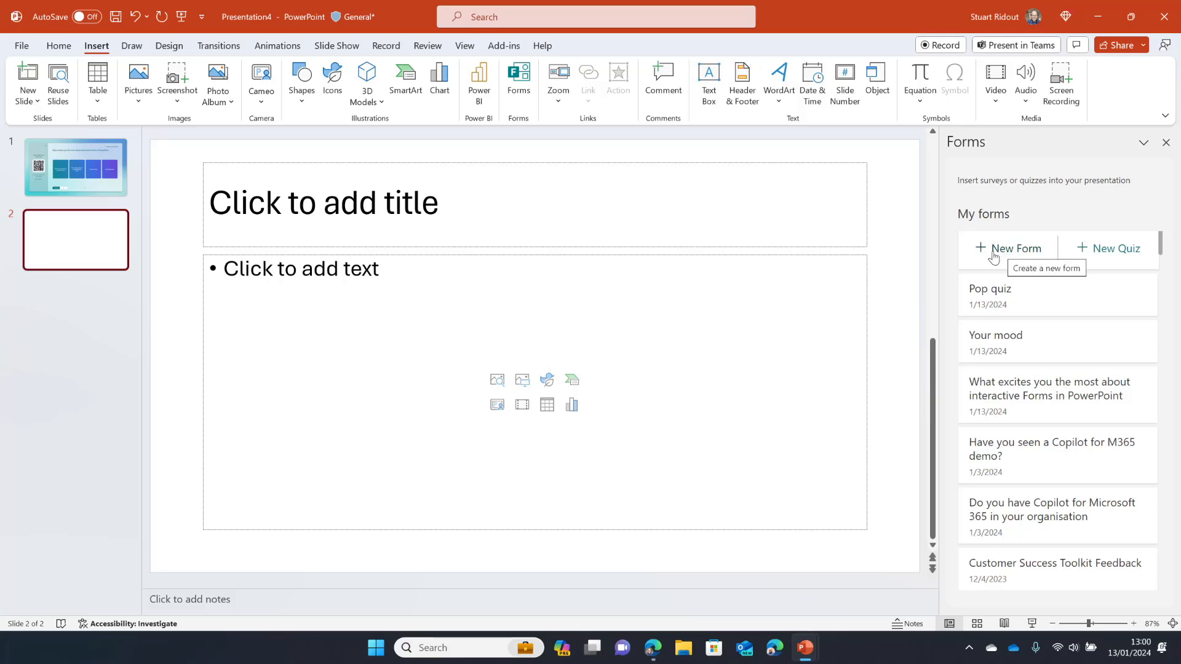
{"action": "mouse_move", "coordinate": [1116, 248]}
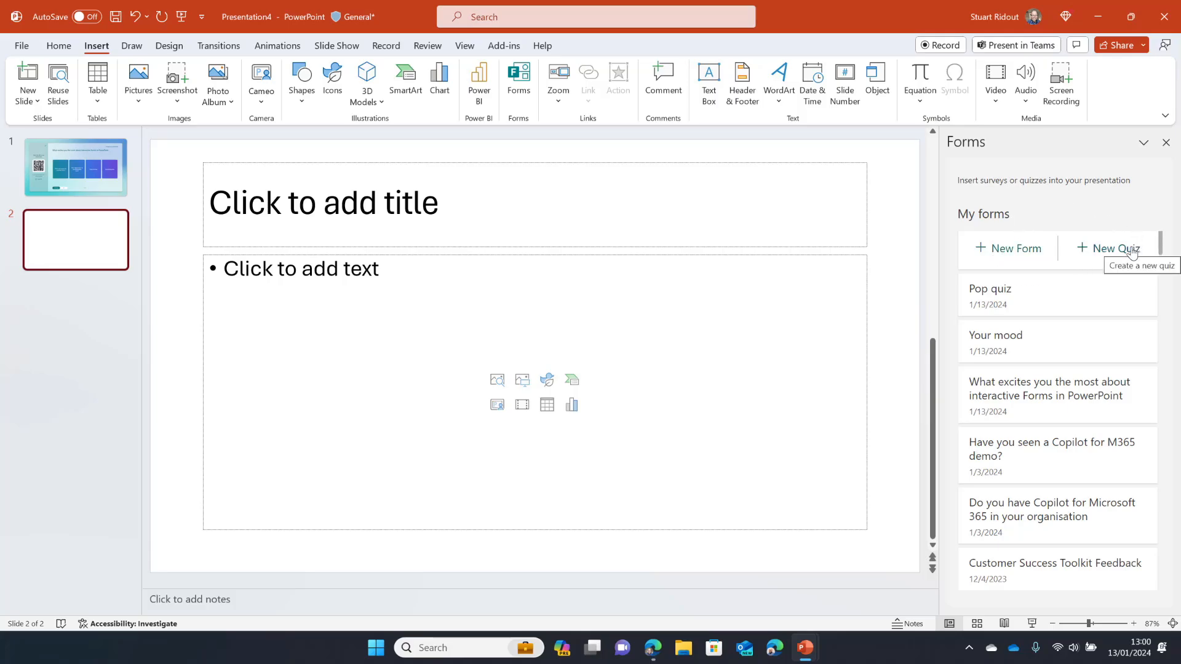
{"action": "mouse_move", "coordinate": [1008, 249]}
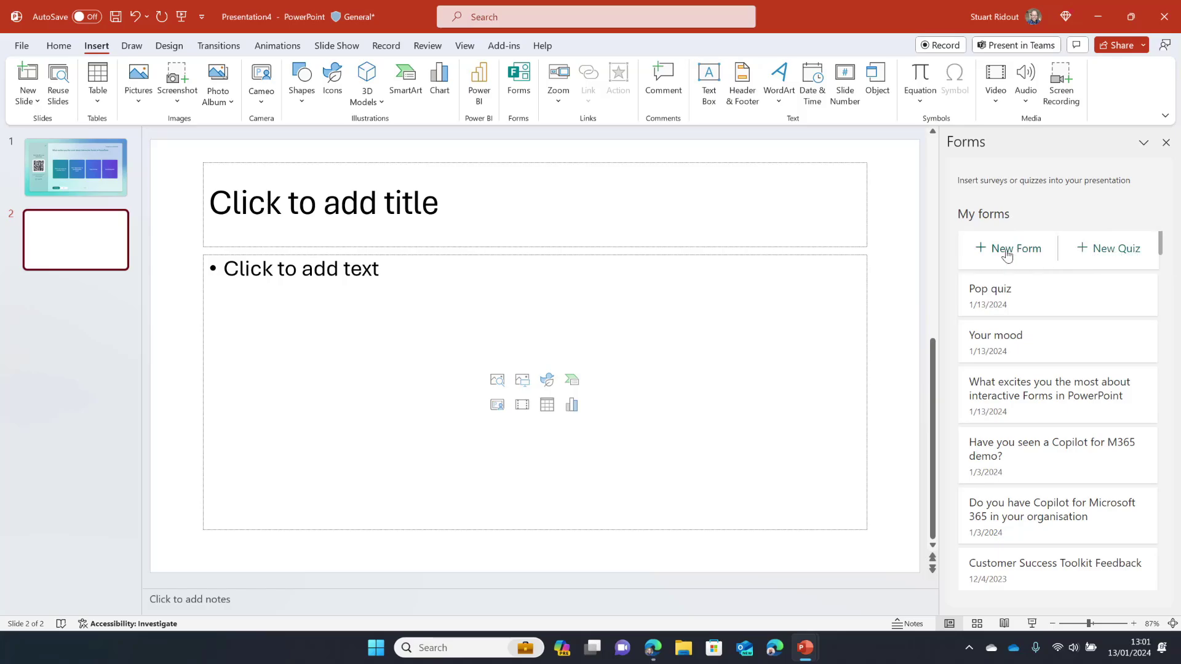
{"action": "left_click", "coordinate": [1007, 247]}
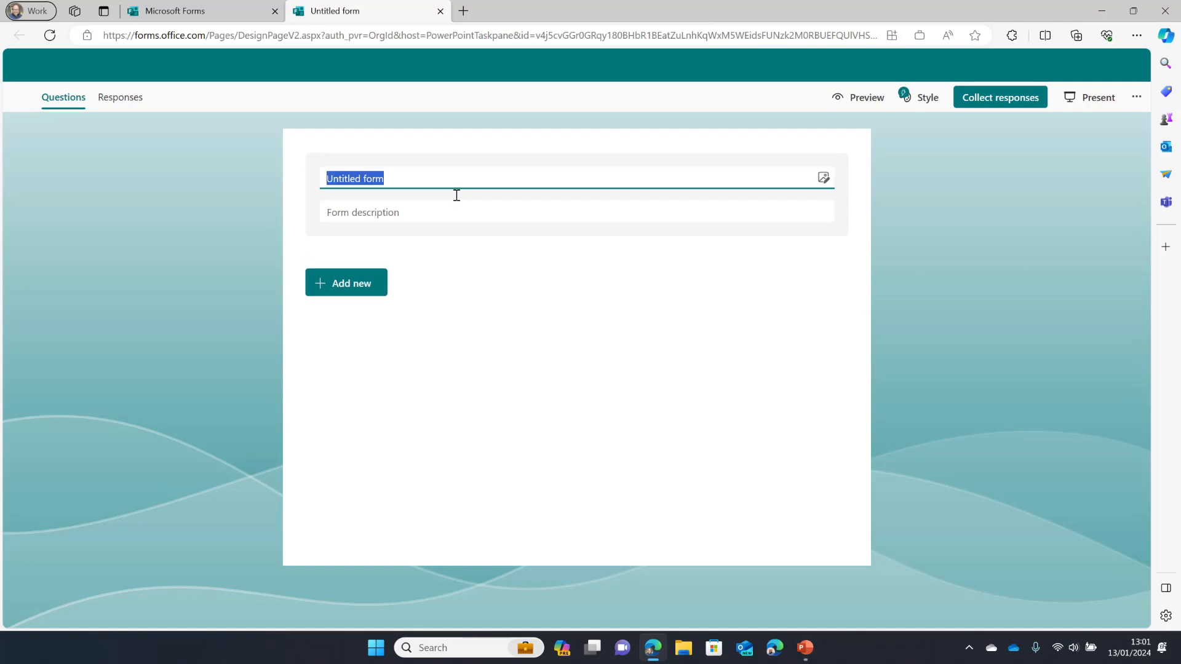
Title the new form 'Motivation for attending'
{"action": "type", "text": "What bring"}
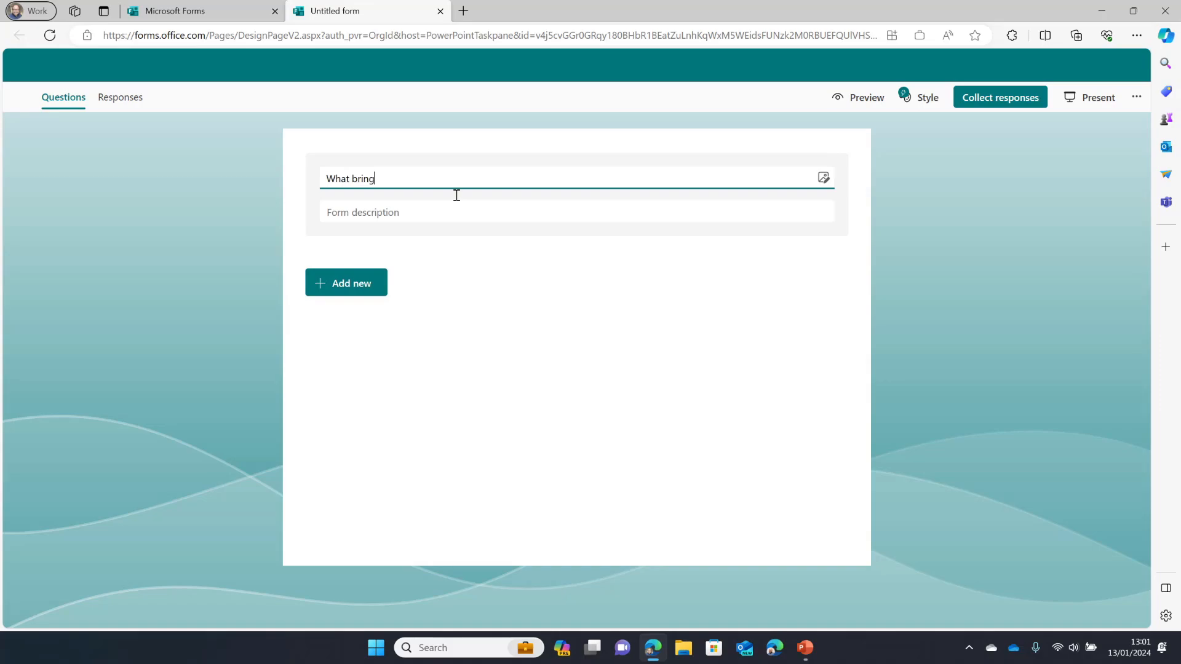
{"action": "type", "text": "s you here"}
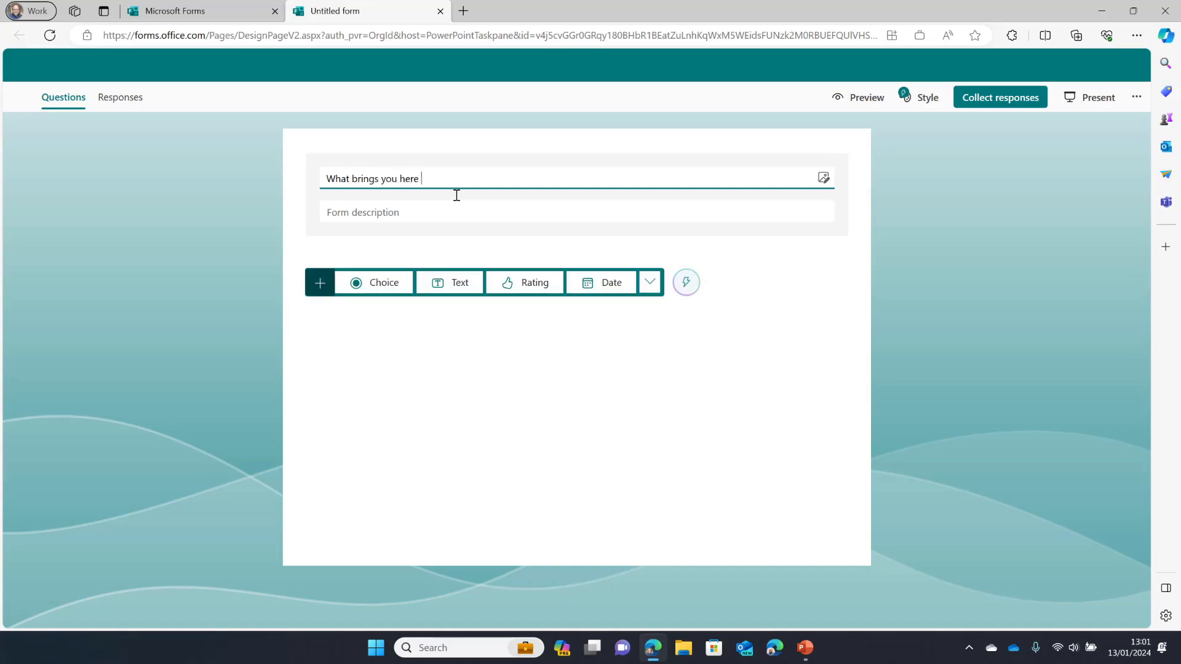
{"action": "type", "text": "today"}
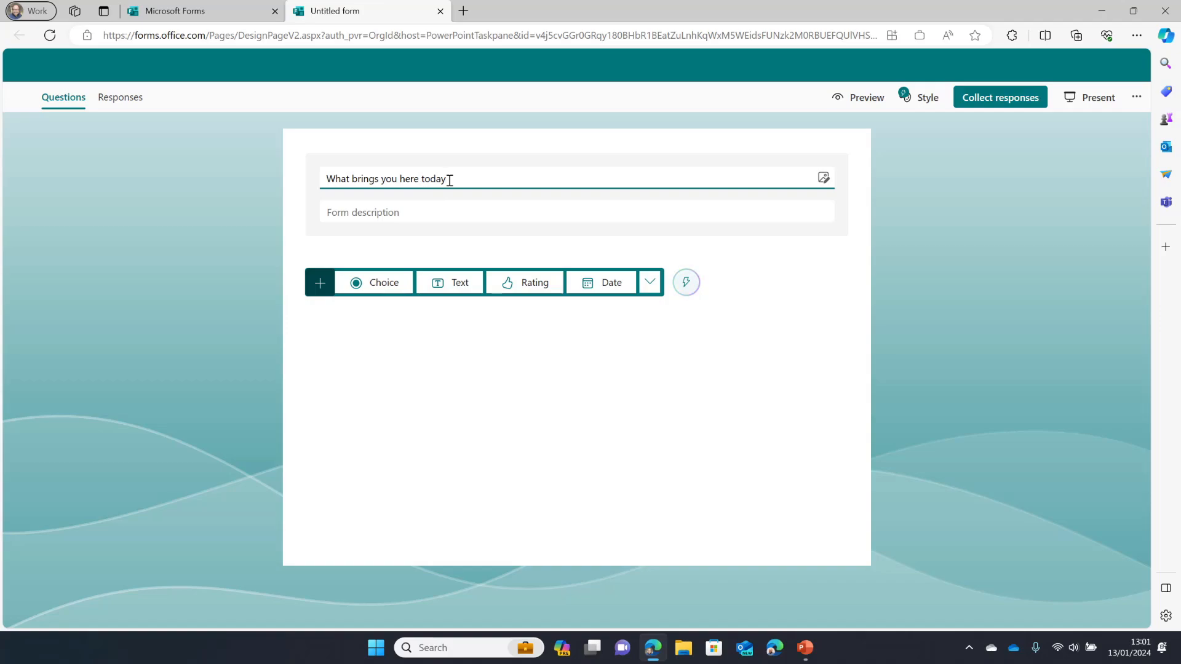
{"action": "type", "text": "Motiv"}
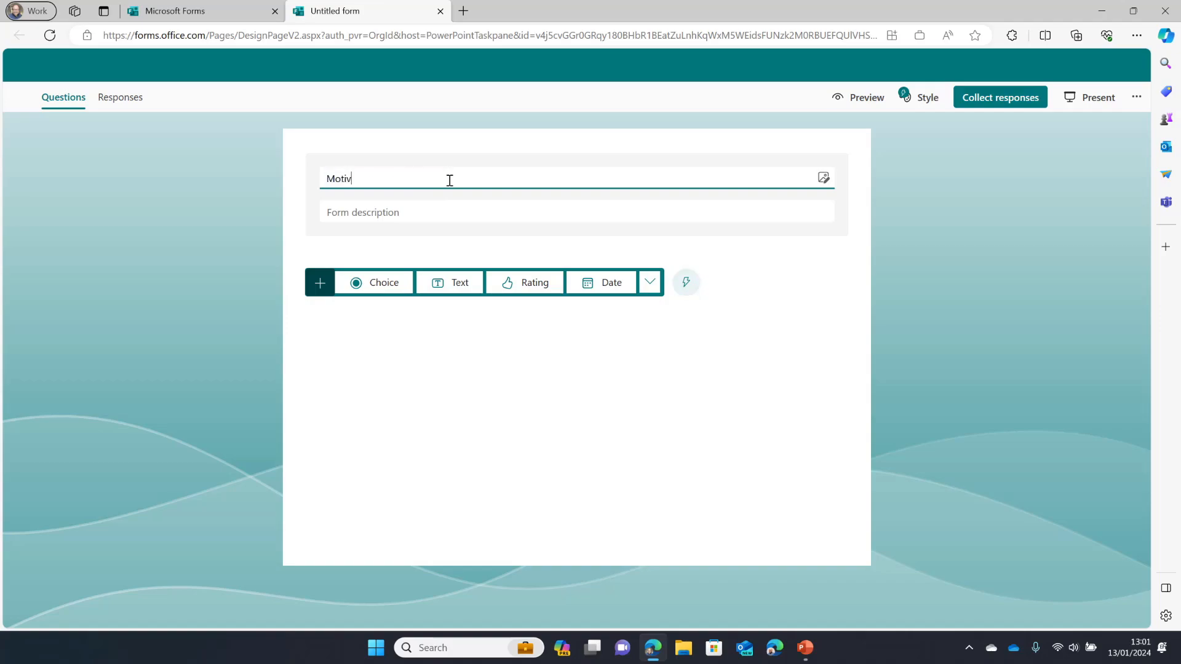
{"action": "type", "text": "ation for attending"}
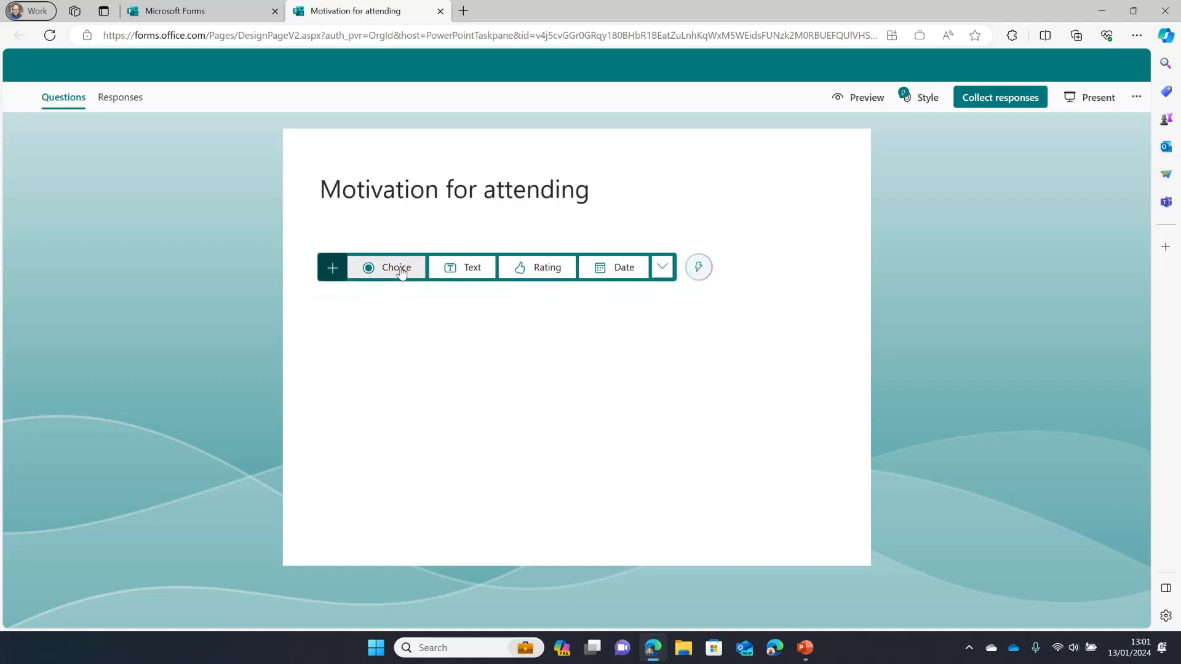
{"action": "mouse_move", "coordinate": [386, 267]}
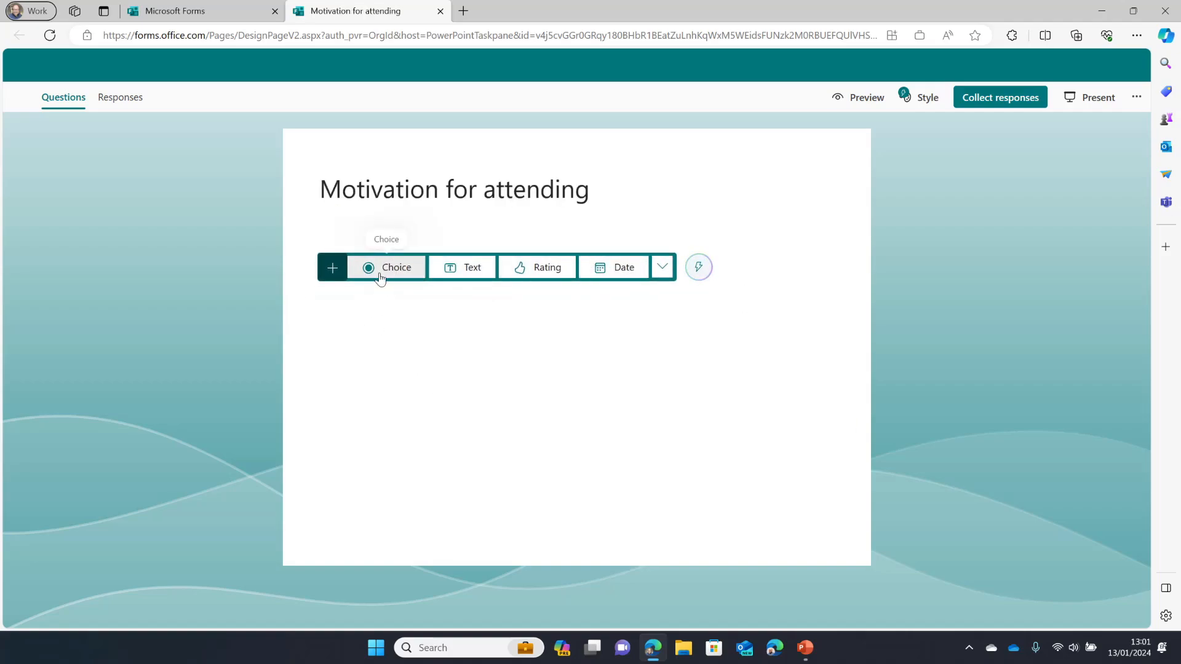
Add choice question 'What brings you here today?' with learn more, My boss sent me, Networking, Free lunch options
{"action": "left_click", "coordinate": [386, 267]}
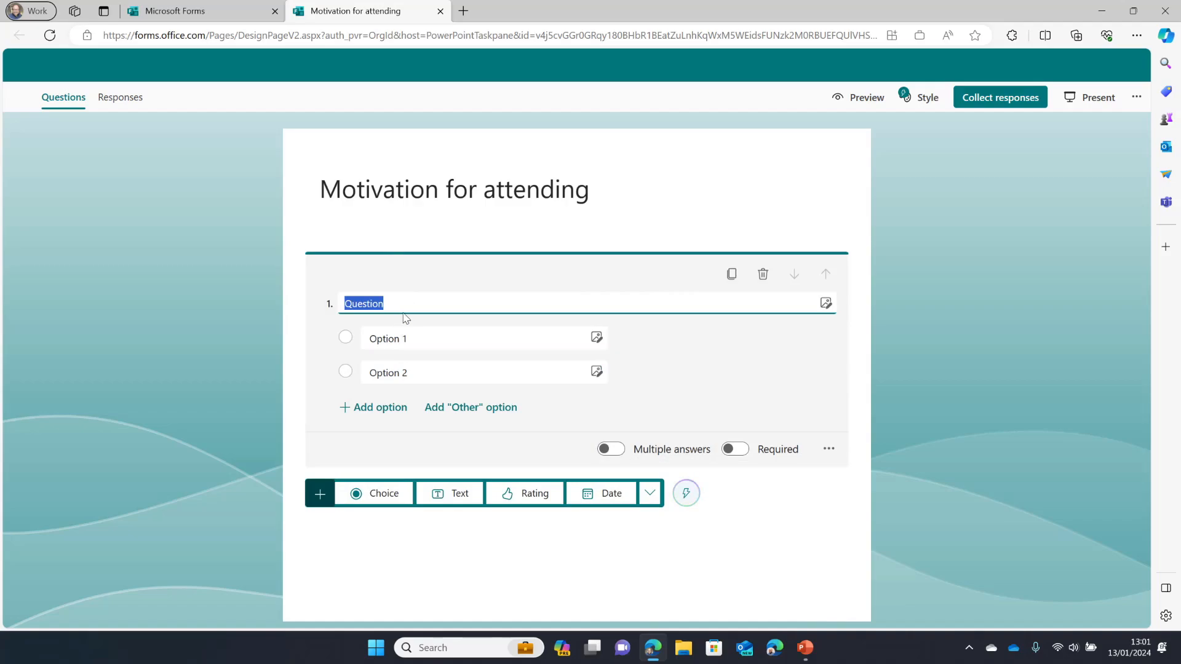
{"action": "type", "text": "What bring"}
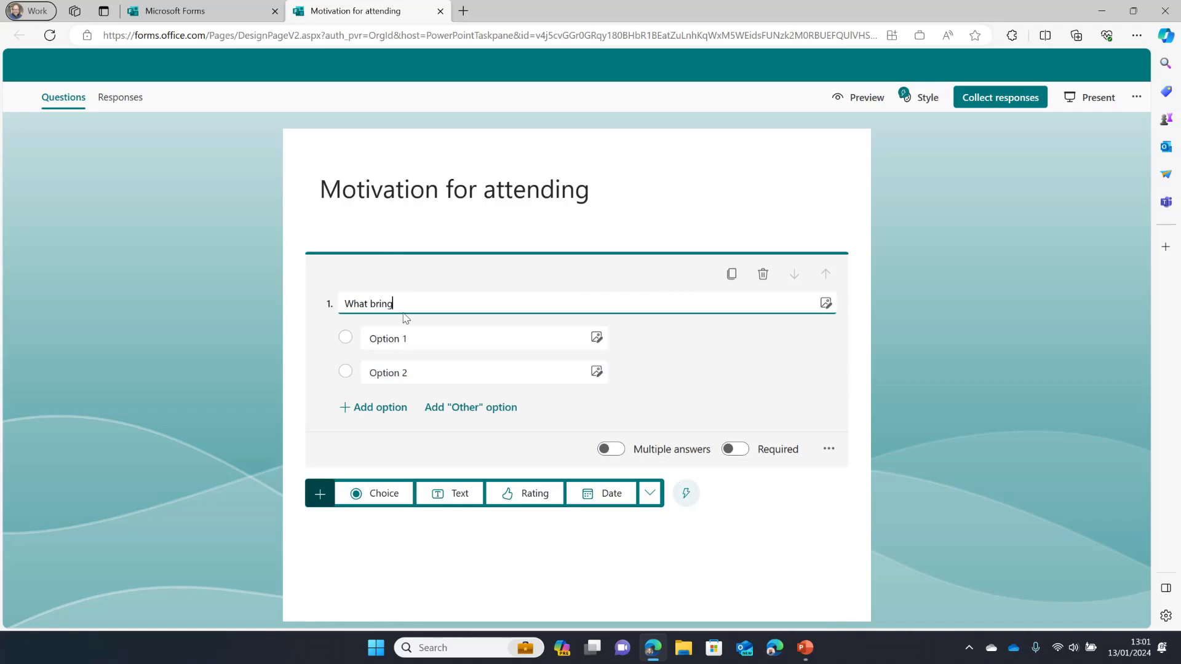
{"action": "type", "text": "s you here today?"}
{"action": "left_click", "coordinate": [485, 339]}
{"action": "type", "text": "Want to "}
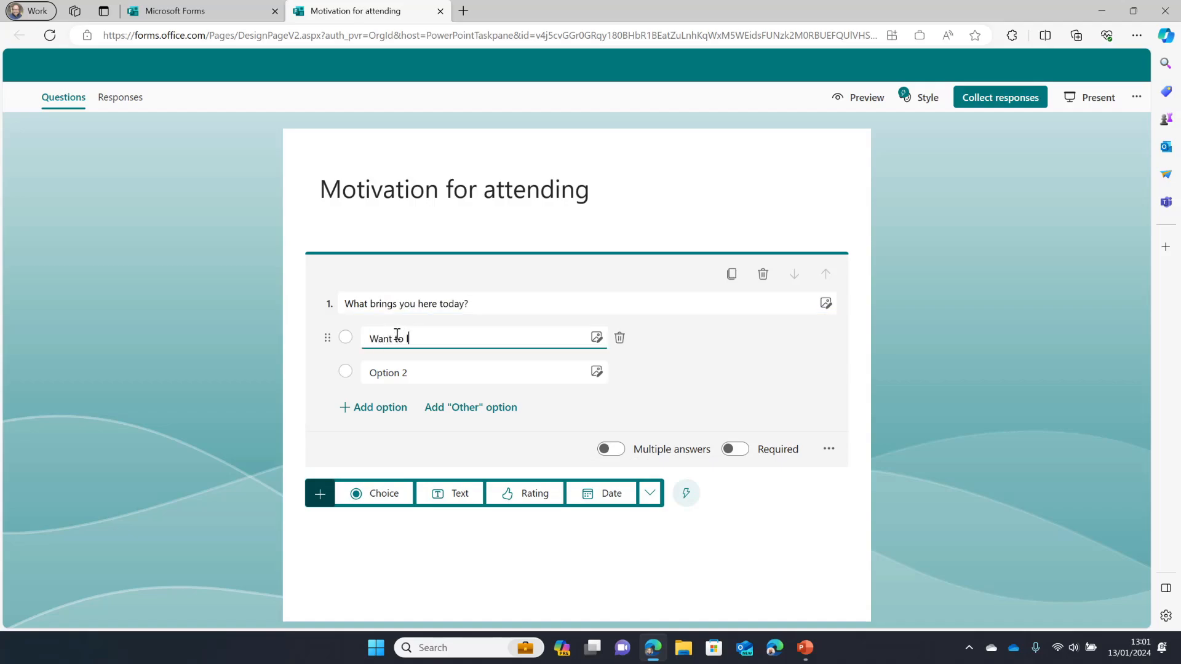
{"action": "type", "text": "learn more about"}
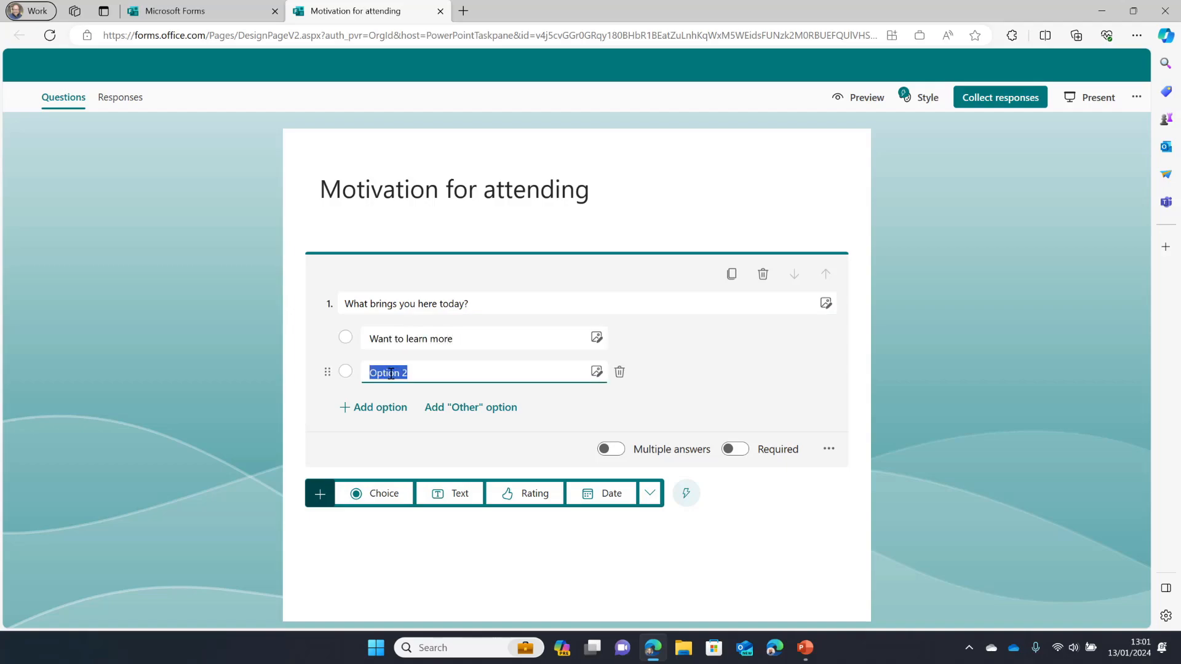
{"action": "type", "text": "My boss"}
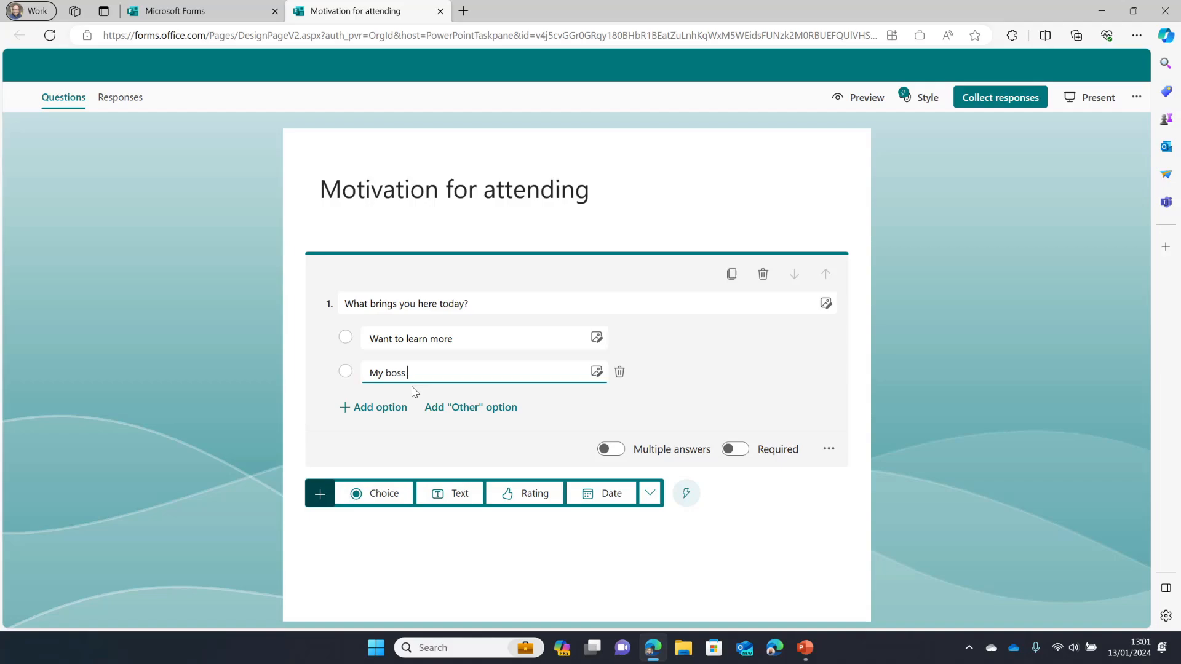
{"action": "type", "text": "sent me"}
{"action": "type", "text": "Fr"}
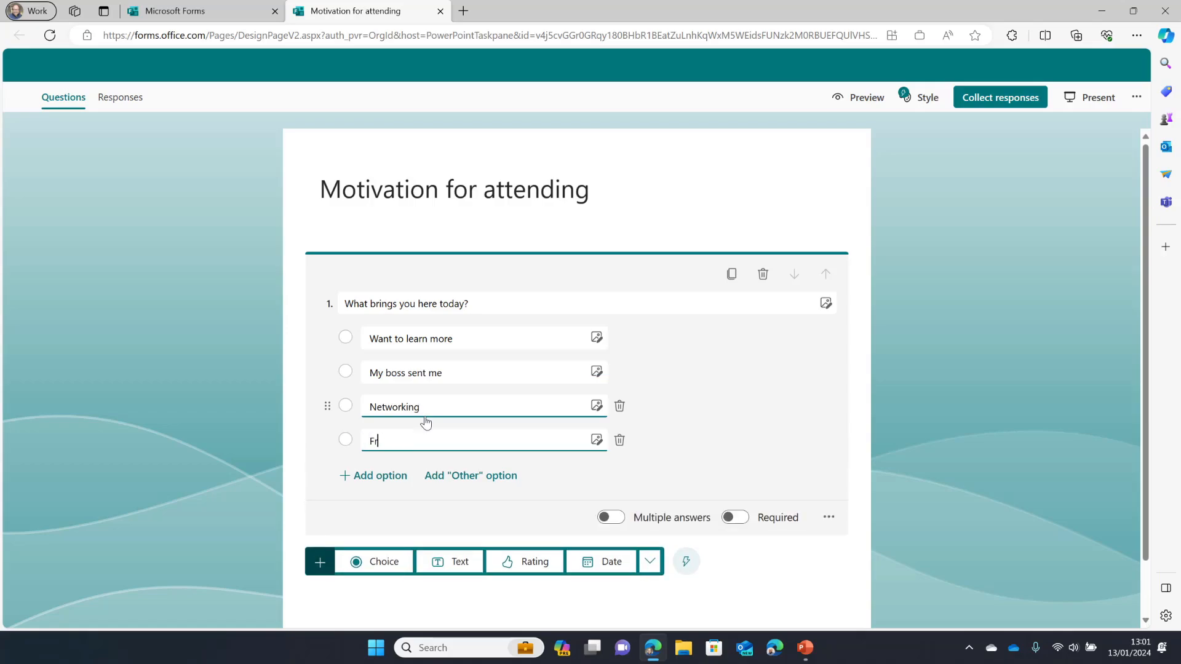
{"action": "type", "text": "ee lunch"}
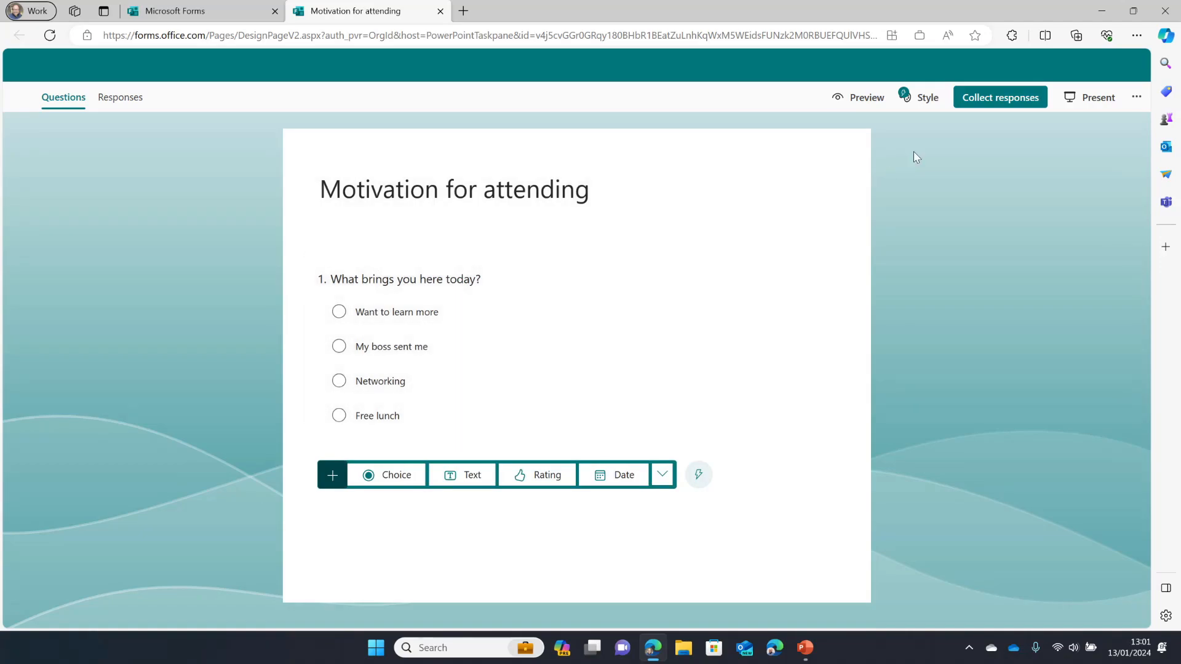
Set the form's settings to 'Anyone can respond', then close the form's browser tab
{"action": "left_click", "coordinate": [1137, 97]}
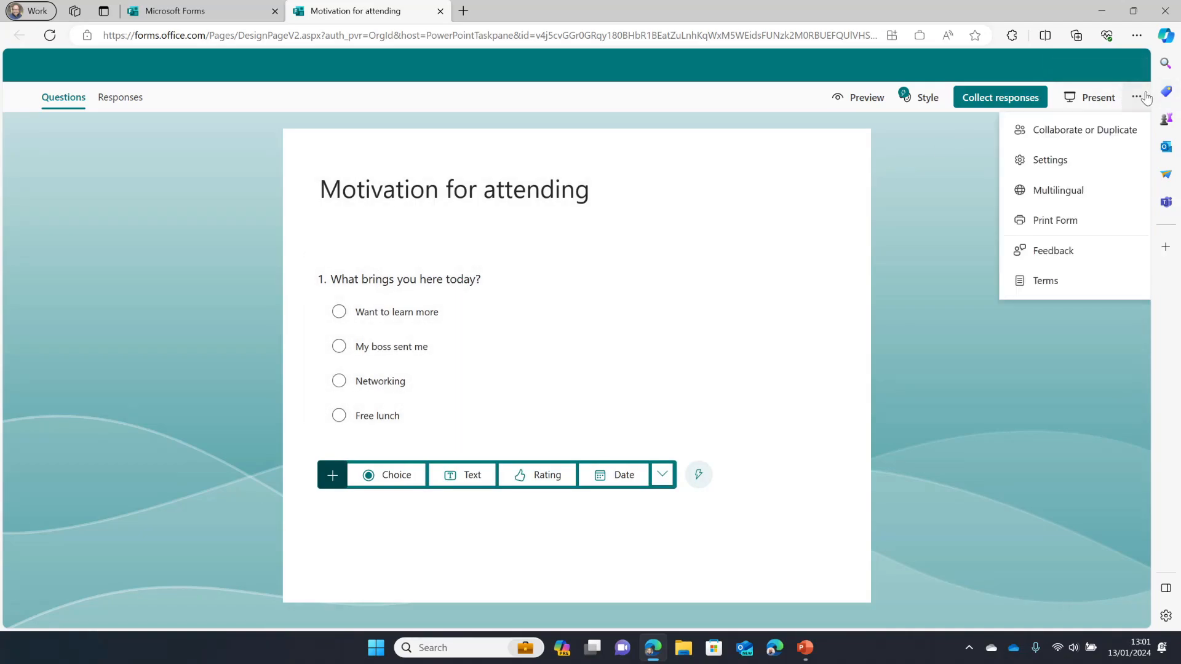
{"action": "left_click", "coordinate": [1049, 160]}
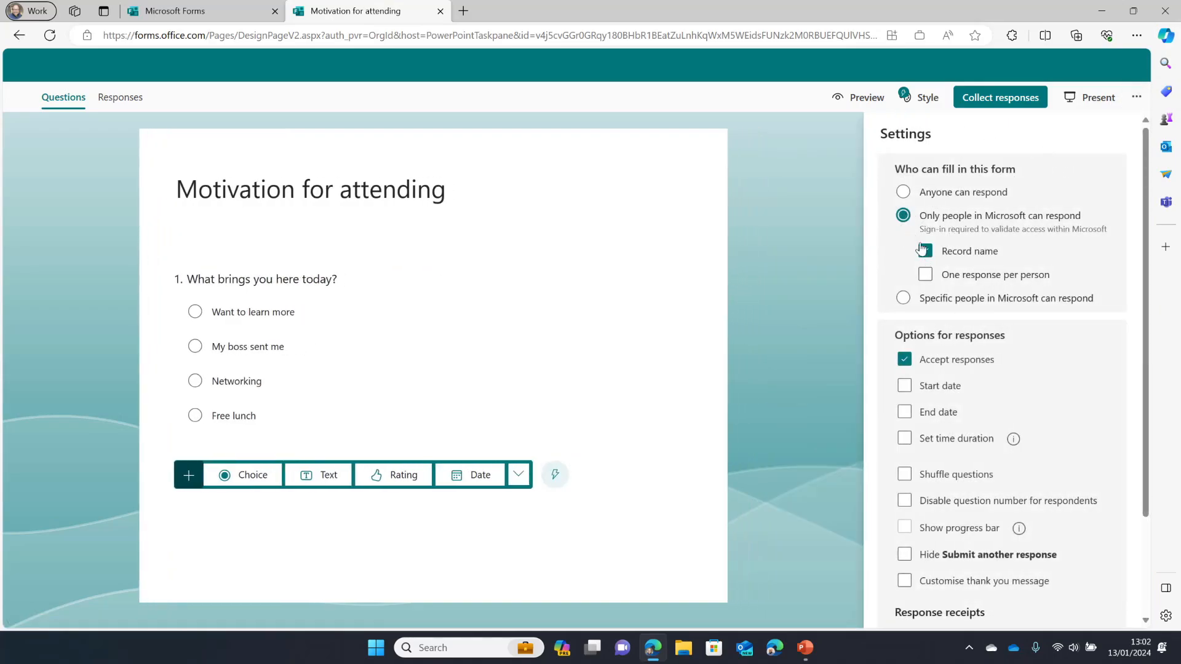
{"action": "left_click", "coordinate": [903, 192]}
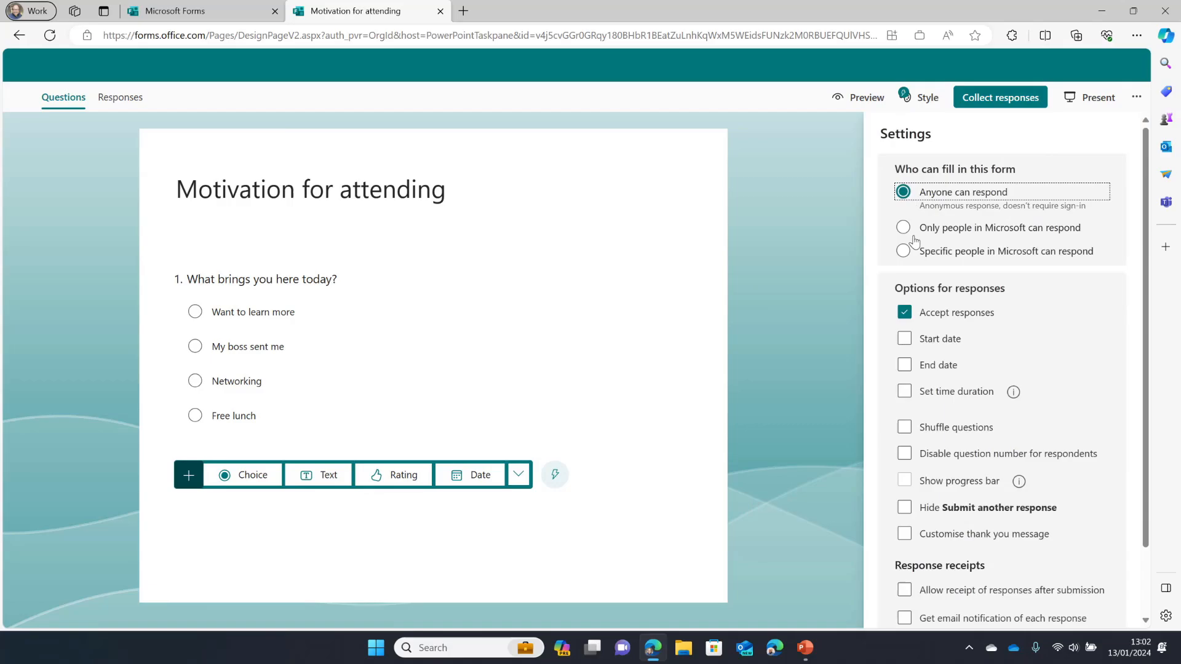
{"action": "mouse_move", "coordinate": [941, 343]}
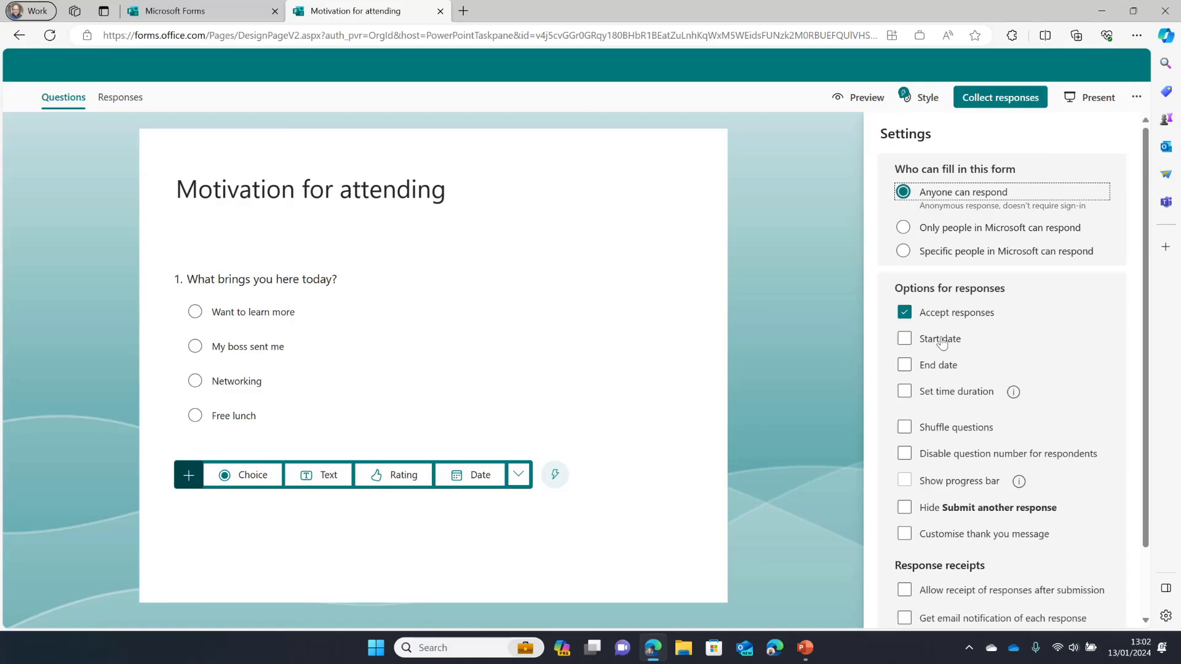
{"action": "mouse_move", "coordinate": [937, 217]}
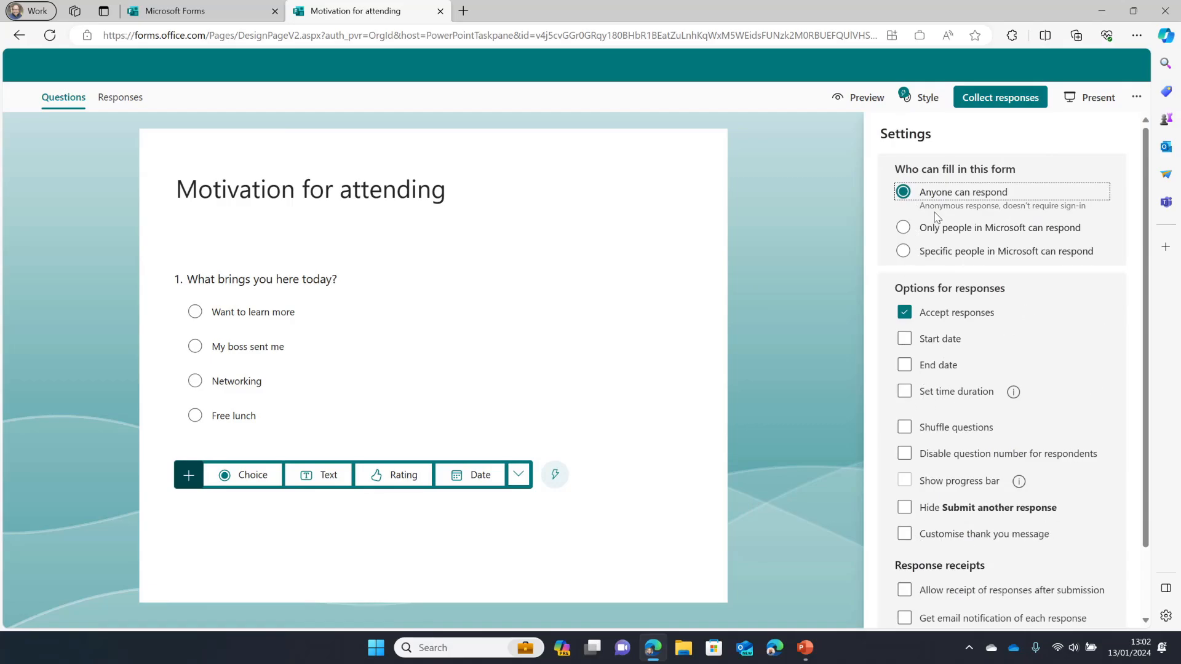
{"action": "mouse_move", "coordinate": [897, 148]}
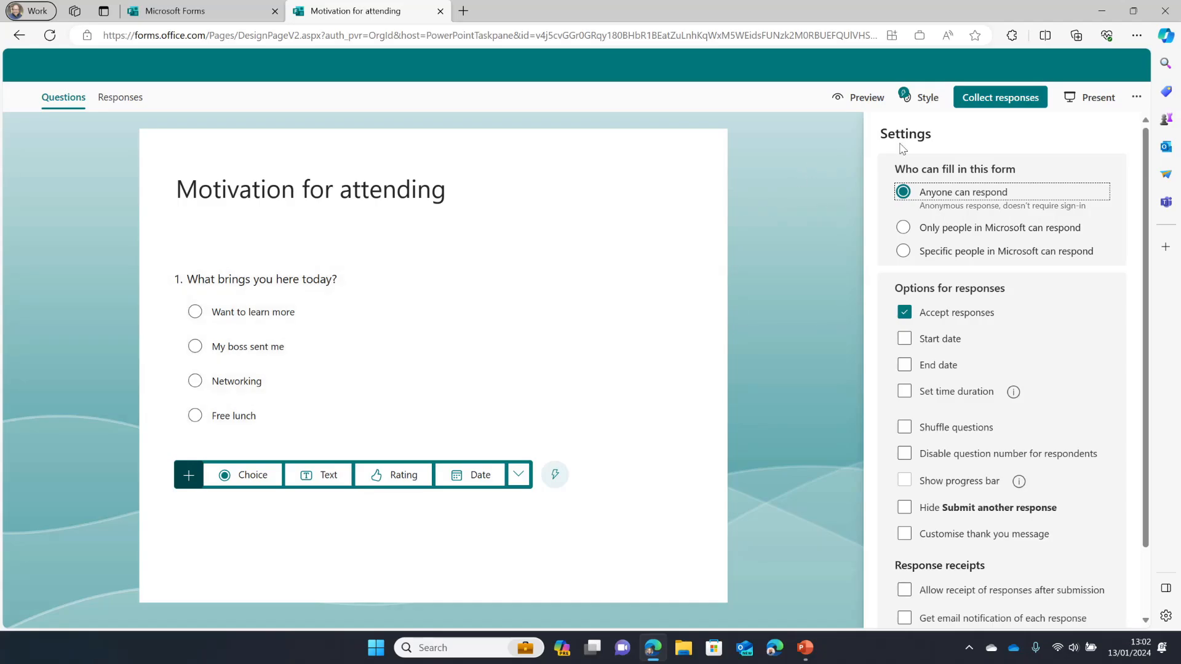
{"action": "mouse_move", "coordinate": [1136, 97]}
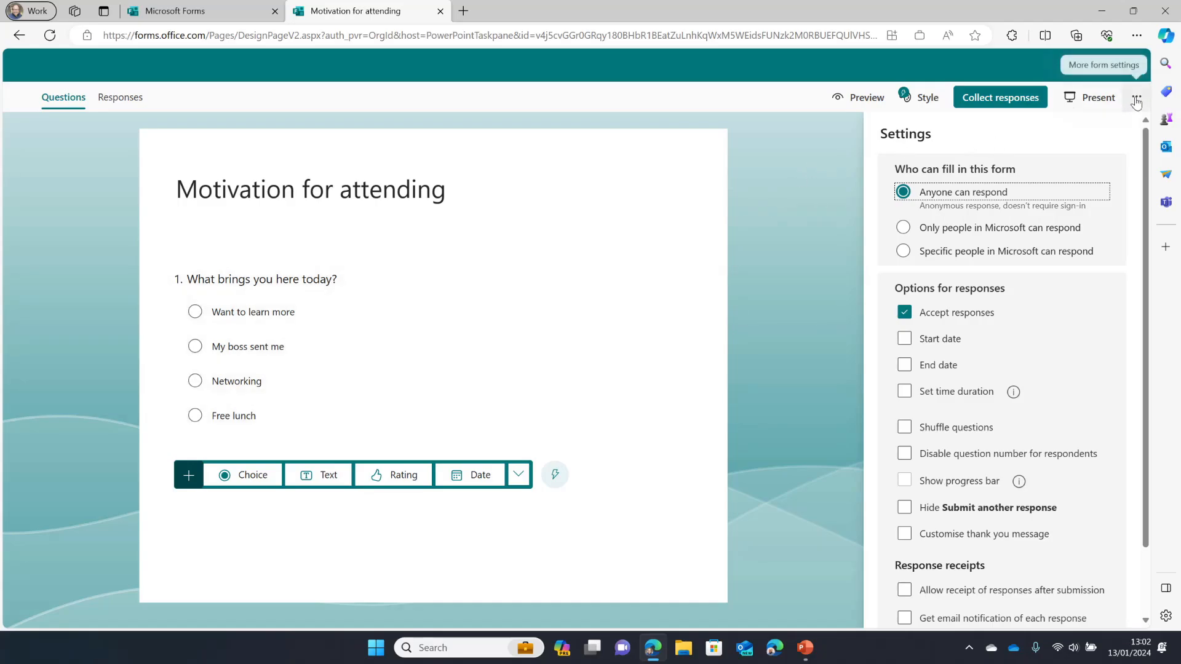
{"action": "left_click", "coordinate": [1137, 97]}
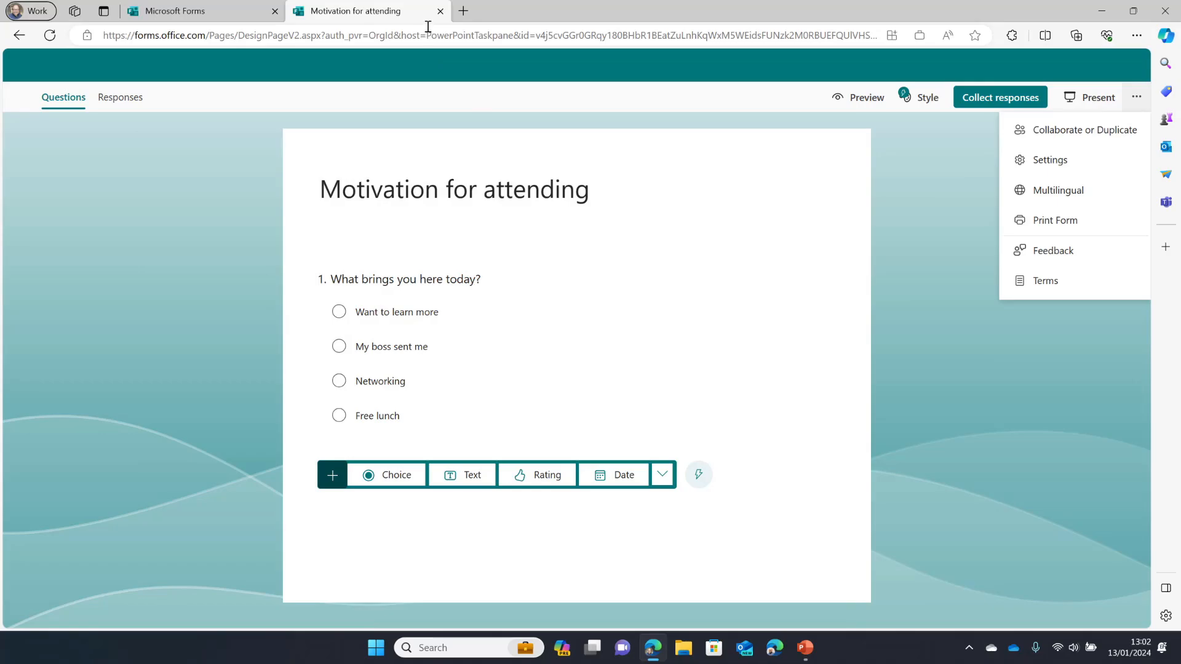
{"action": "left_click", "coordinate": [440, 11]}
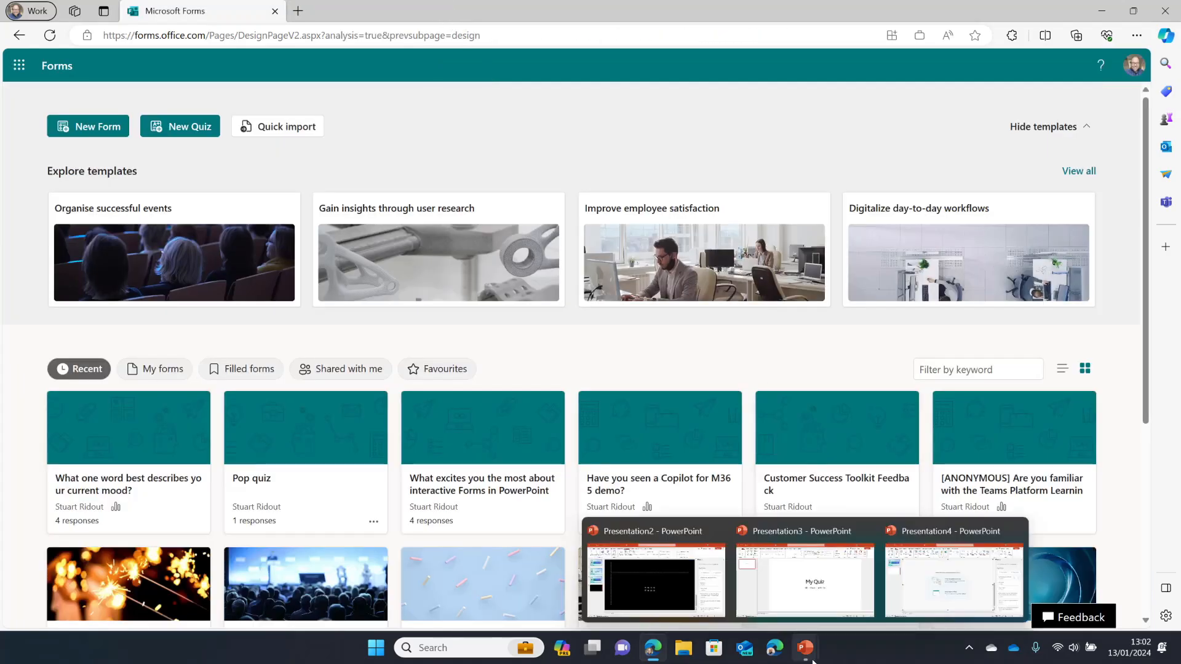
Insert the survey on slide 2 using Present for Interactive meetings, showing QR code and chart
{"action": "left_click", "coordinate": [953, 579]}
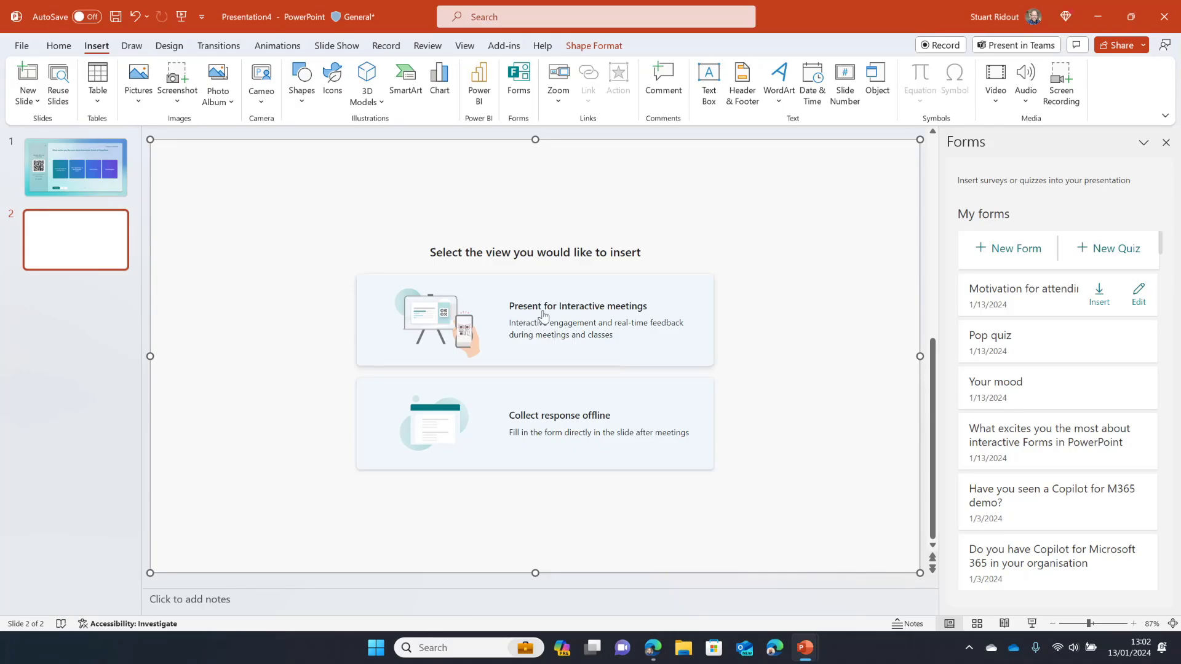
{"action": "left_click", "coordinate": [534, 319]}
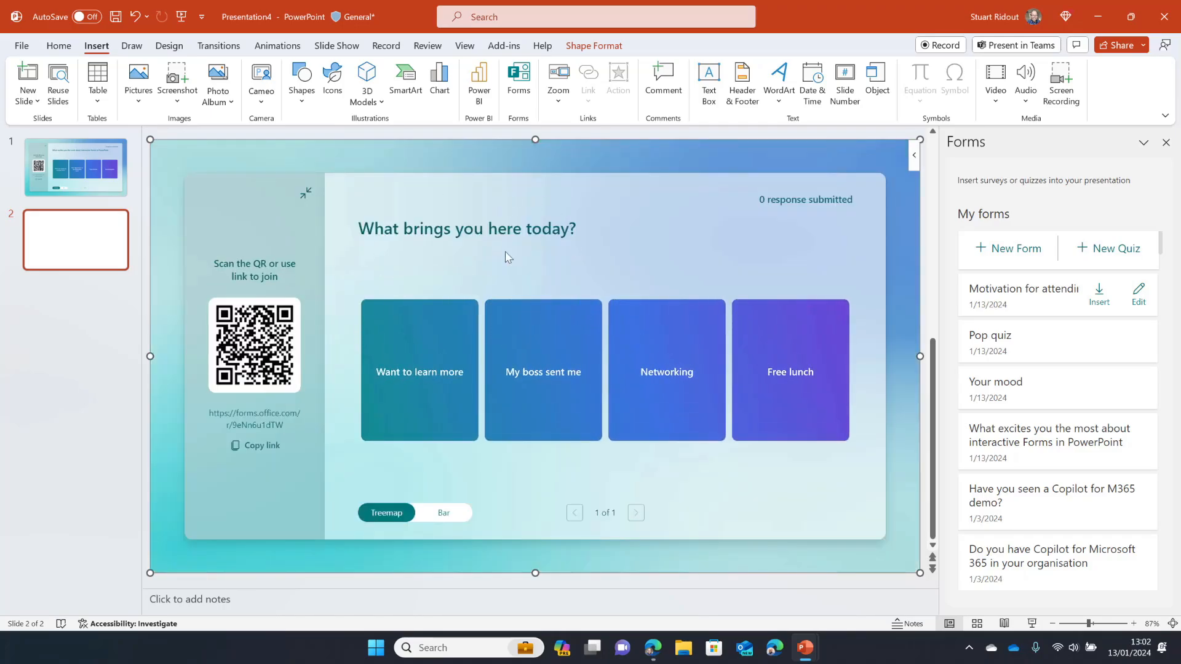
{"action": "mouse_move", "coordinate": [63, 316]}
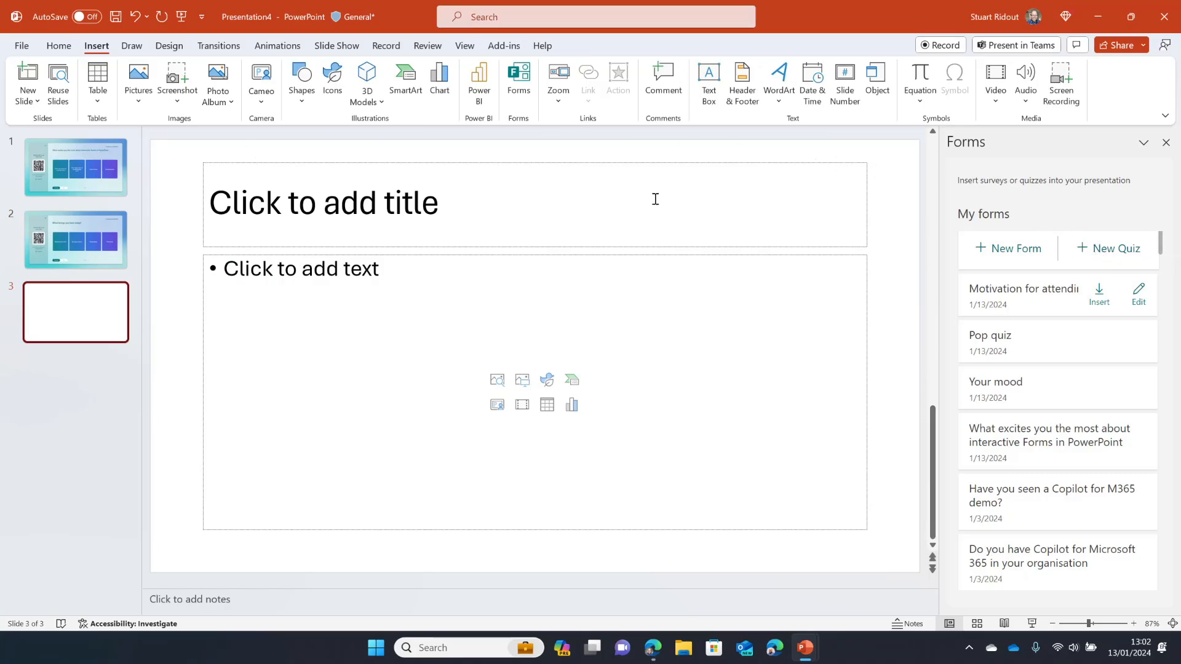
{"action": "mouse_move", "coordinate": [186, 177]}
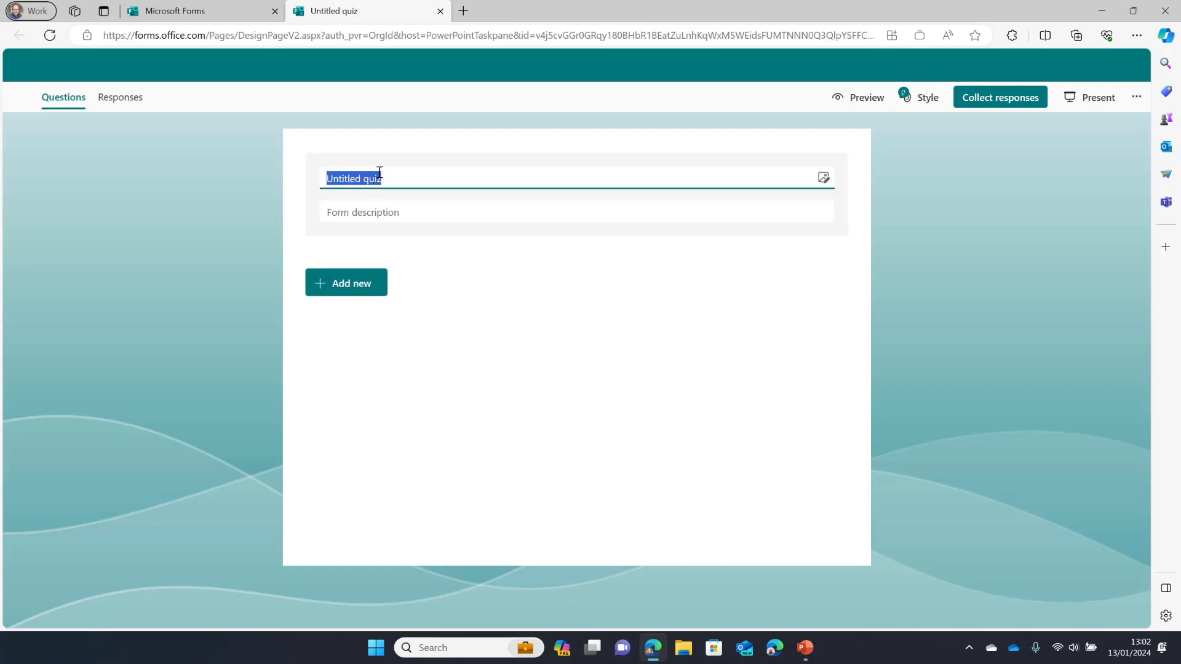
Title the quiz 'PowerPoint Quiz' and add a new Choice question
{"action": "type", "text": "Pow"}
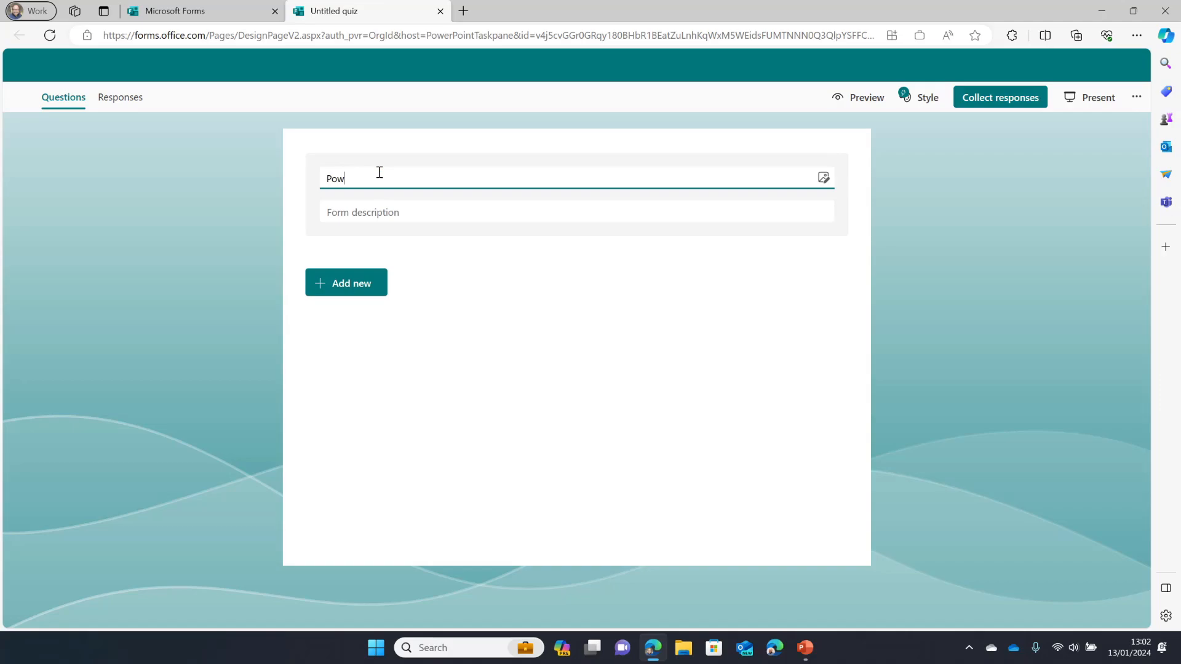
{"action": "type", "text": "erPoint Quiz"}
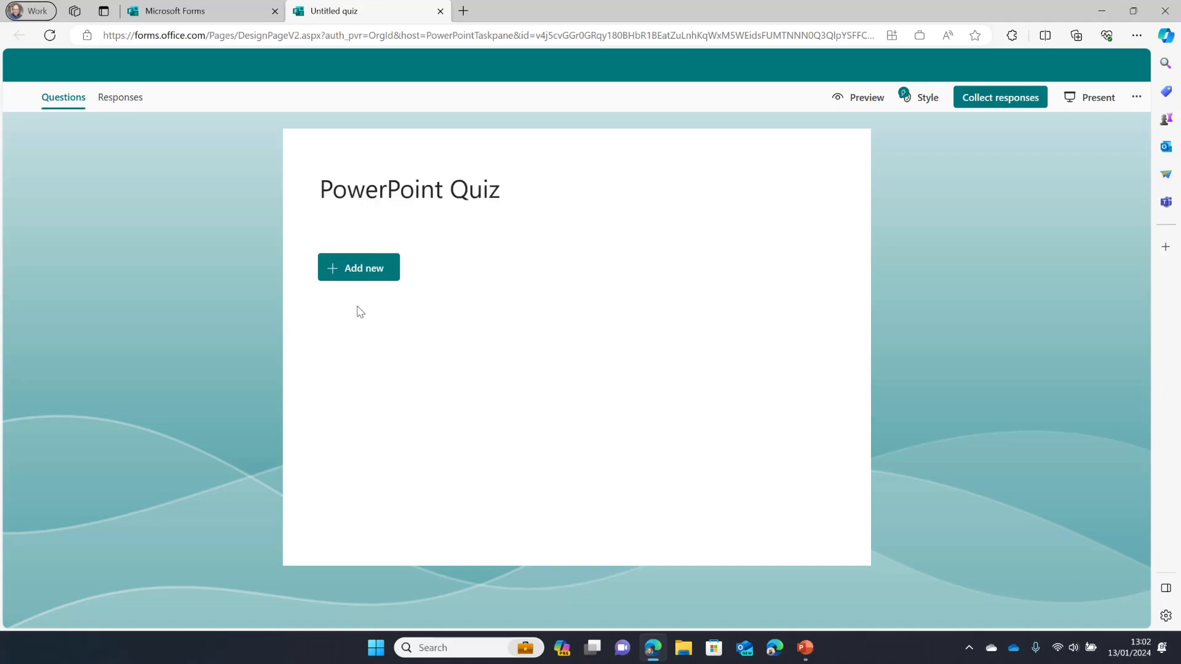
{"action": "left_click", "coordinate": [358, 267]}
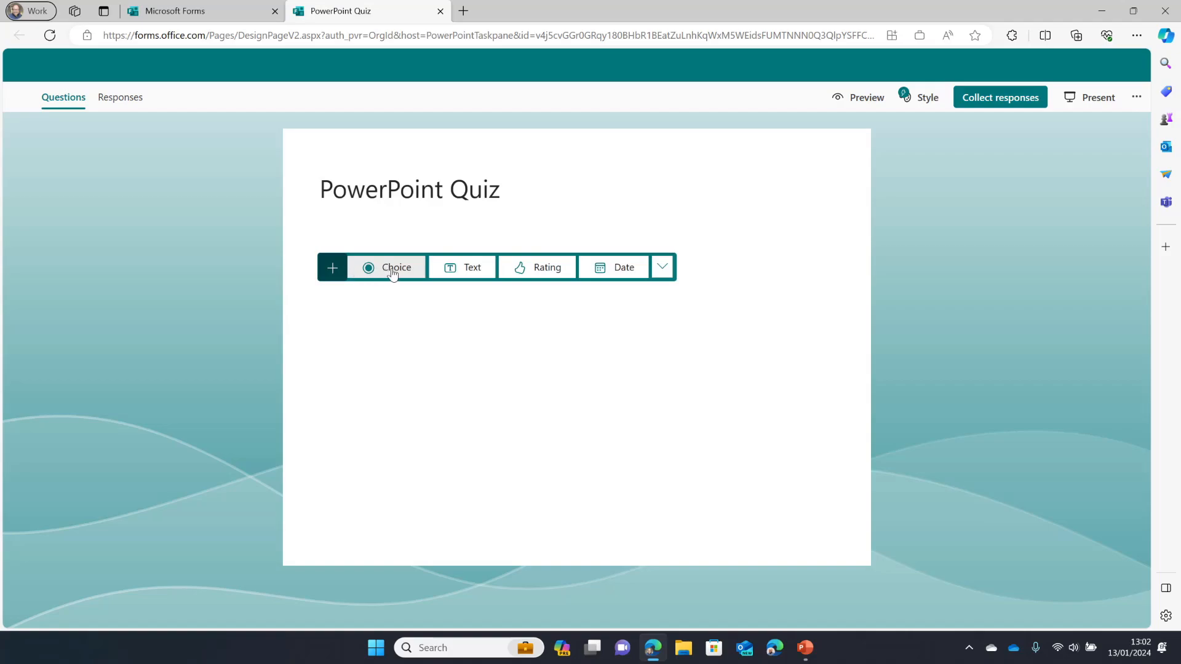
{"action": "left_click", "coordinate": [395, 267]}
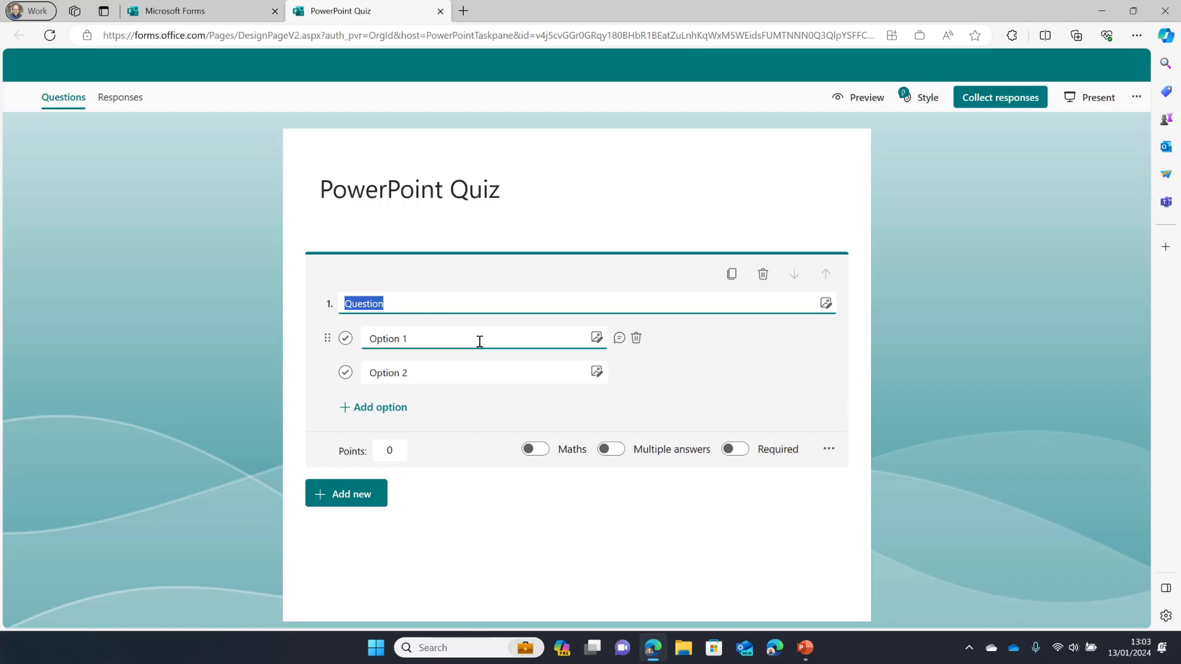
Ask 'Can you present interactive quizzes in PowerPoint?' with Yes/No choices and Yes marked correct
{"action": "type", "text": "Can you"}
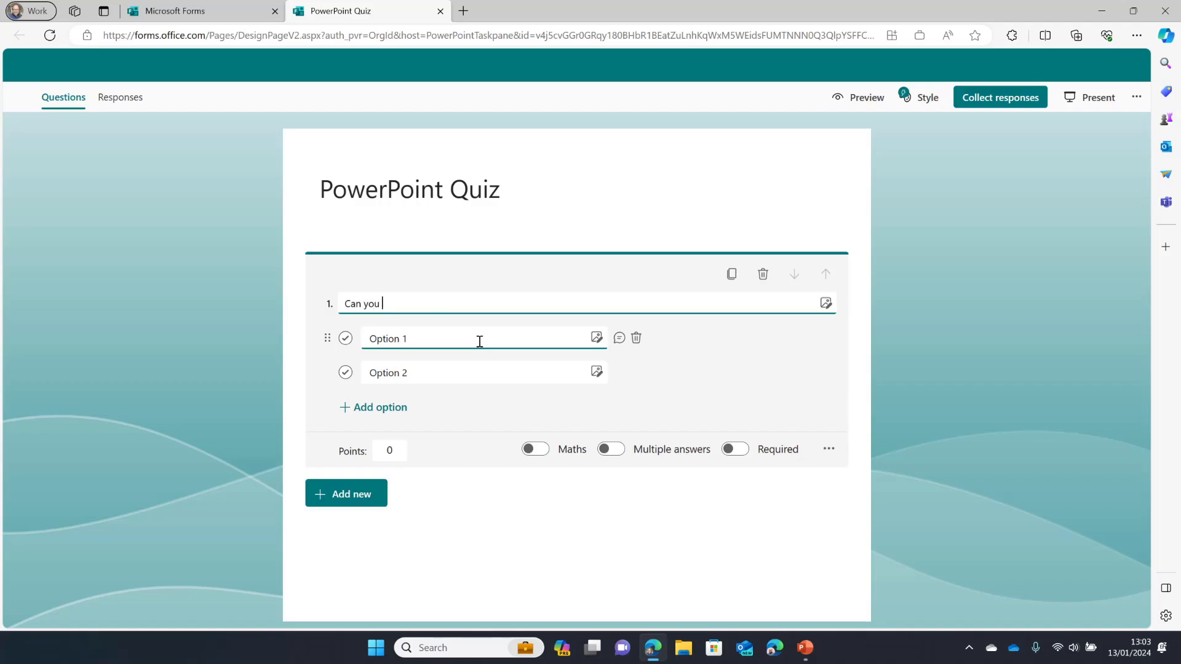
{"action": "type", "text": "present interactive quiz"}
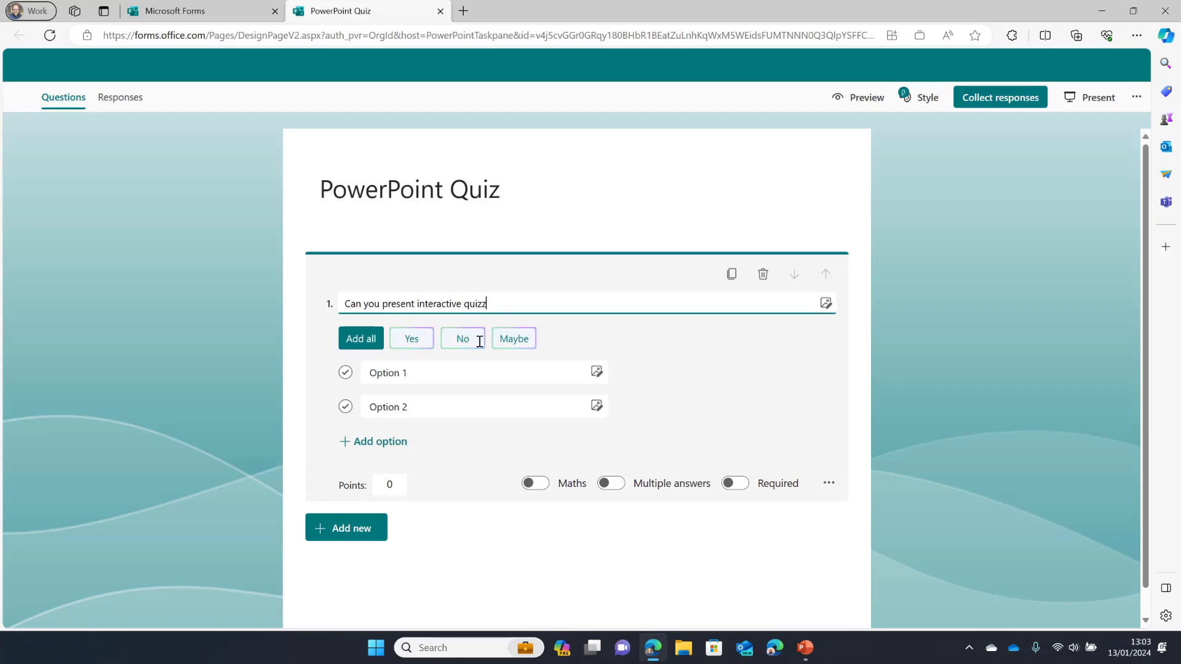
{"action": "type", "text": "zes in PowerPoint using Forms"}
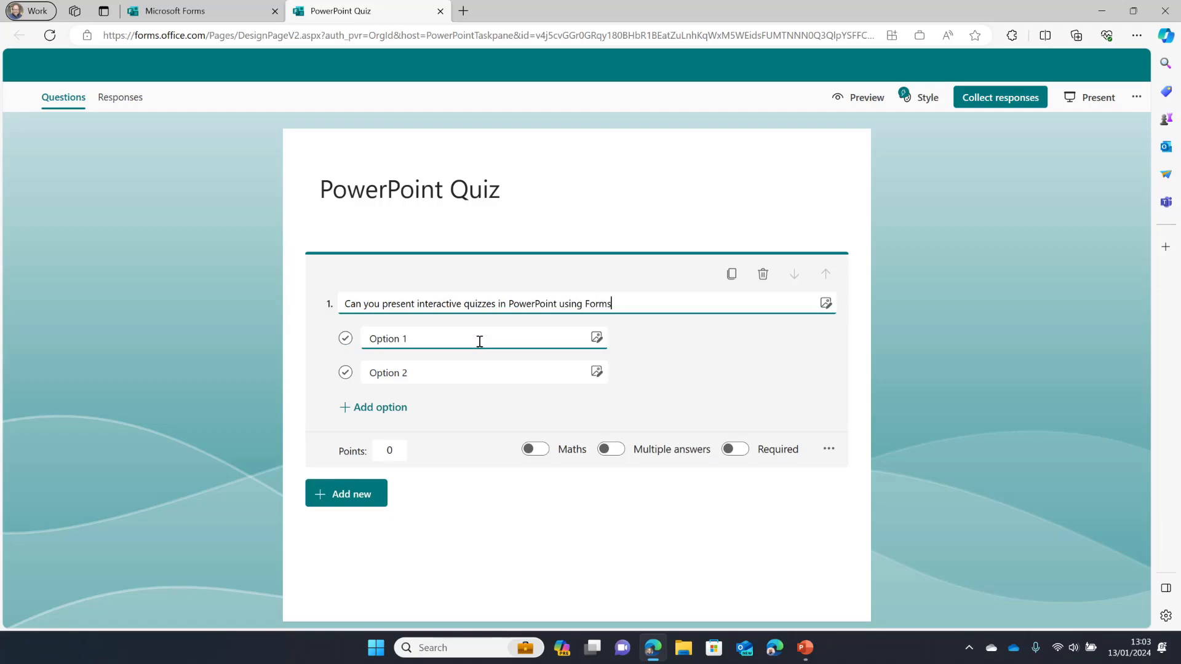
{"action": "type", "text": "?"}
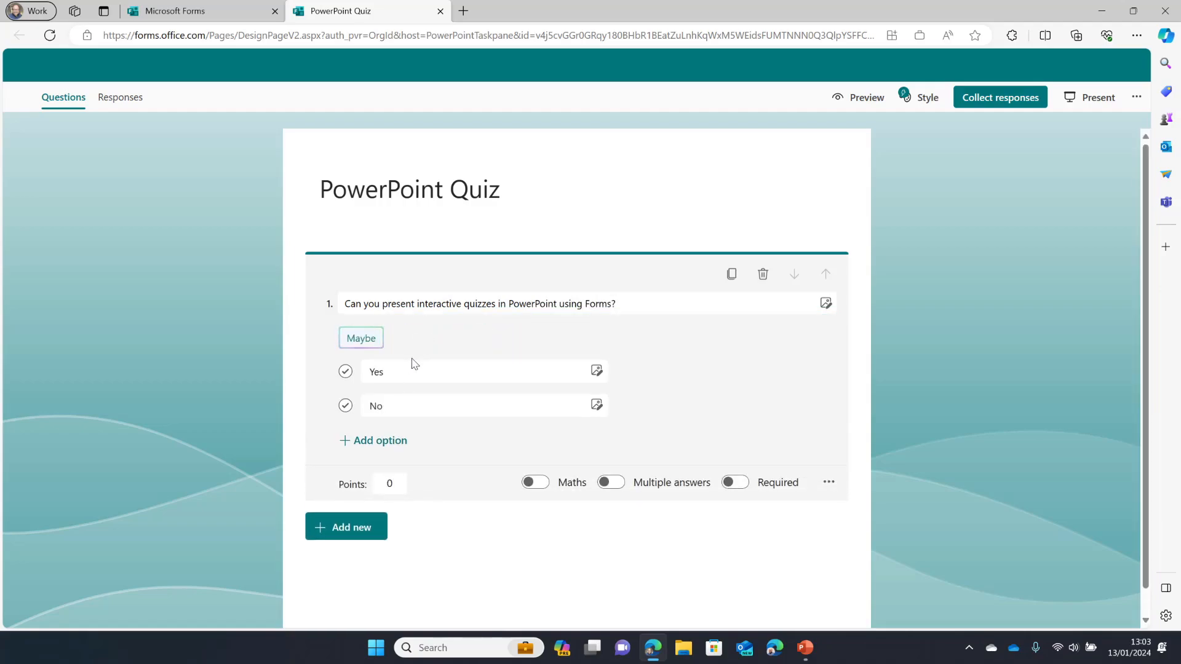
{"action": "mouse_move", "coordinate": [344, 372]}
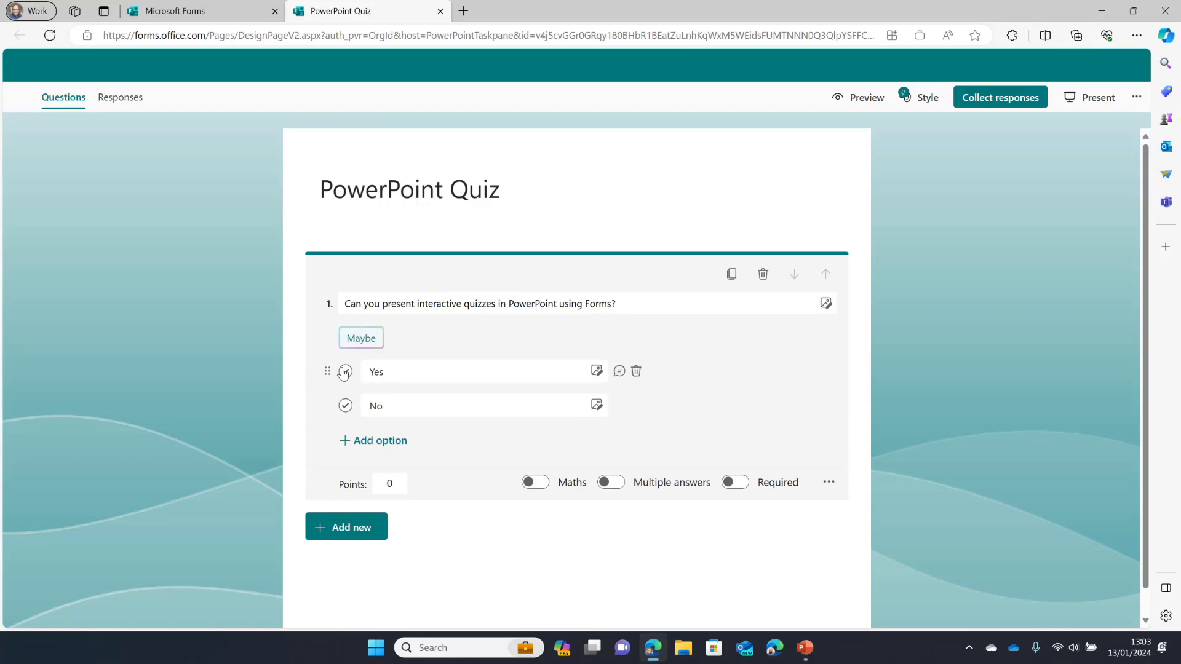
{"action": "left_click", "coordinate": [344, 371]}
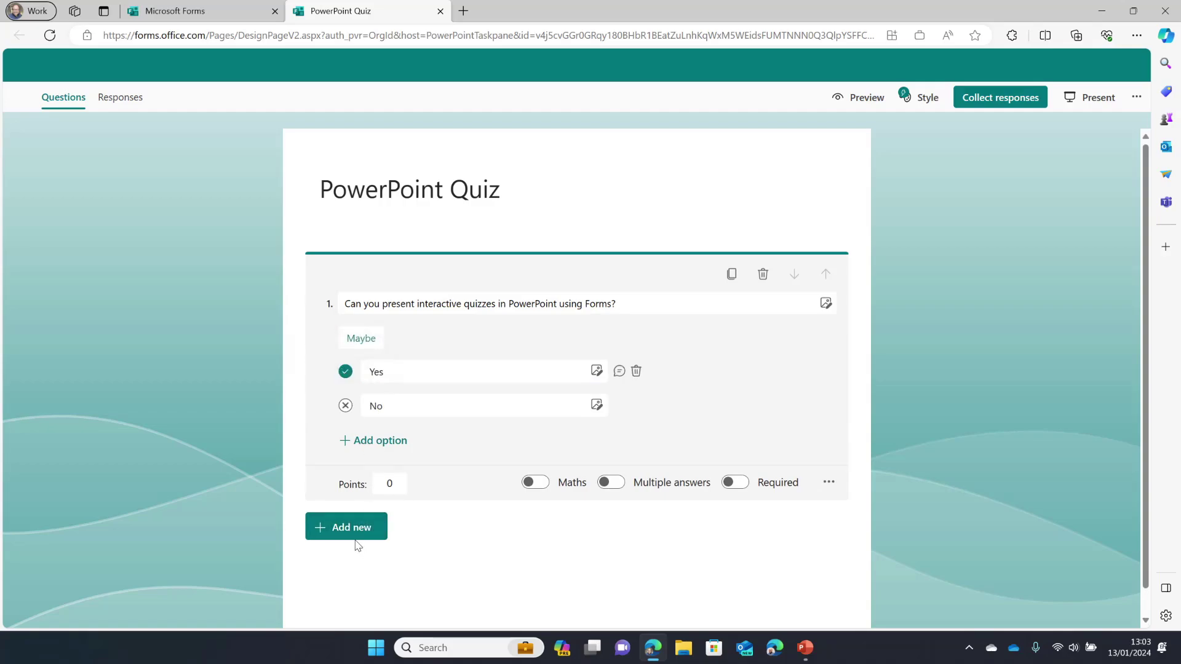
{"action": "mouse_move", "coordinate": [347, 526]}
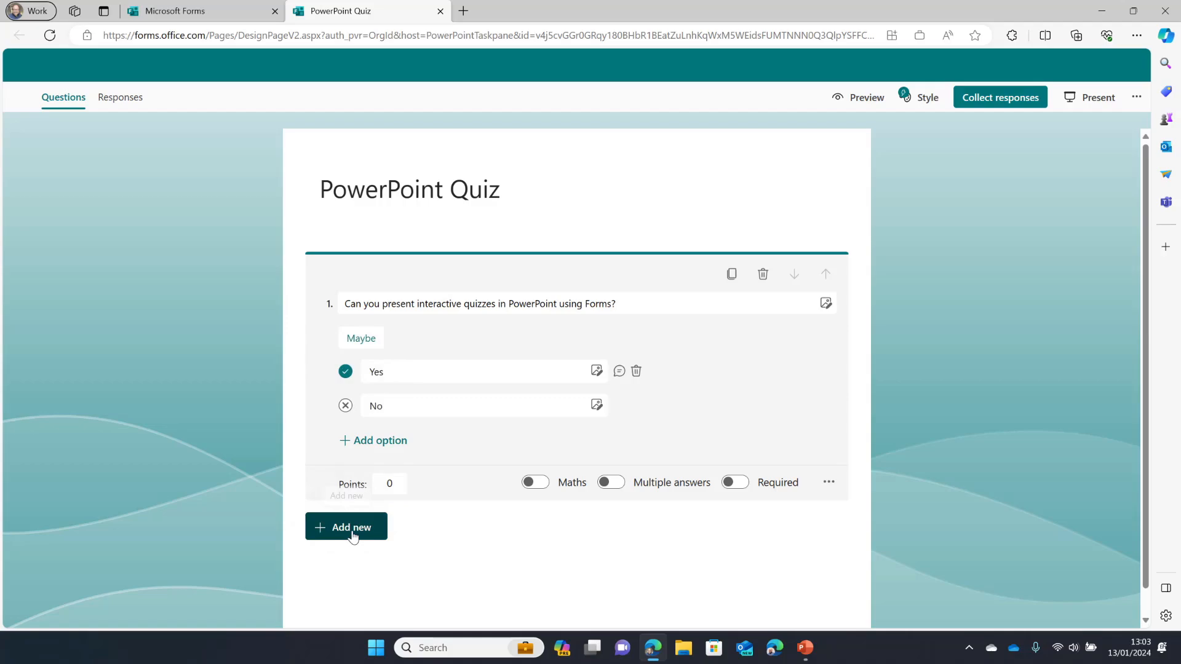
Add a second Choice question: 'How much does it cost to do this?'
{"action": "left_click", "coordinate": [346, 526]}
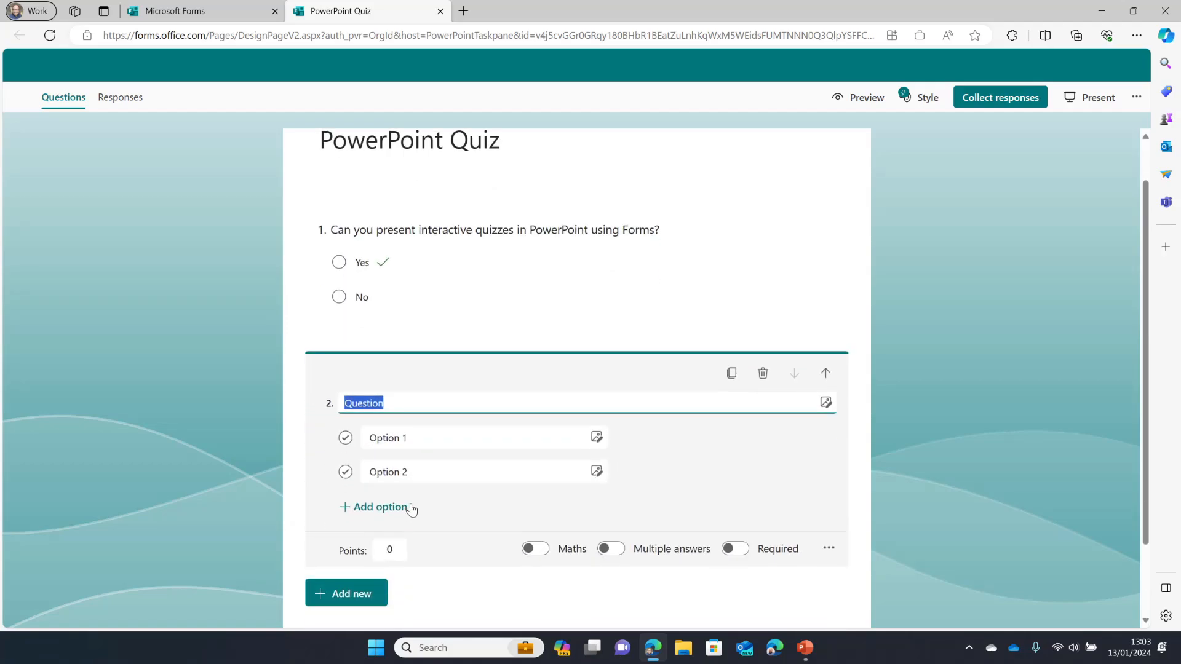
{"action": "type", "text": "How much d"}
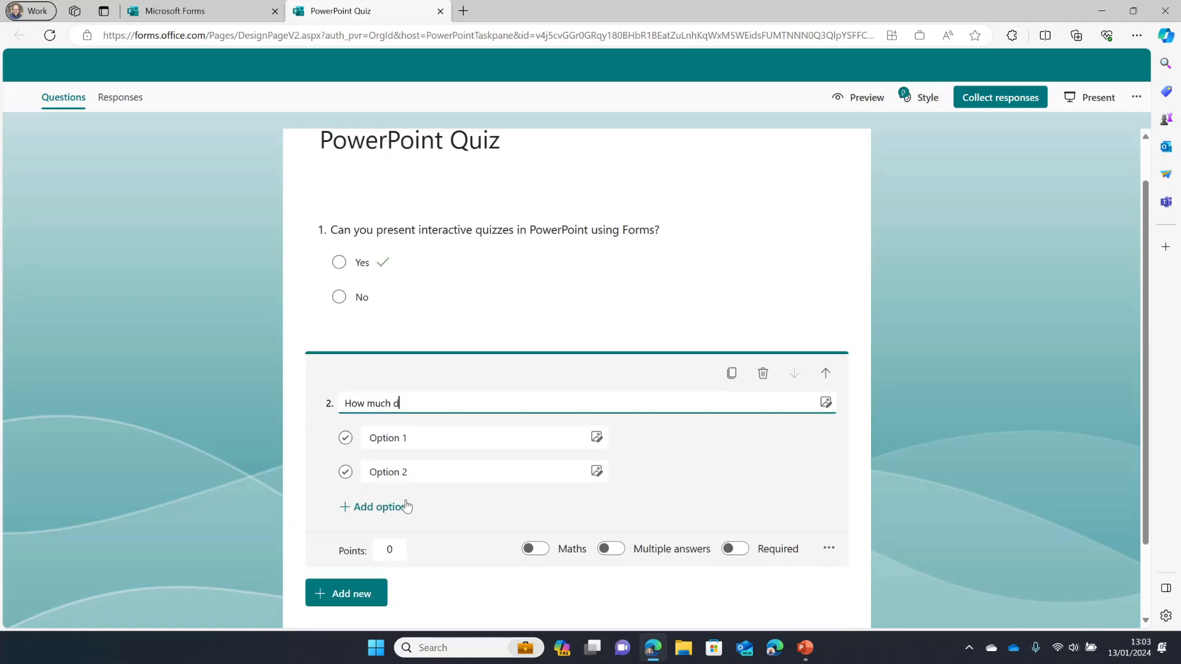
{"action": "type", "text": "oes it cost to"}
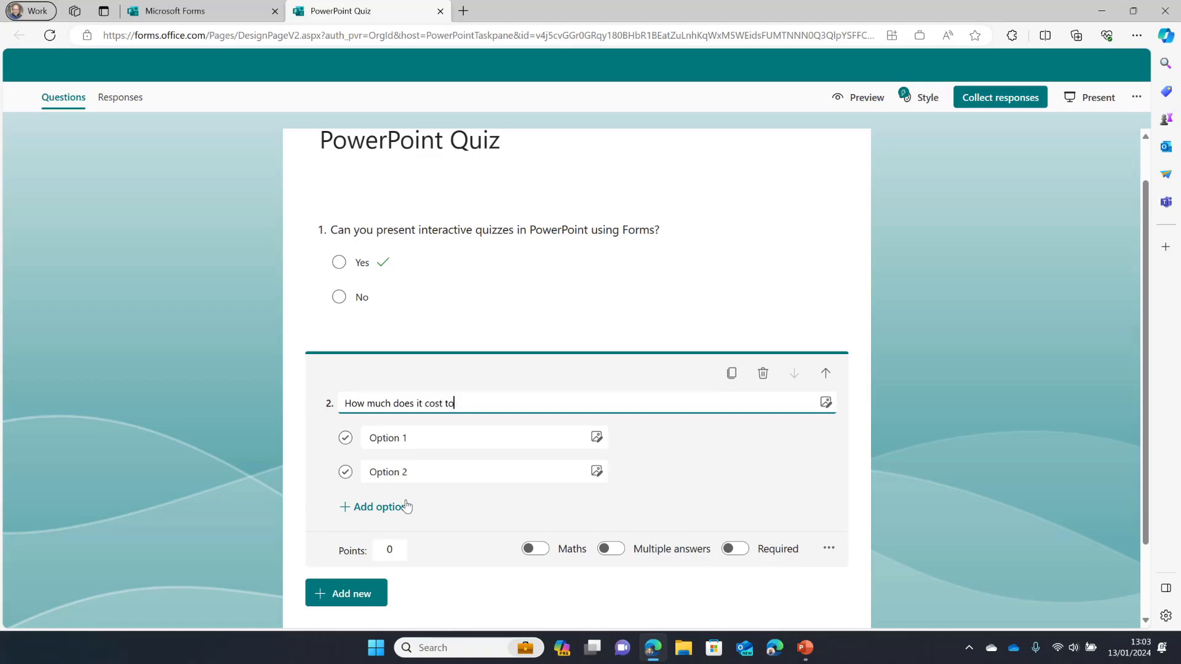
{"action": "type", "text": "do this?"}
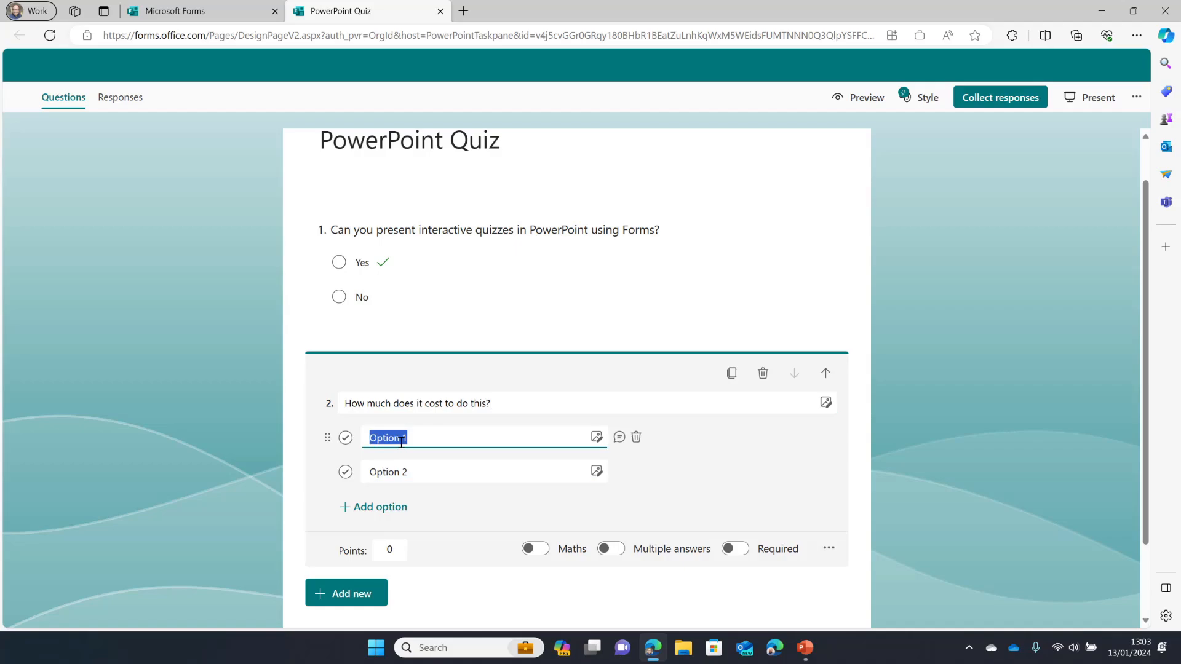
Fill the first two options: 'It's free for … PowerPoint users' and 'There's an extra charge of £5'
{"action": "type", "text": "It's"}
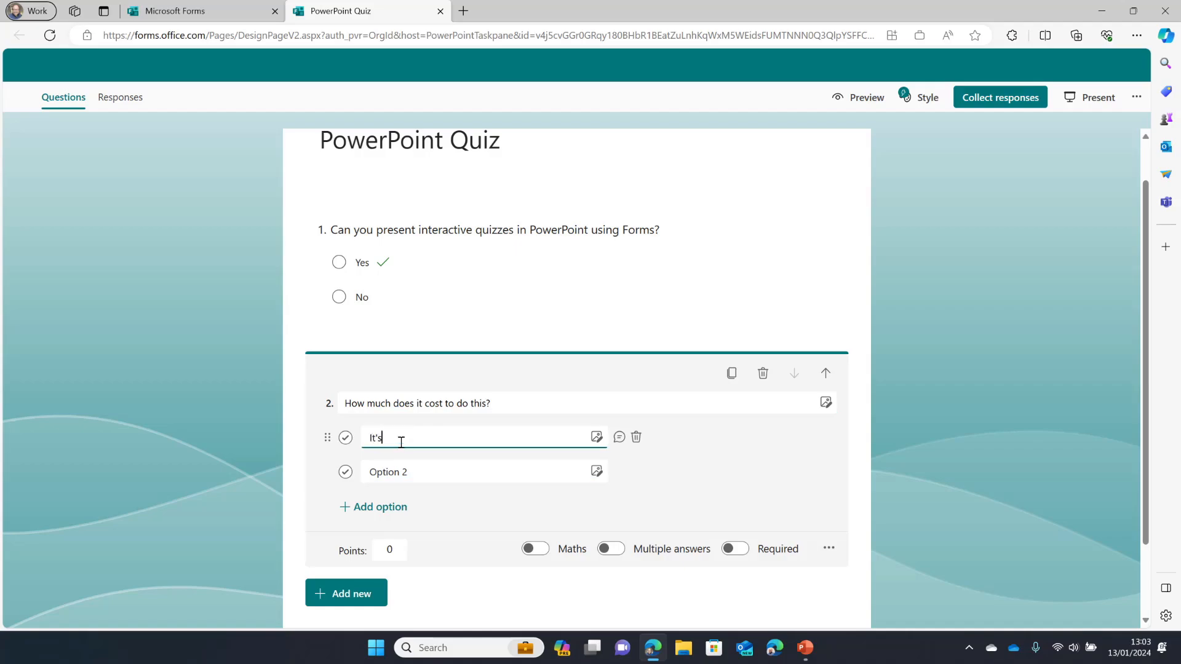
{"action": "type", "text": "free for licensed Power"}
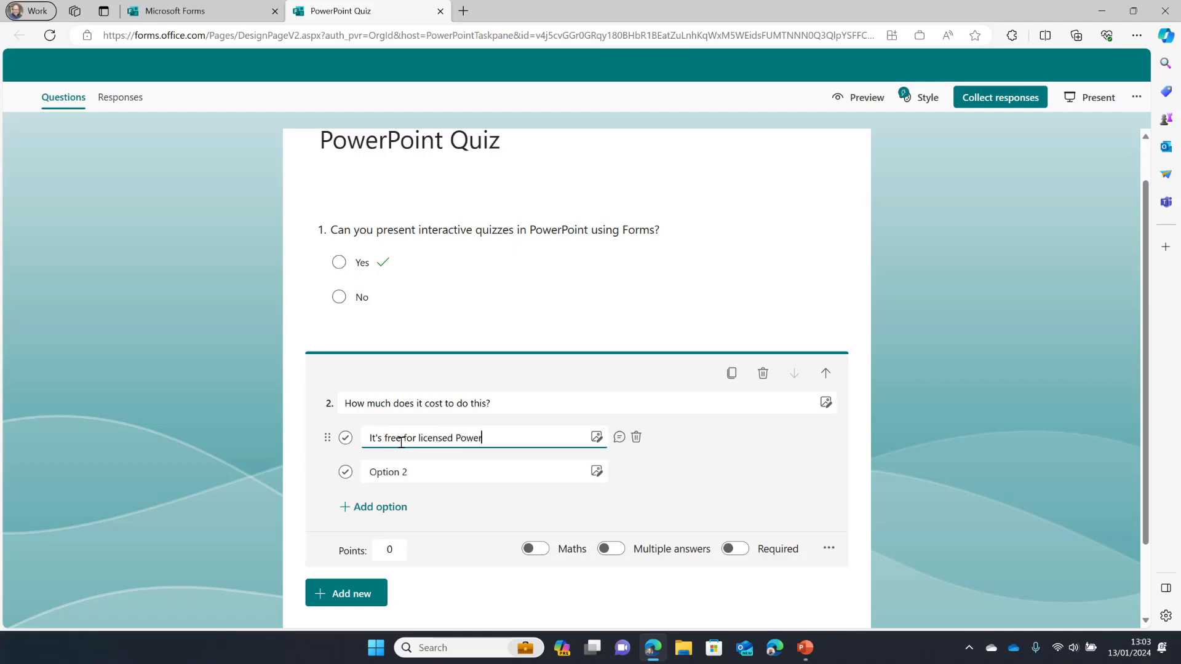
{"action": "type", "text": "Point users"}
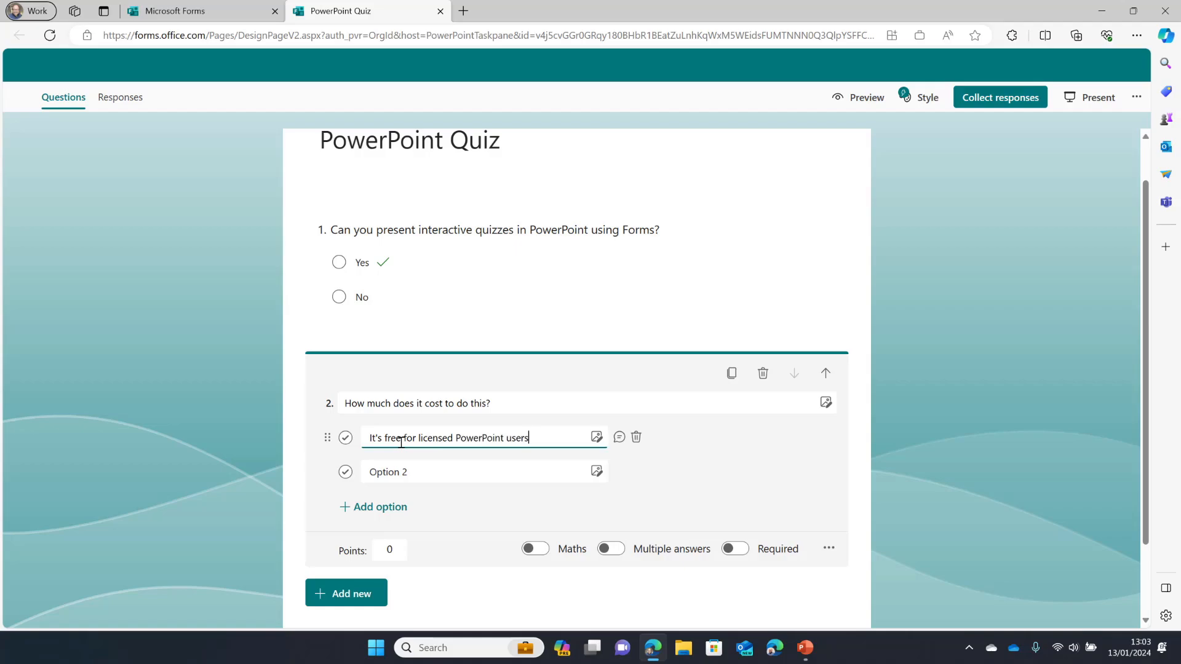
{"action": "type", "text": "There"}
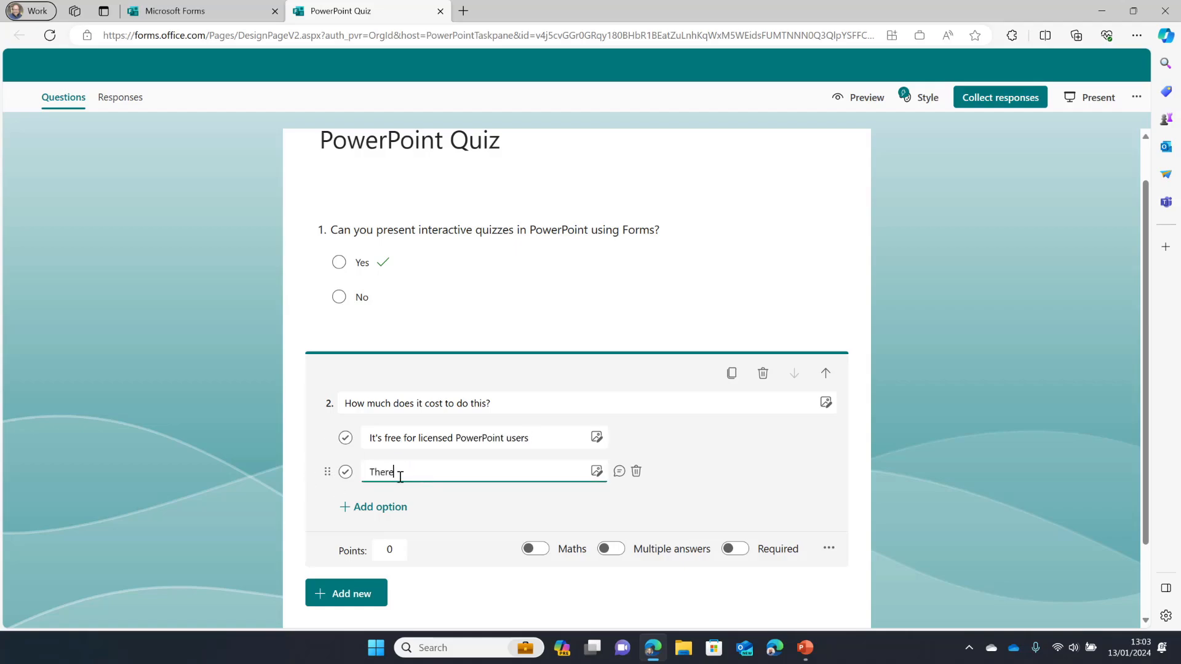
{"action": "type", "text": "'s an extra"}
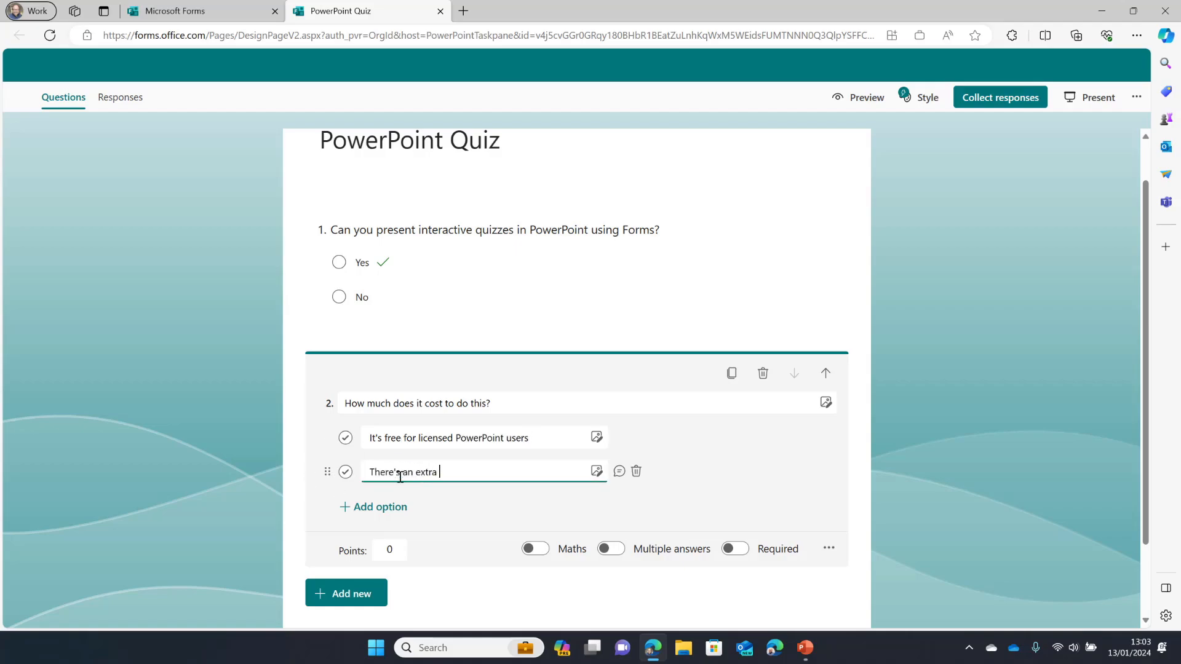
{"action": "type", "text": "charge of"}
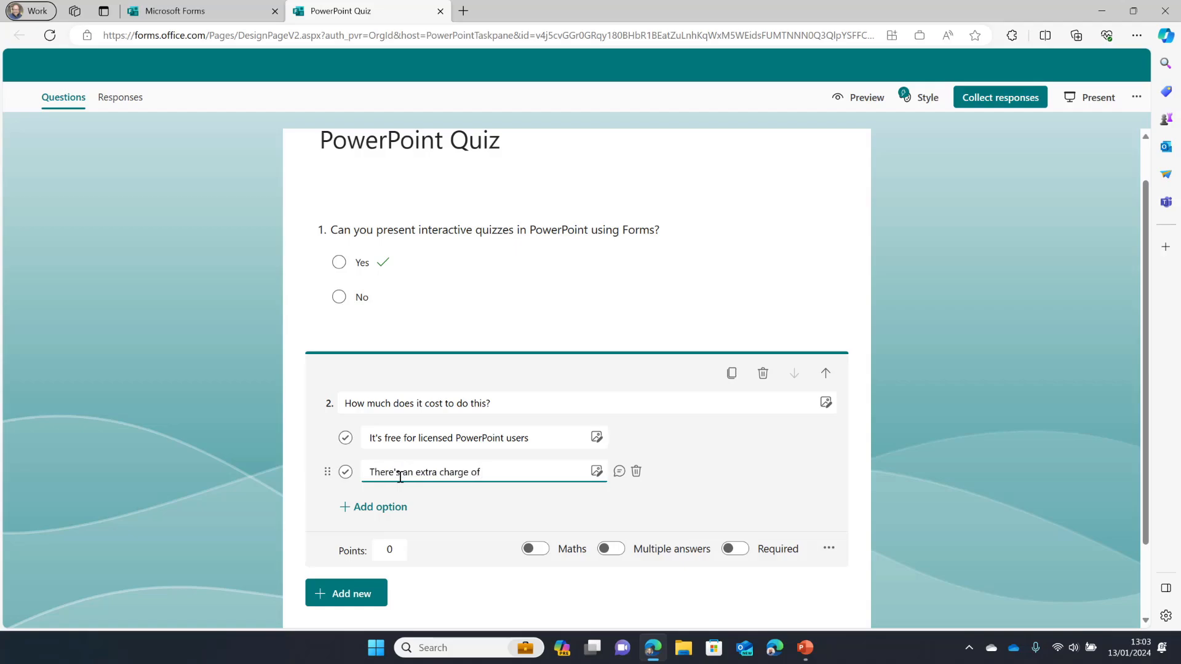
{"action": "type", "text": "£5"}
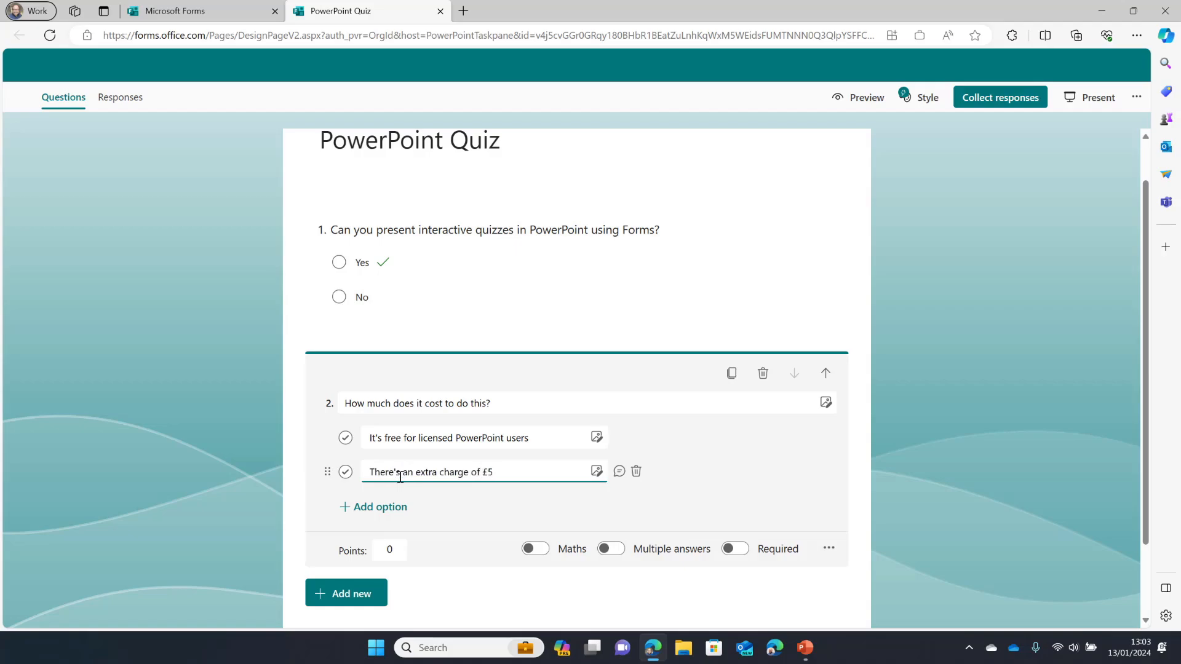
Add a third option: 'You need to get the premium PPT Quiz license for £10 per month'
{"action": "left_click", "coordinate": [380, 506]}
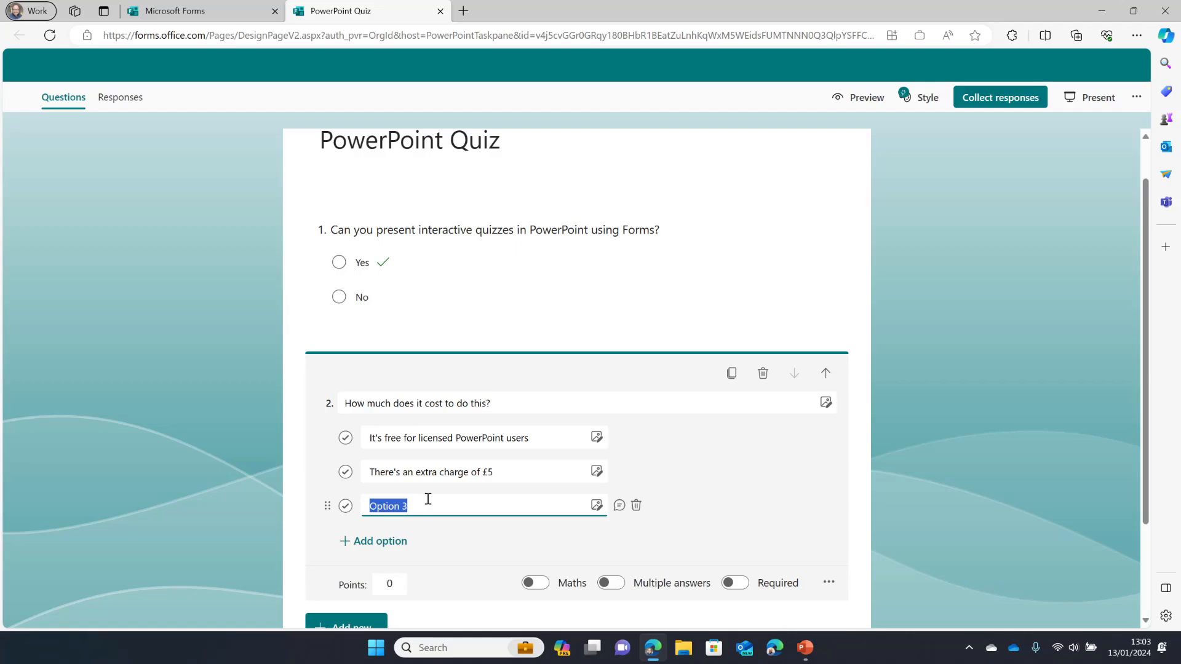
{"action": "mouse_move", "coordinate": [441, 498]}
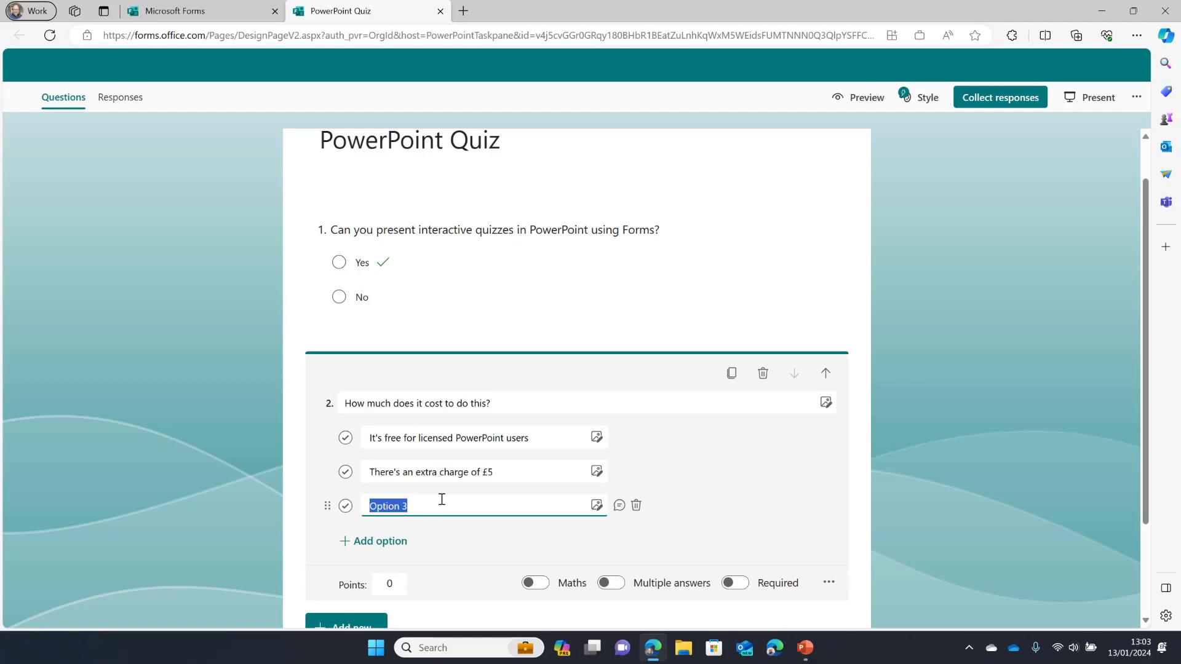
{"action": "type", "text": "You need to"}
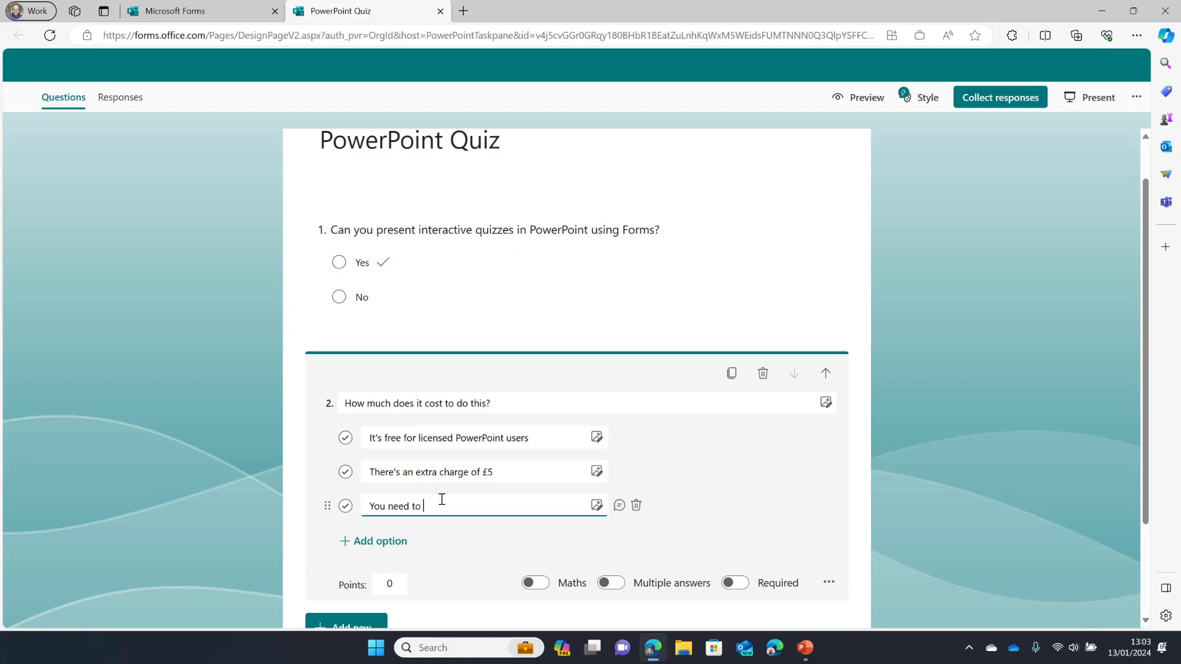
{"action": "type", "text": "get the pre"}
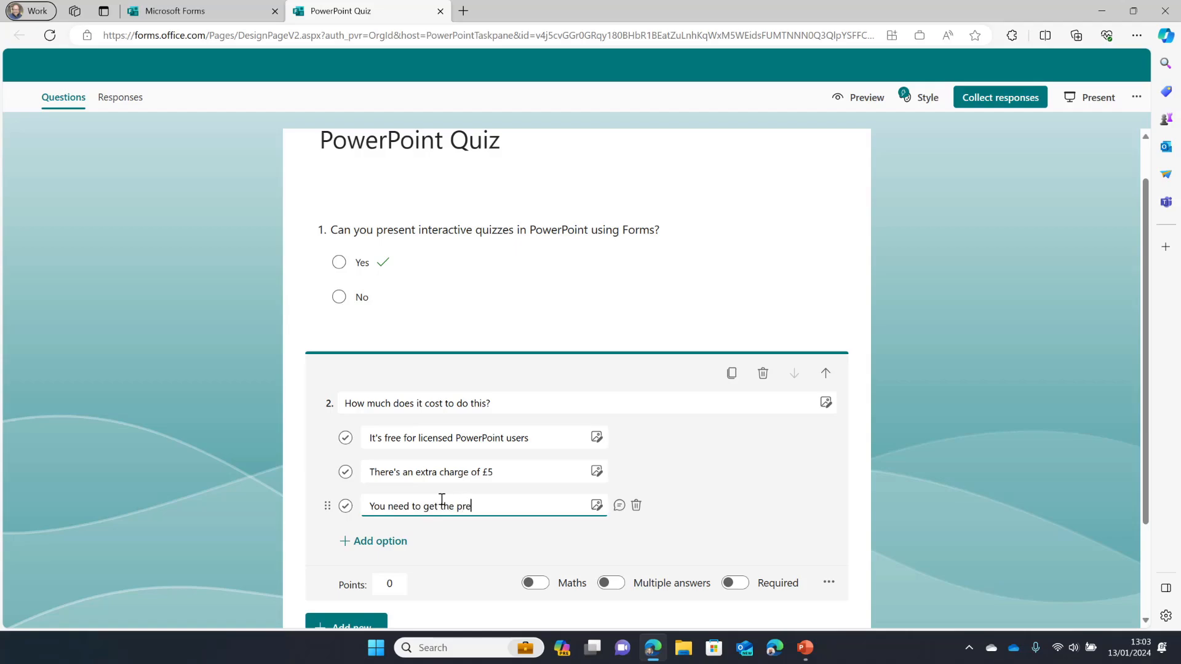
{"action": "type", "text": "mium PPT"}
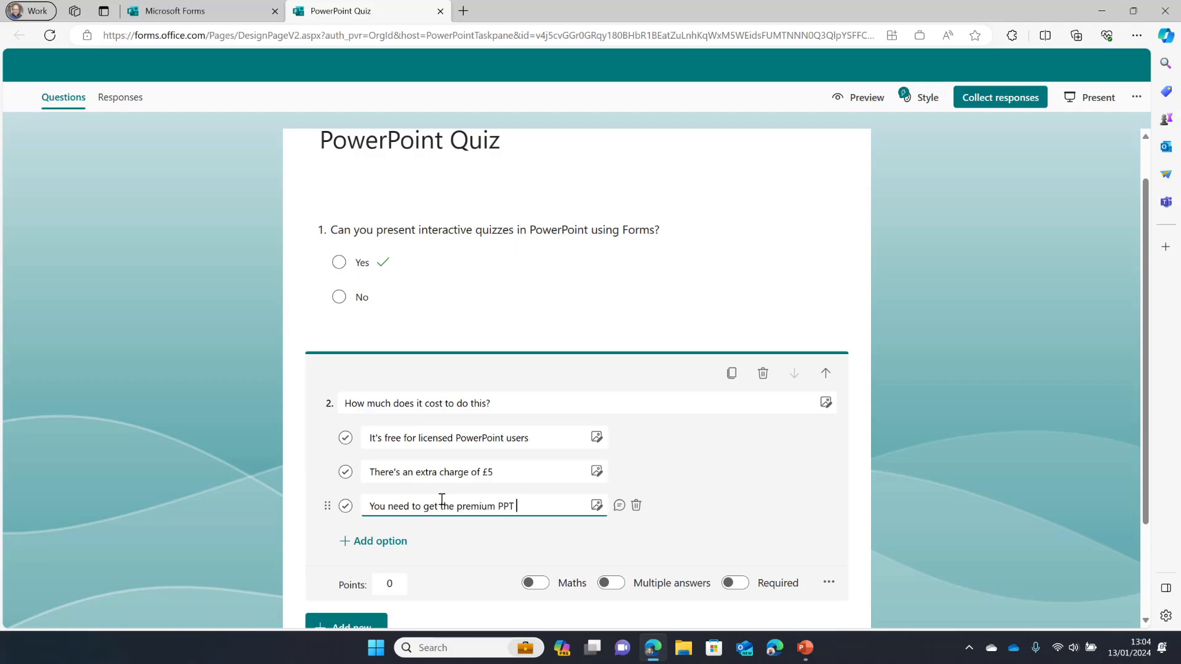
{"action": "type", "text": "Quiz license"}
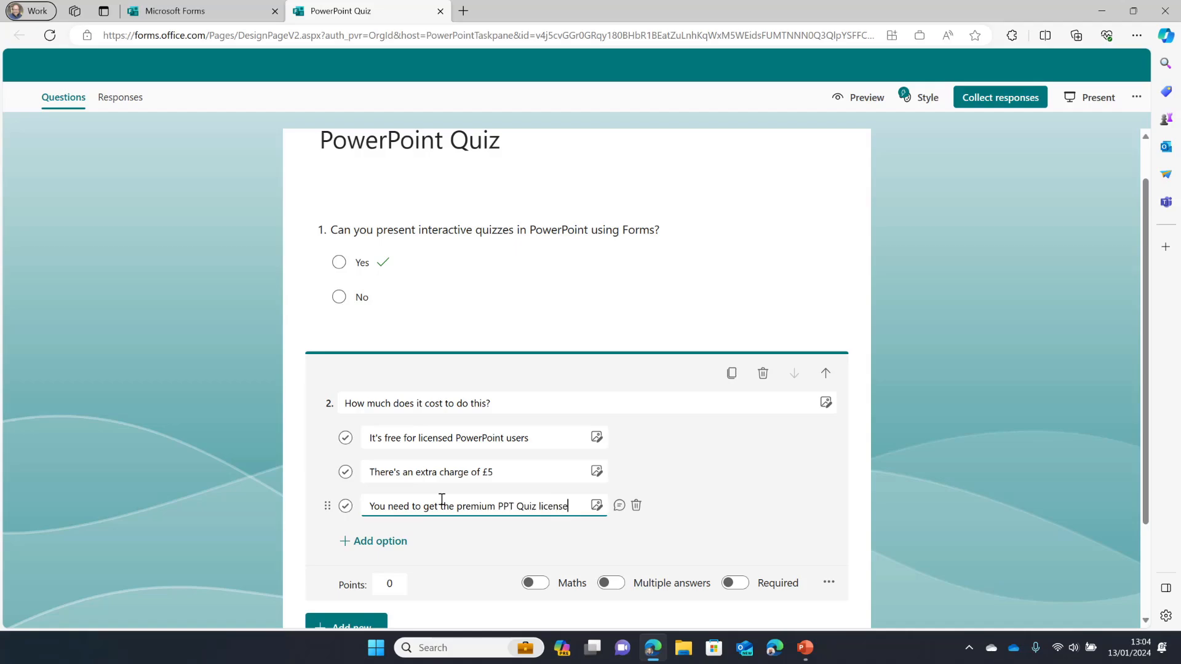
{"action": "type", "text": "for £1"}
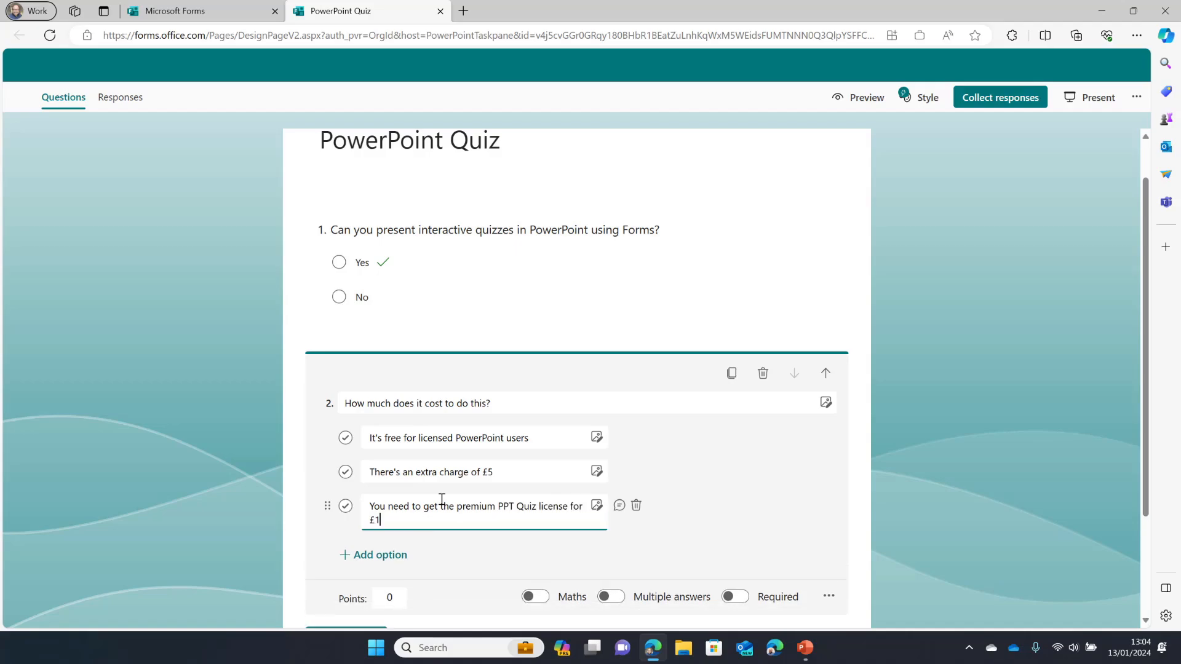
{"action": "type", "text": "0 per month"}
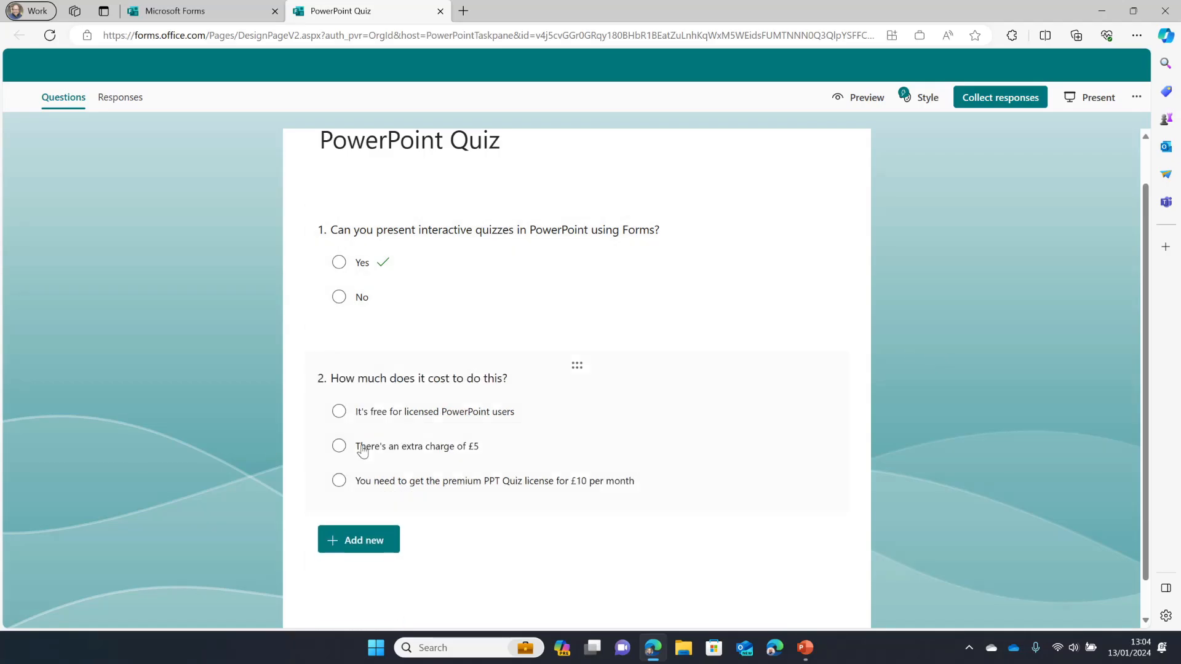
{"action": "left_click", "coordinate": [998, 96]}
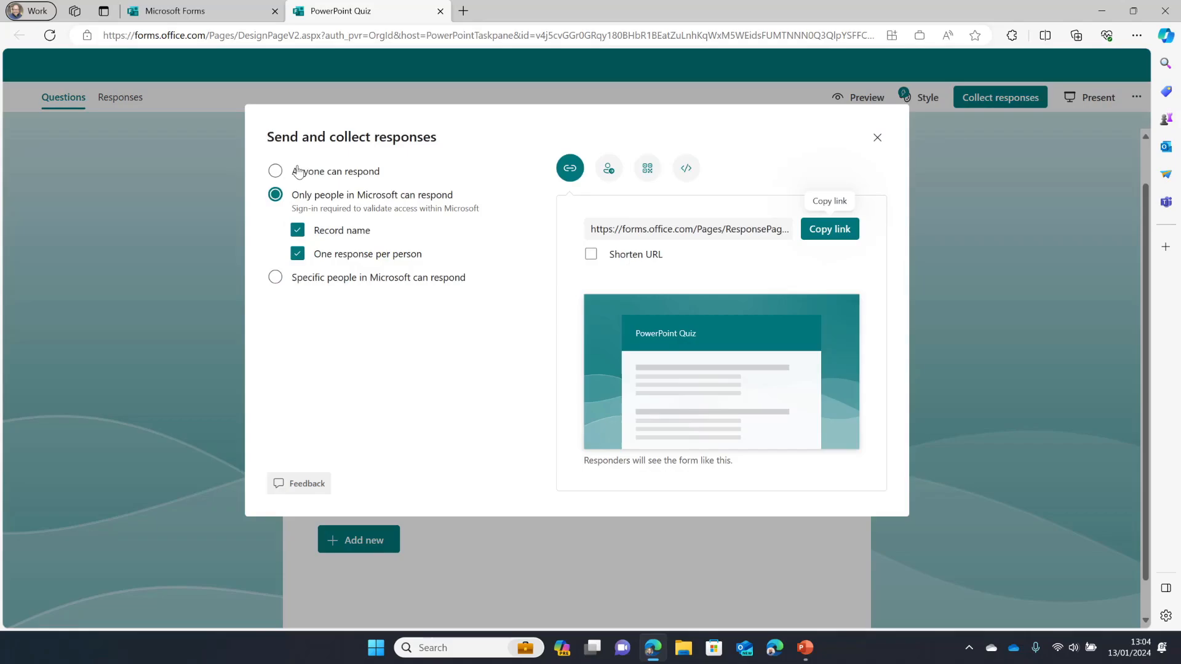
{"action": "left_click", "coordinate": [274, 171]}
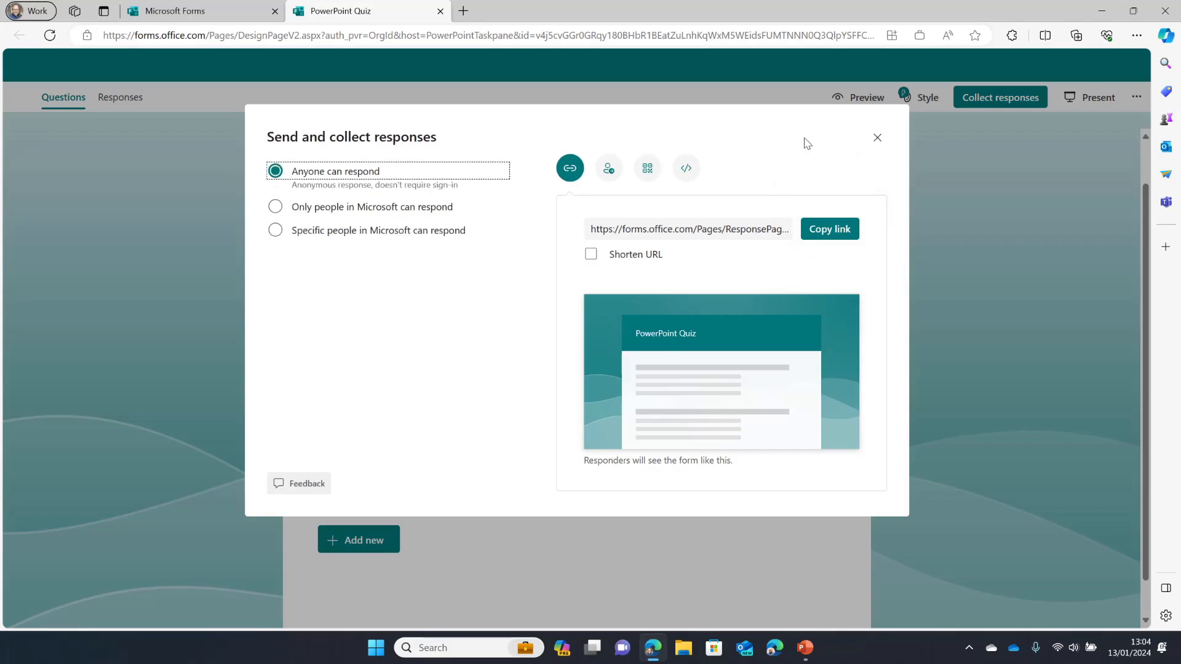
{"action": "left_click", "coordinate": [877, 138]}
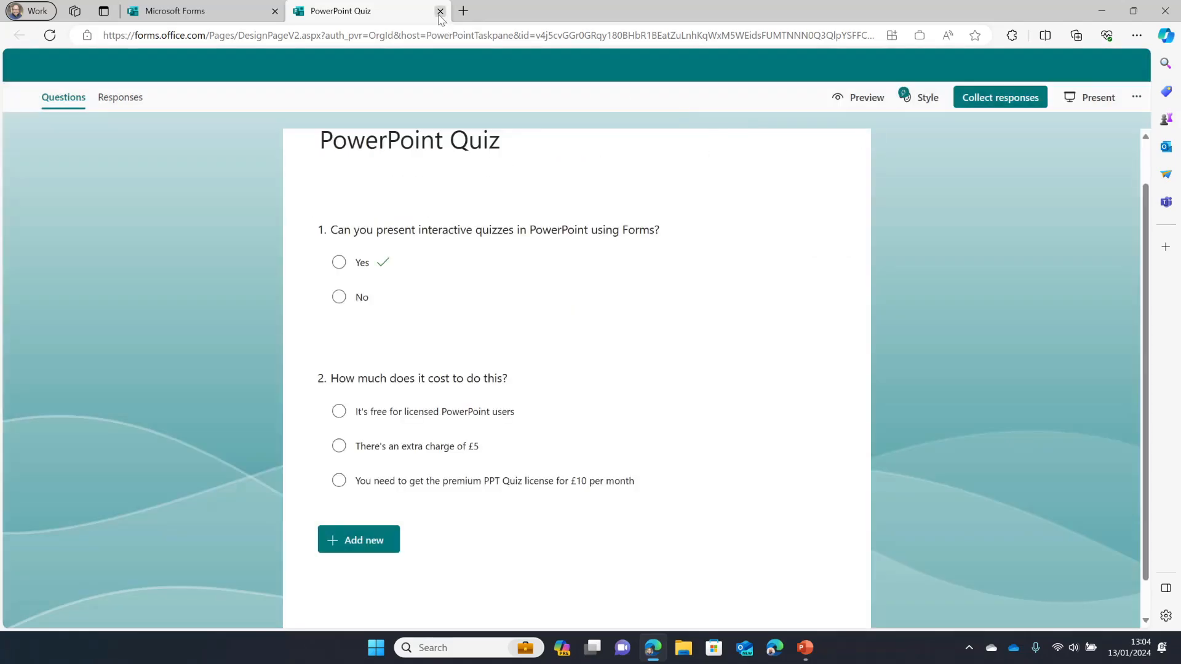
{"action": "scroll", "scroll_direction": "up", "scroll_amount": 3}
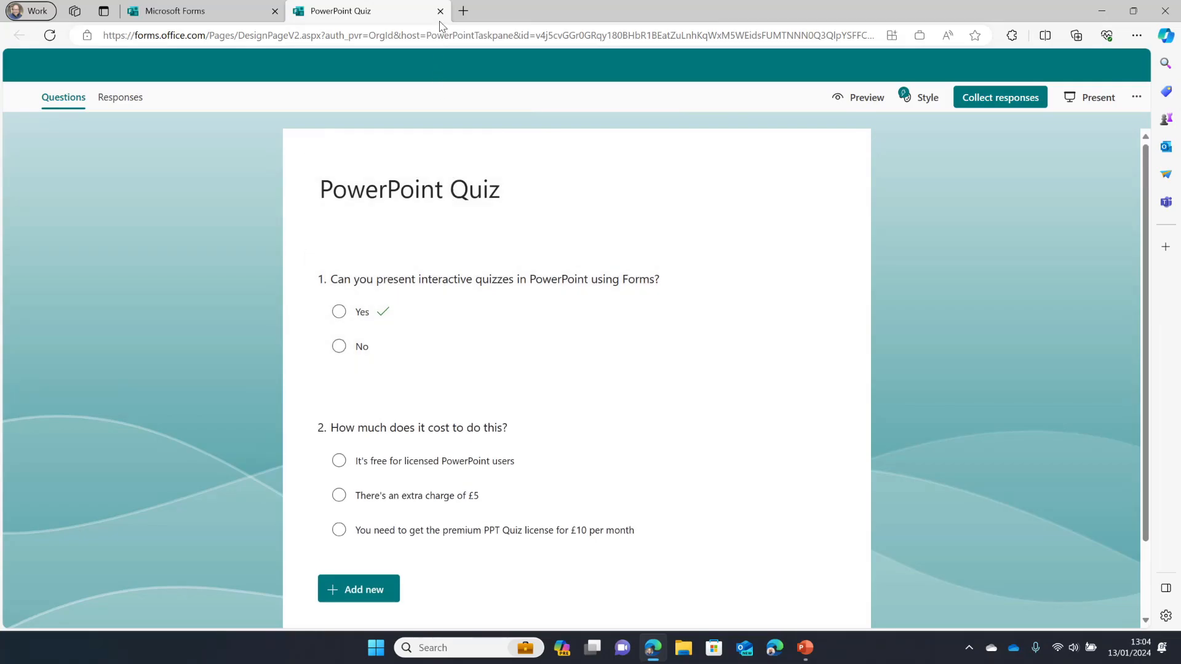
Close the quiz tab and insert PowerPoint Quiz on slide 3 via Present for Interactive meetings
{"action": "left_click", "coordinate": [440, 11]}
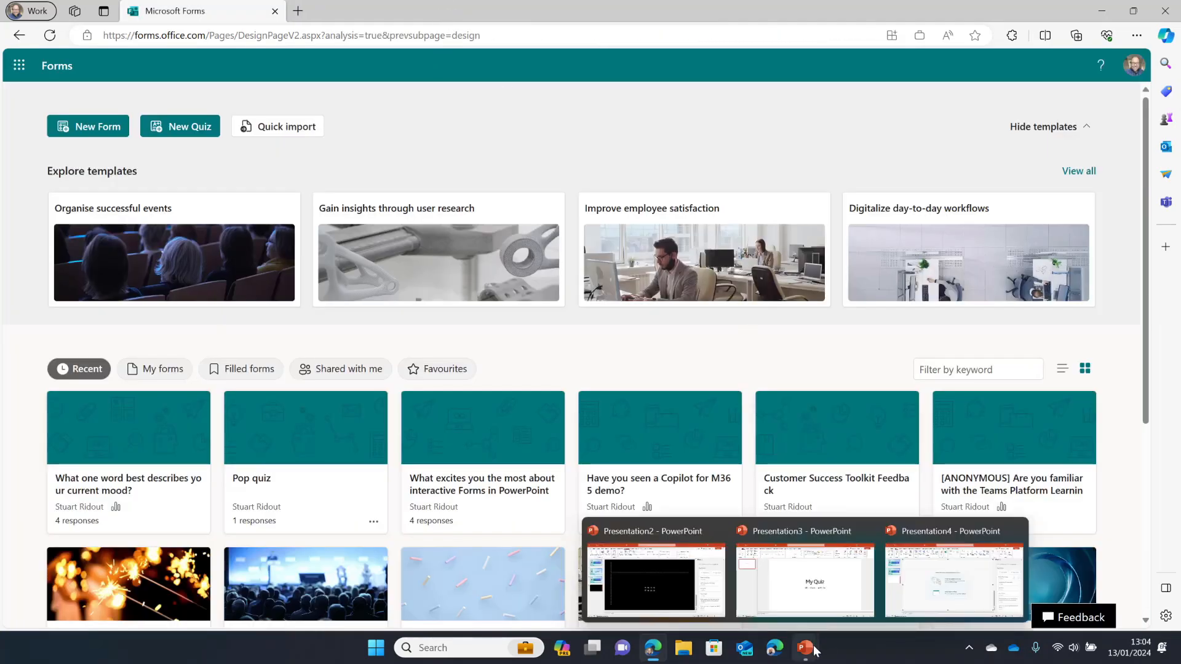
{"action": "left_click", "coordinate": [952, 580]}
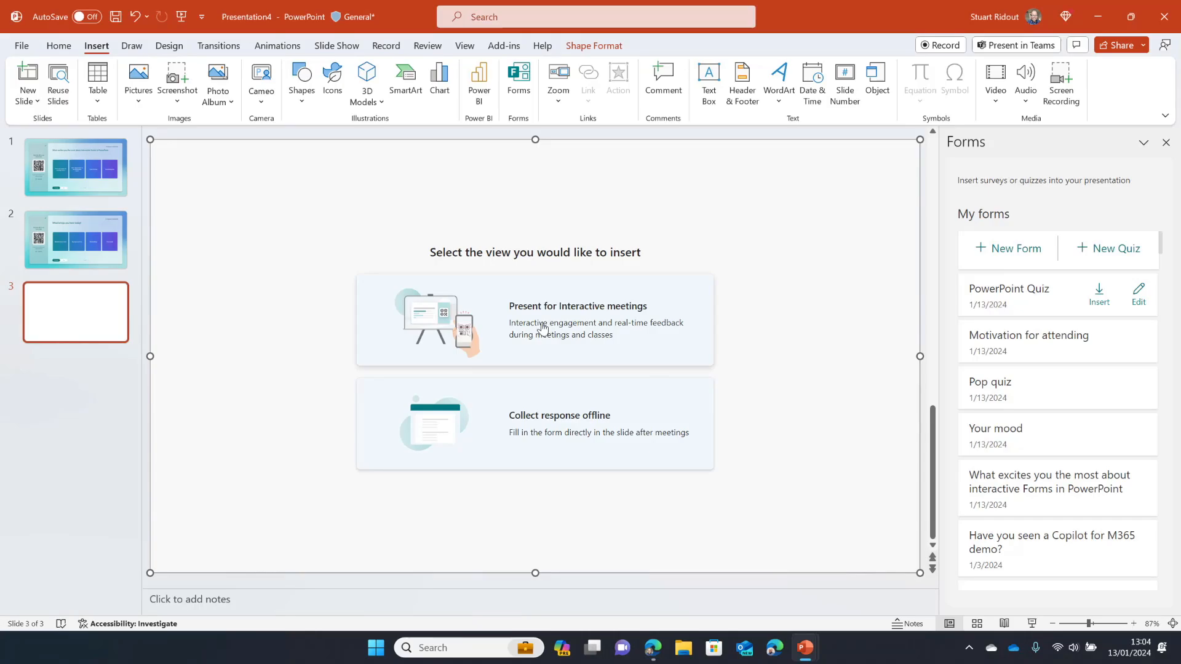
{"action": "left_click", "coordinate": [534, 320]}
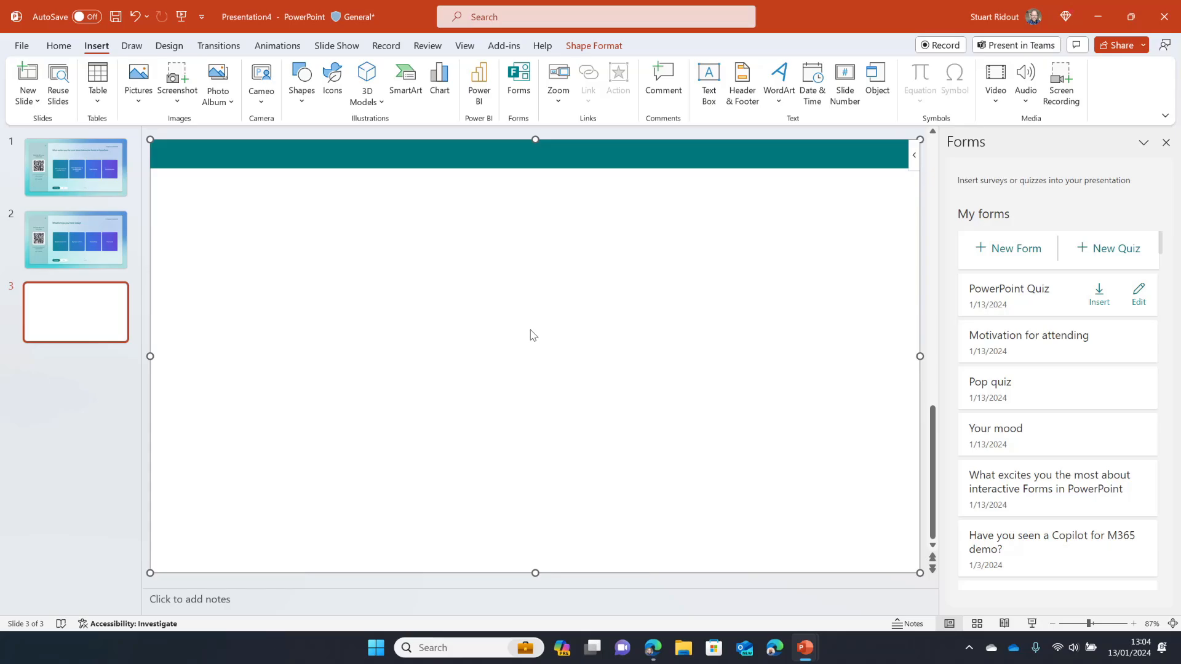
Preview the embedded quiz, flipping to its second question and back to the first
{"action": "left_click", "coordinate": [1098, 292]}
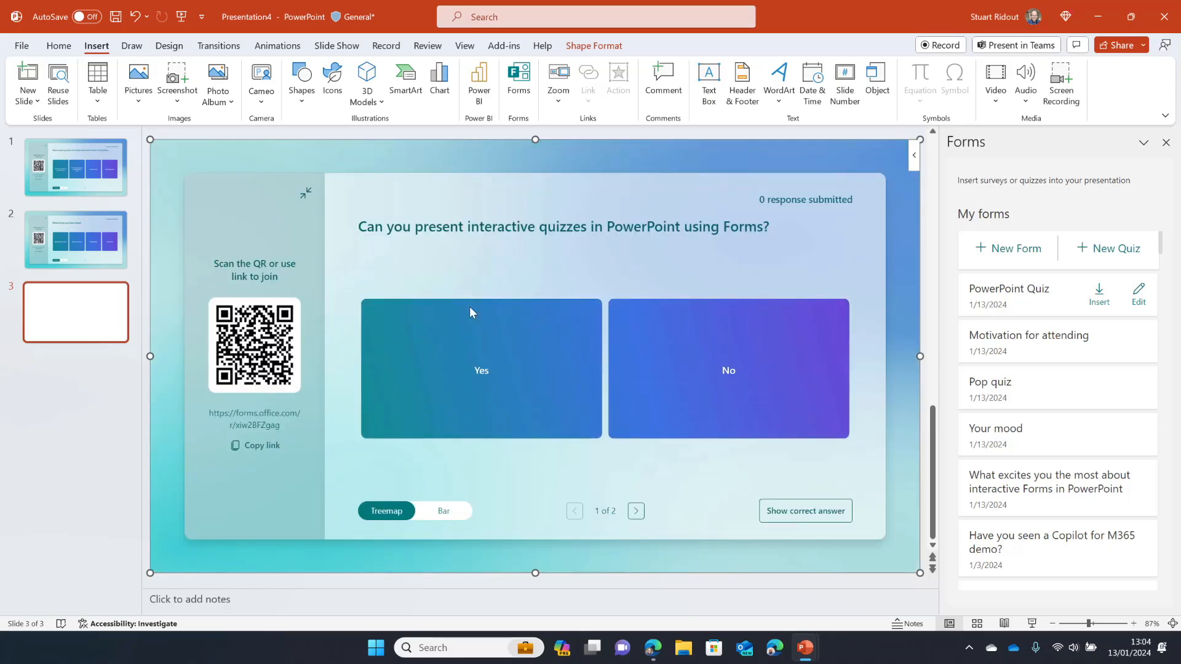
{"action": "mouse_move", "coordinate": [607, 462]}
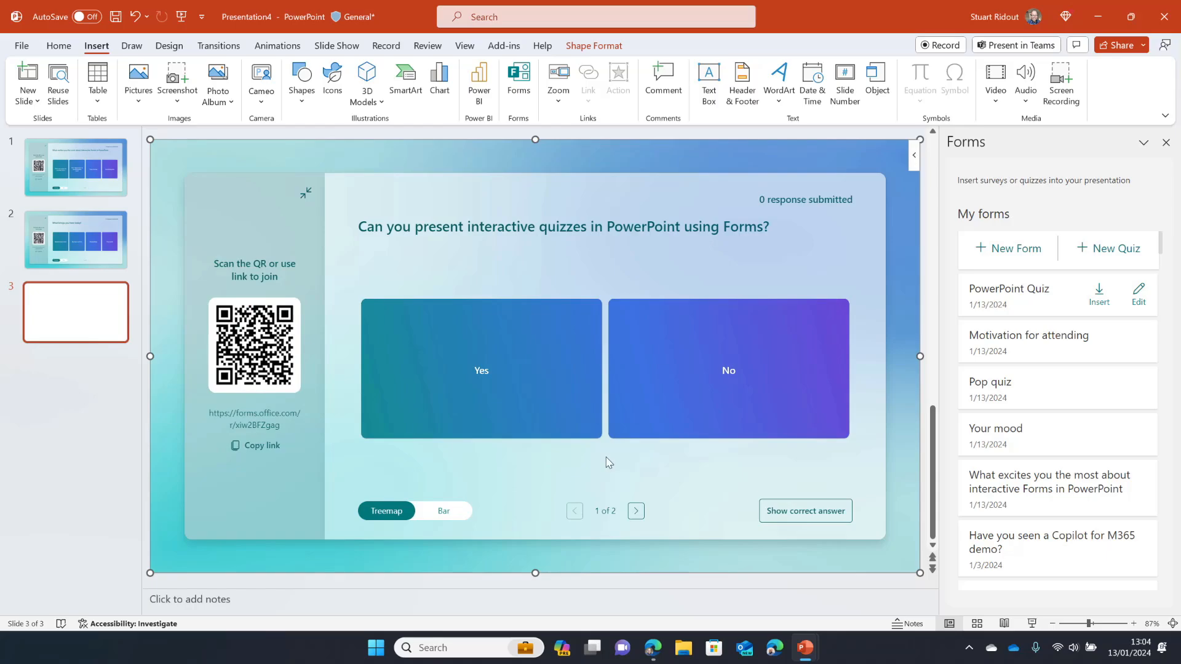
{"action": "mouse_move", "coordinate": [649, 513]}
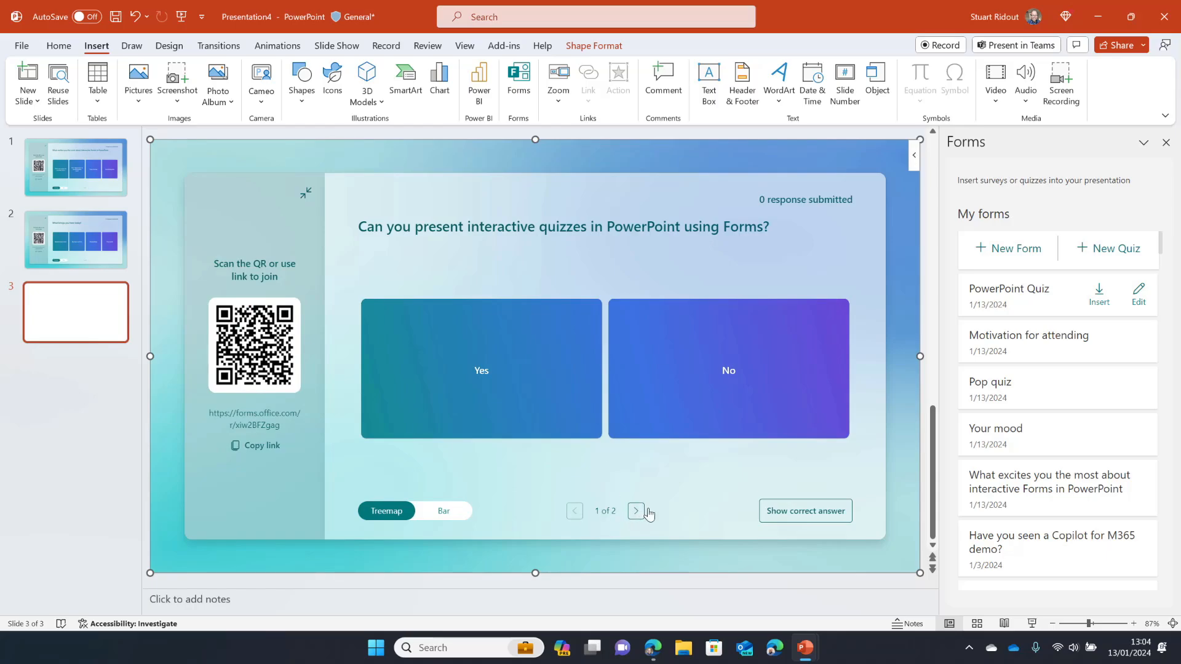
{"action": "left_click", "coordinate": [636, 511]}
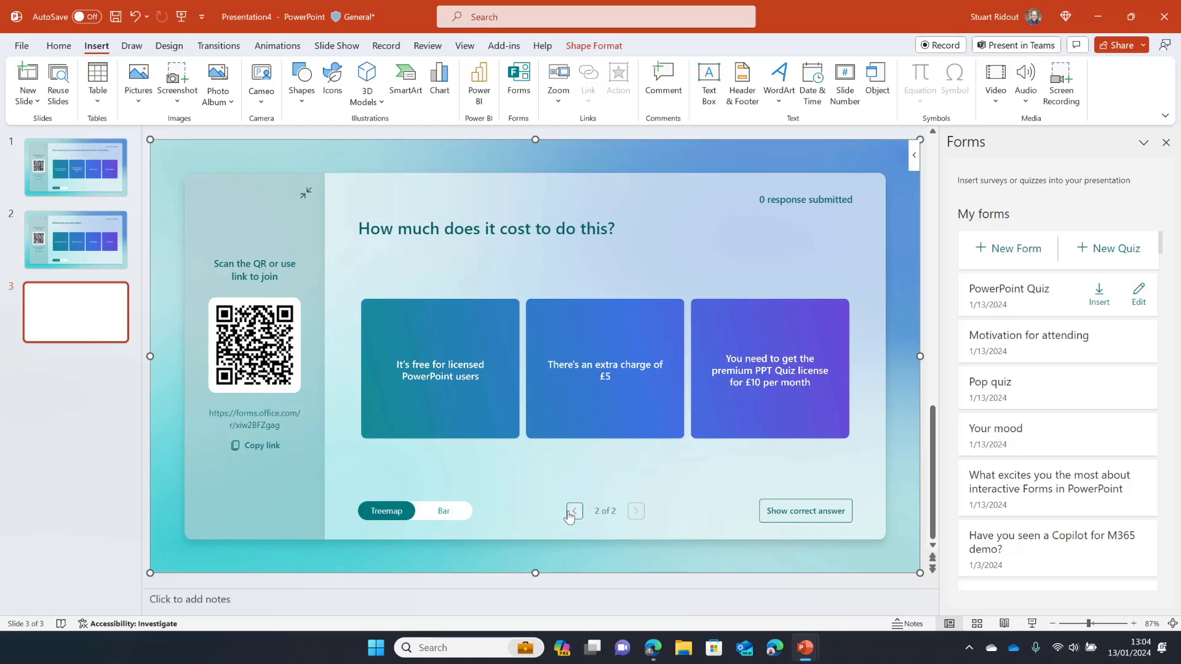
{"action": "left_click", "coordinate": [571, 511]}
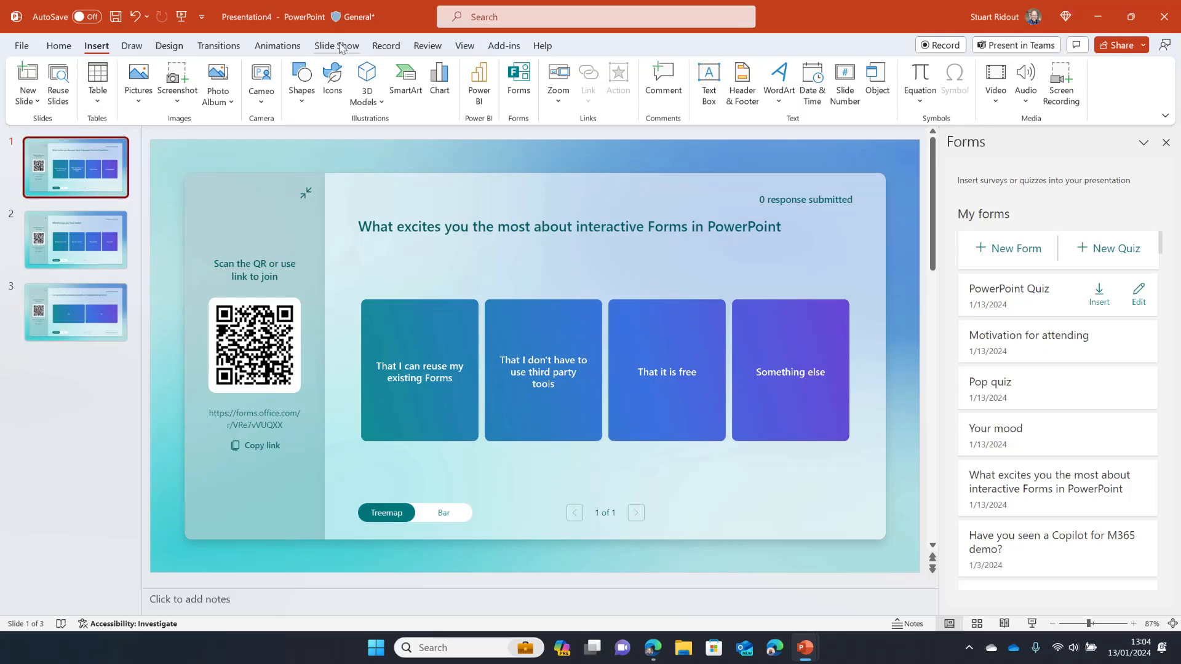
Start the slideshow from the beginning, switch the survey results to a bar chart, and advance to the next slide
{"action": "left_click", "coordinate": [306, 192]}
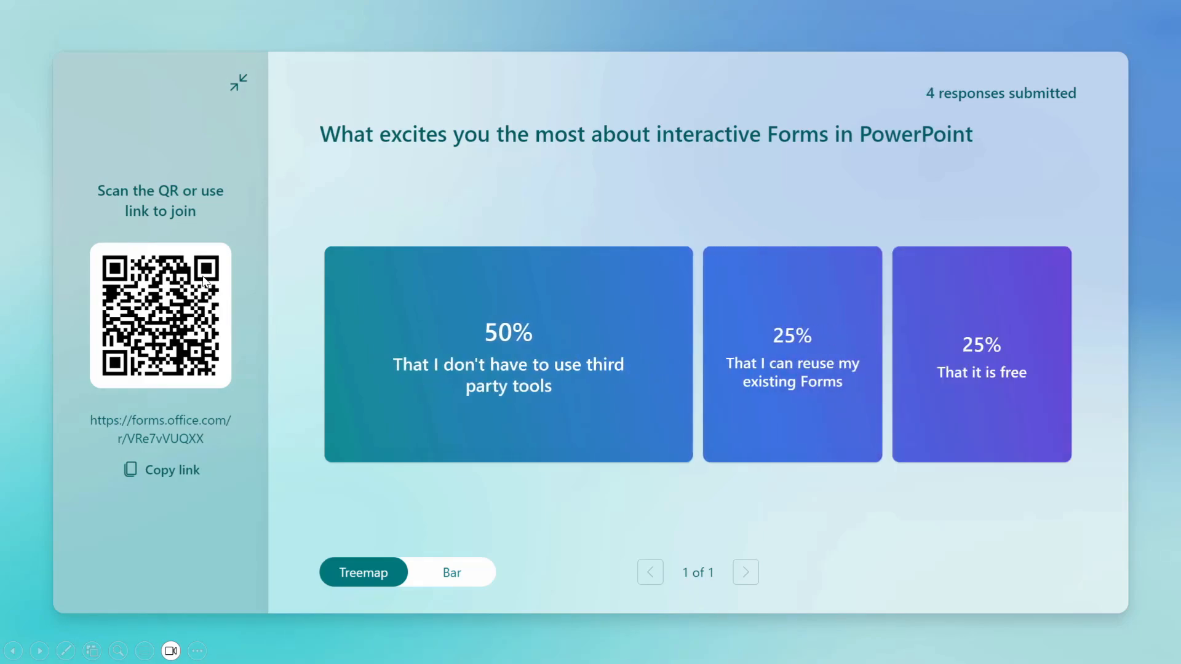
{"action": "mouse_move", "coordinate": [369, 603]}
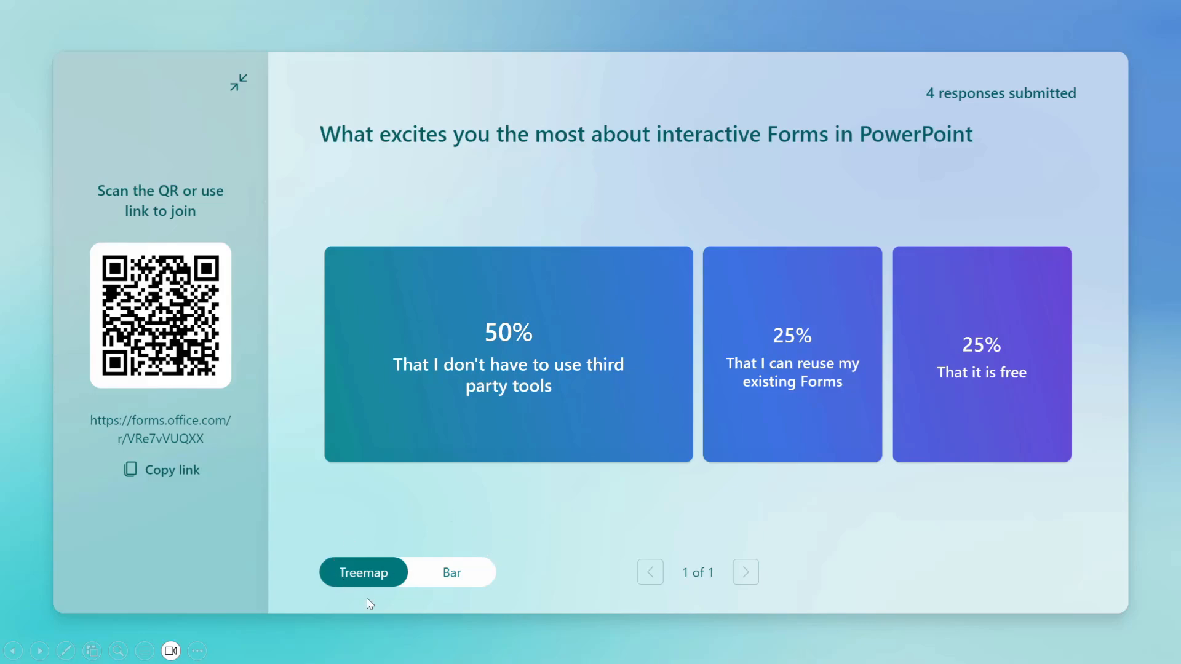
{"action": "mouse_move", "coordinate": [472, 576]}
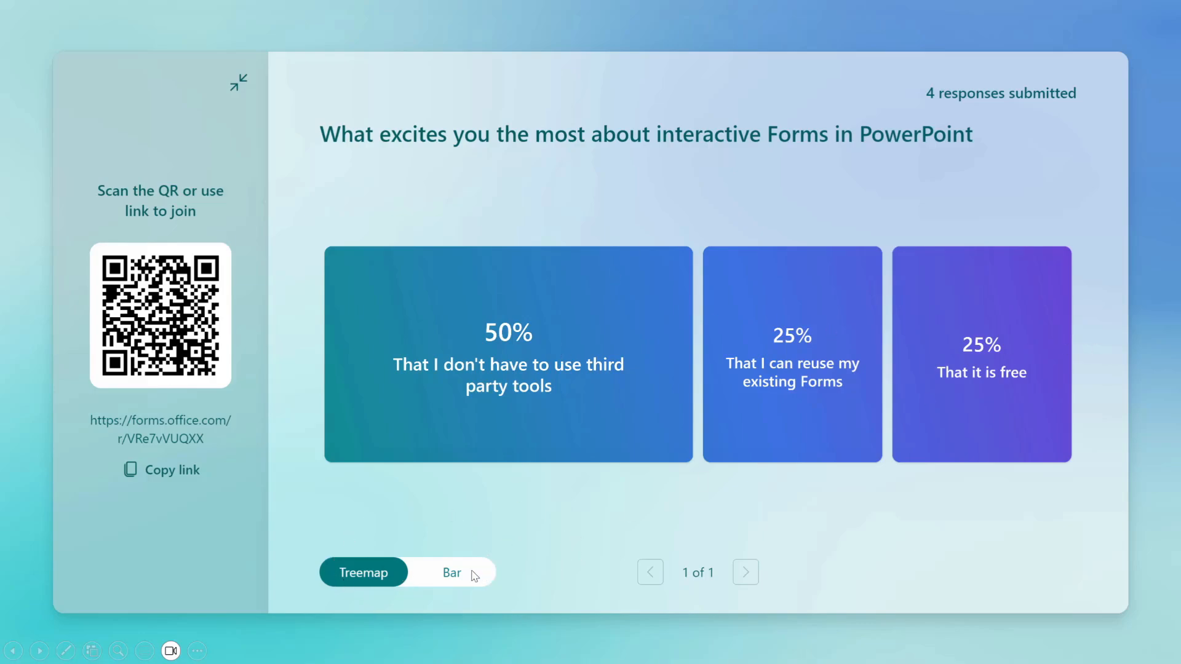
{"action": "left_click", "coordinate": [451, 571]}
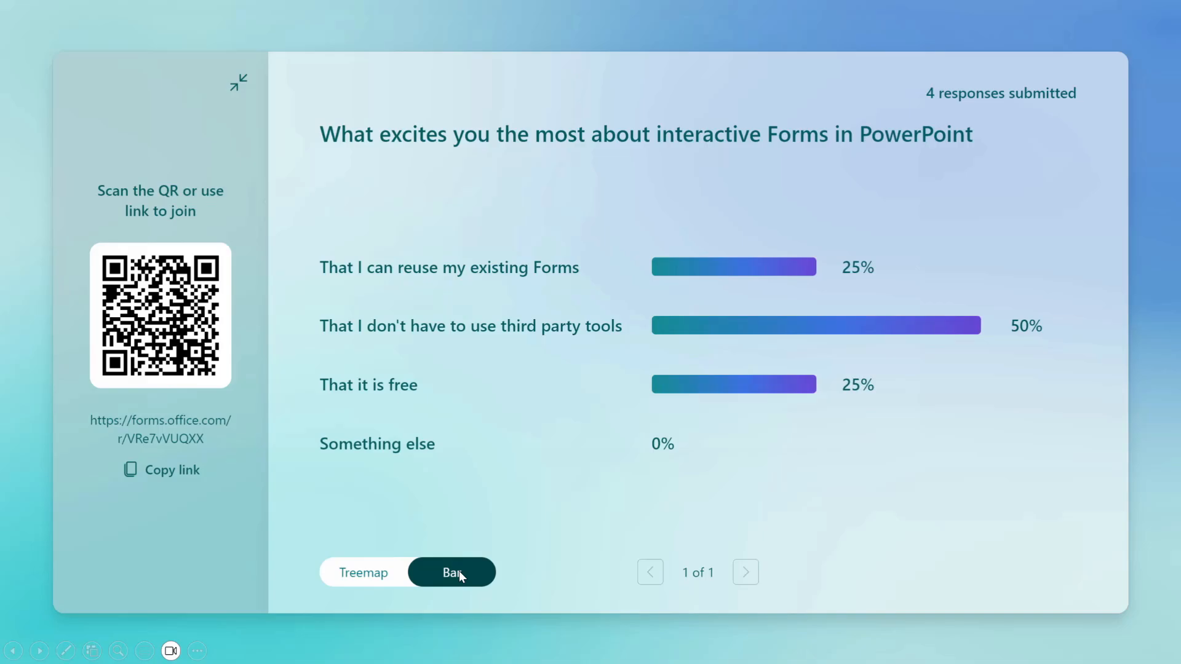
{"action": "mouse_move", "coordinate": [166, 636]}
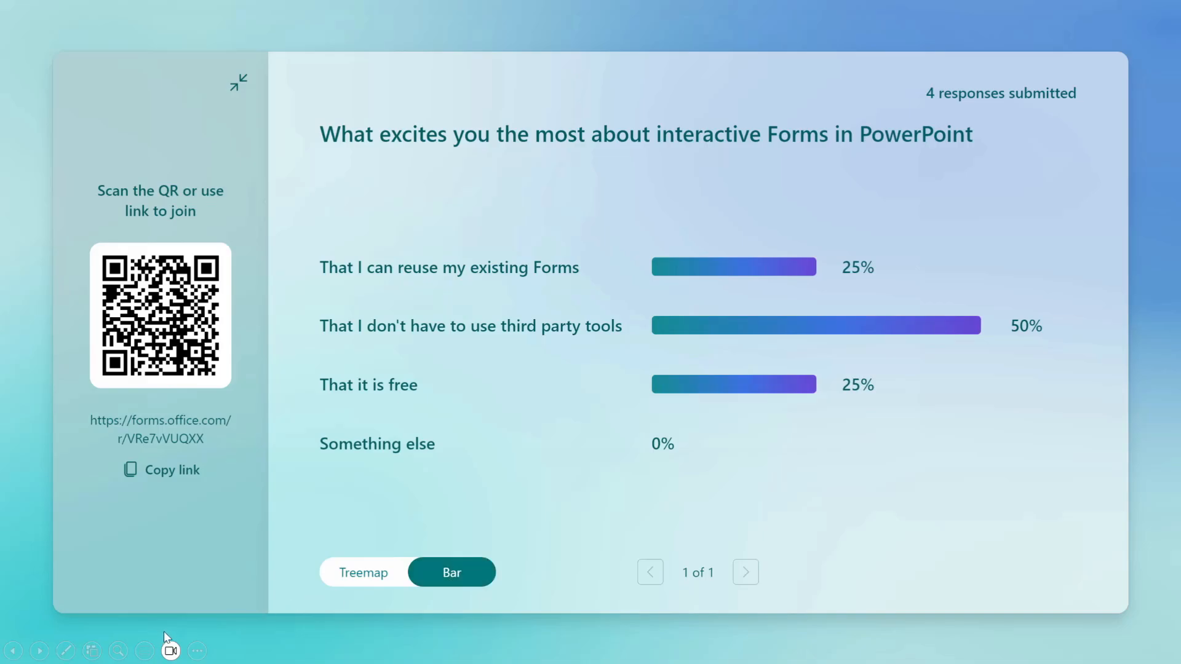
{"action": "left_click", "coordinate": [38, 651]}
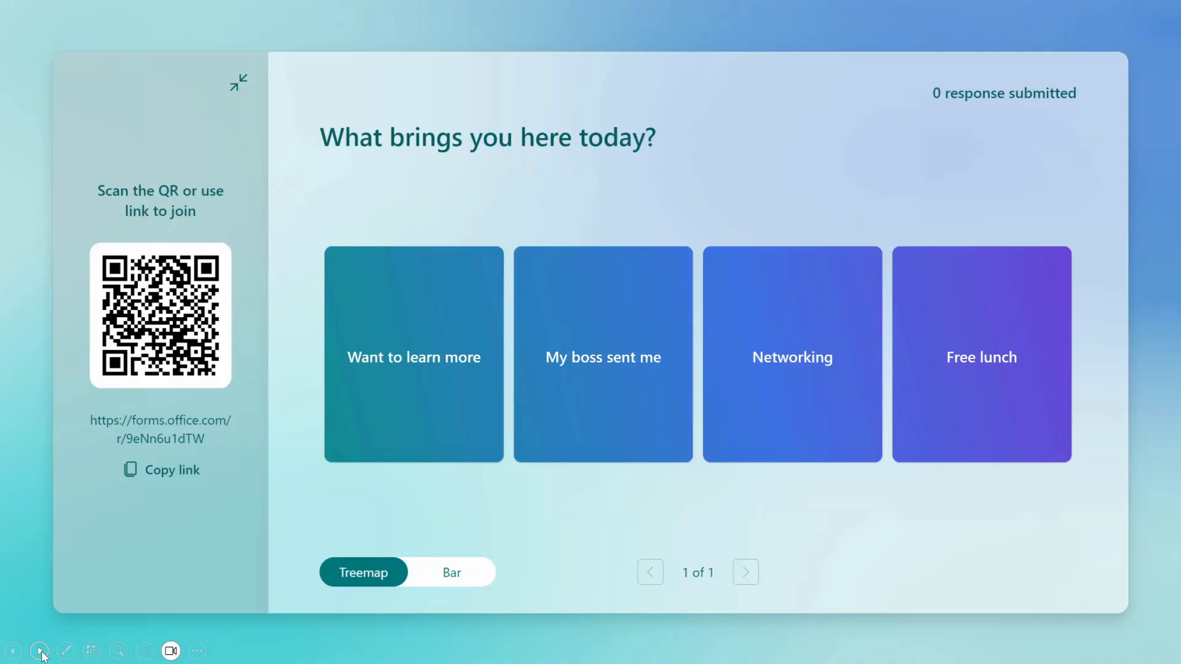
Advance to the quiz slide and toggle question 1's results between bar chart and treemap
{"action": "left_click", "coordinate": [745, 569]}
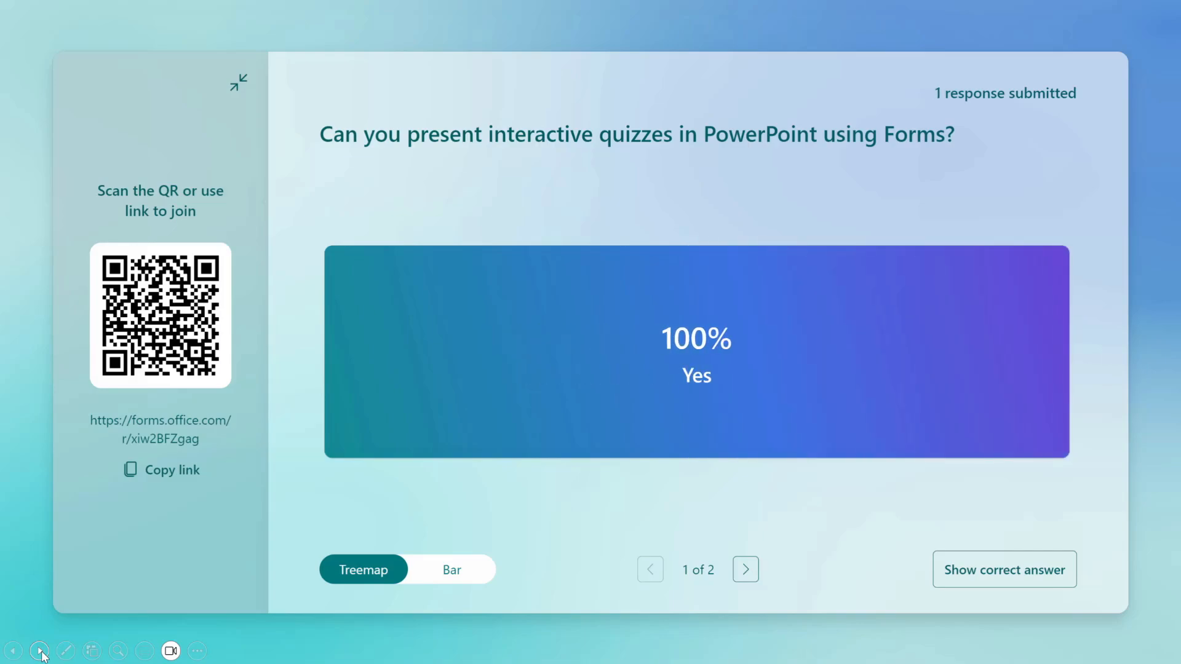
{"action": "mouse_move", "coordinate": [628, 385]}
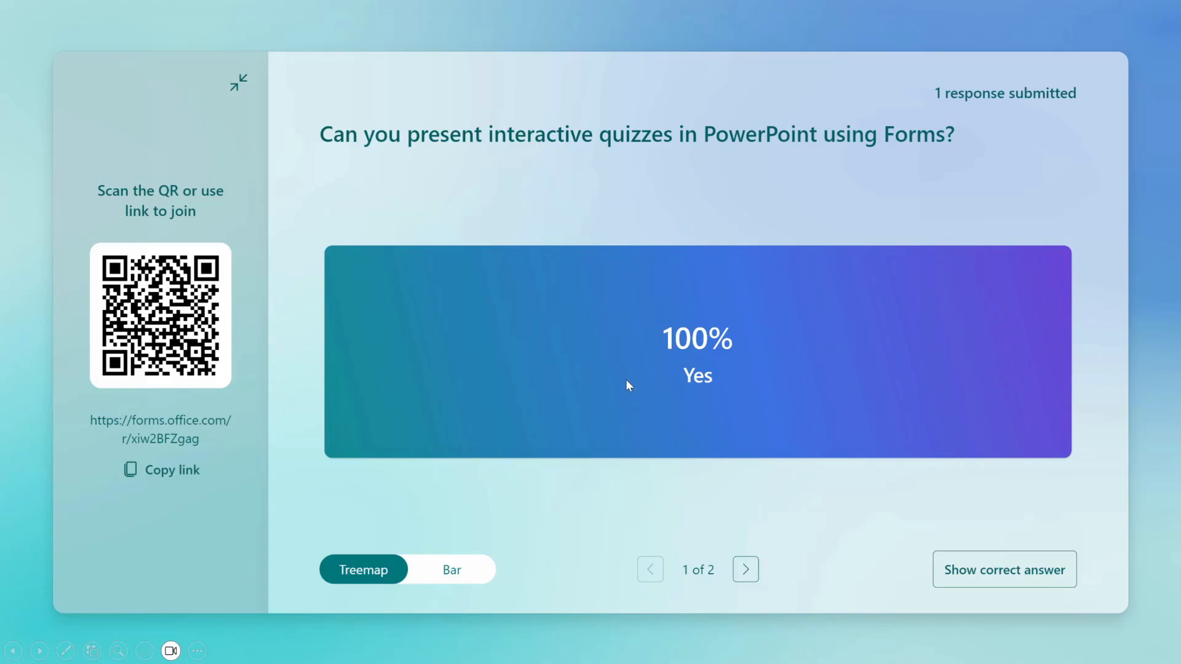
{"action": "mouse_move", "coordinate": [465, 581]}
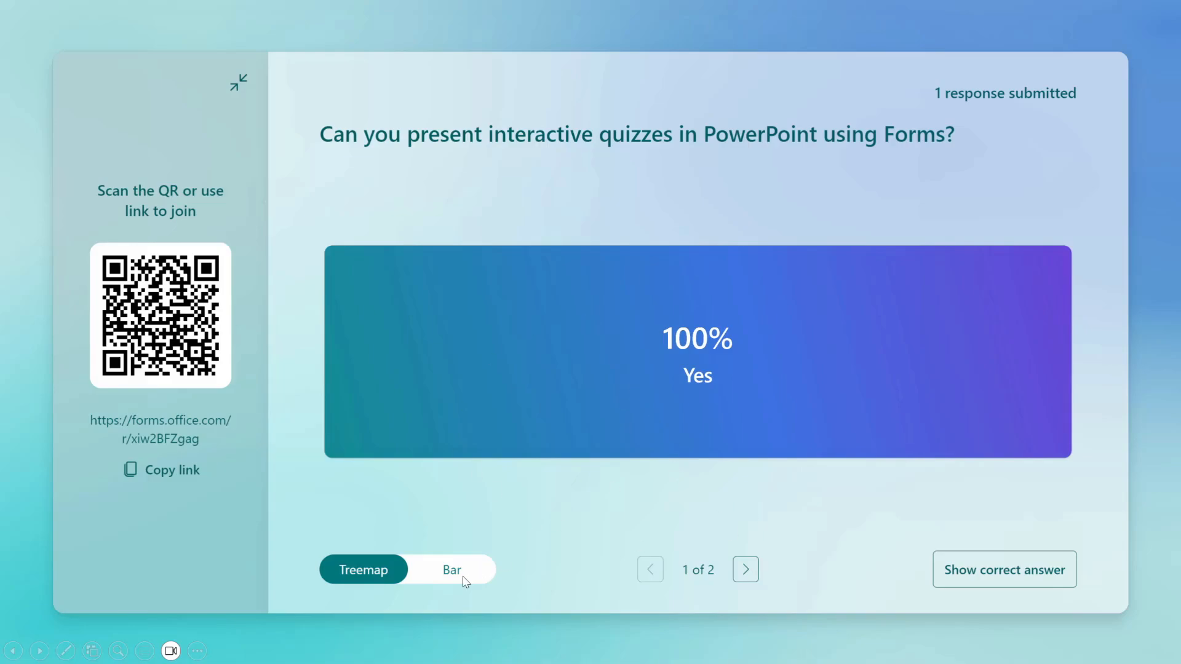
{"action": "left_click", "coordinate": [451, 569]}
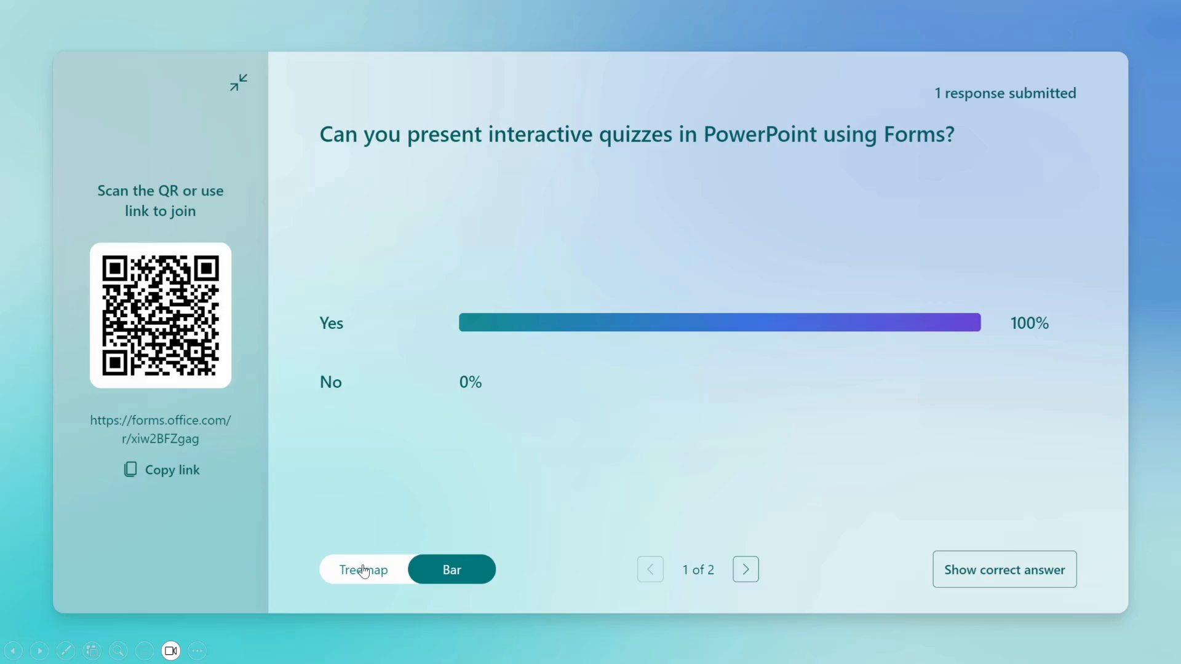
{"action": "left_click", "coordinate": [363, 569]}
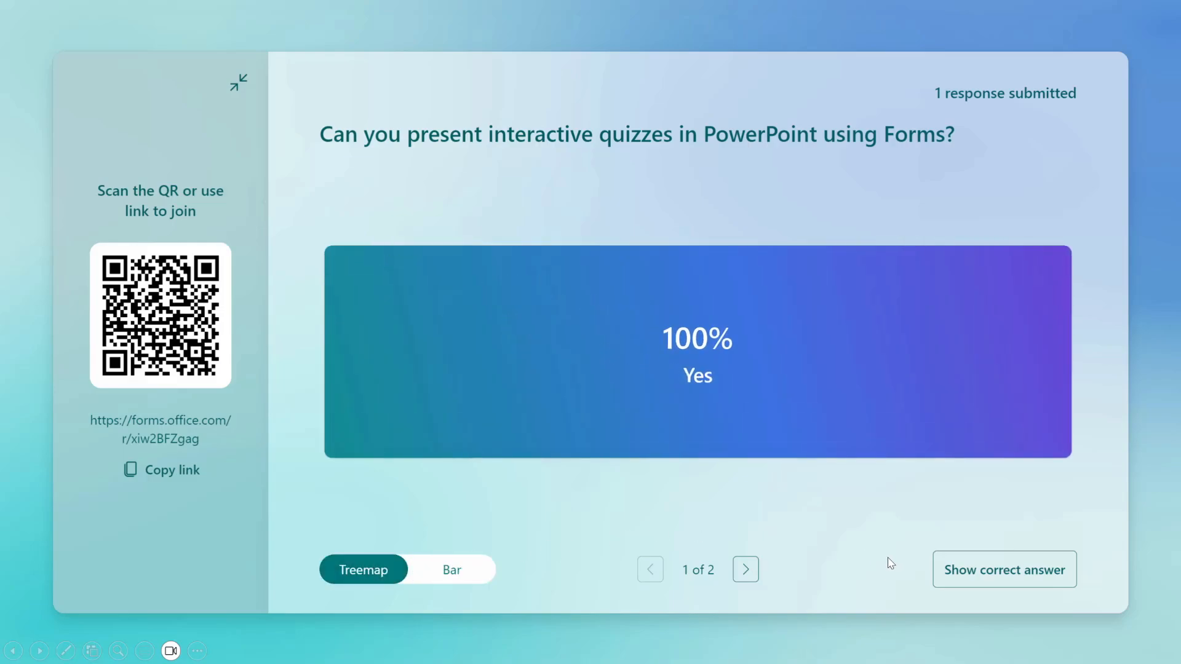
Reveal question 1's correct answer, then hide it again
{"action": "left_click", "coordinate": [1003, 568]}
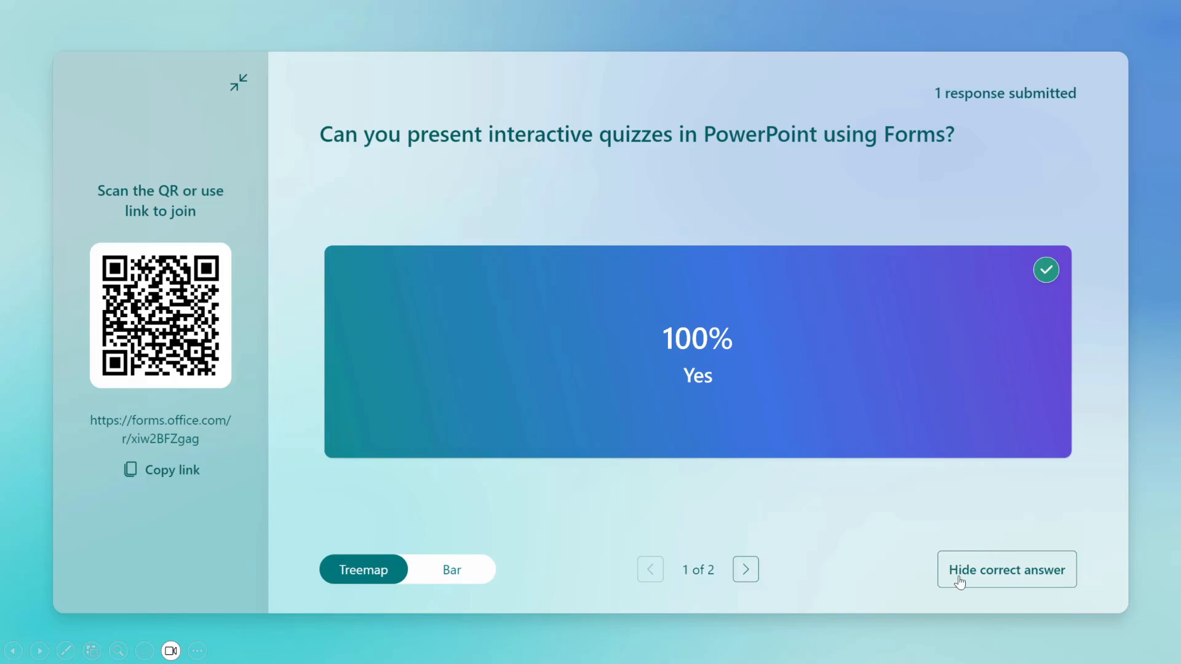
{"action": "left_click", "coordinate": [1005, 569]}
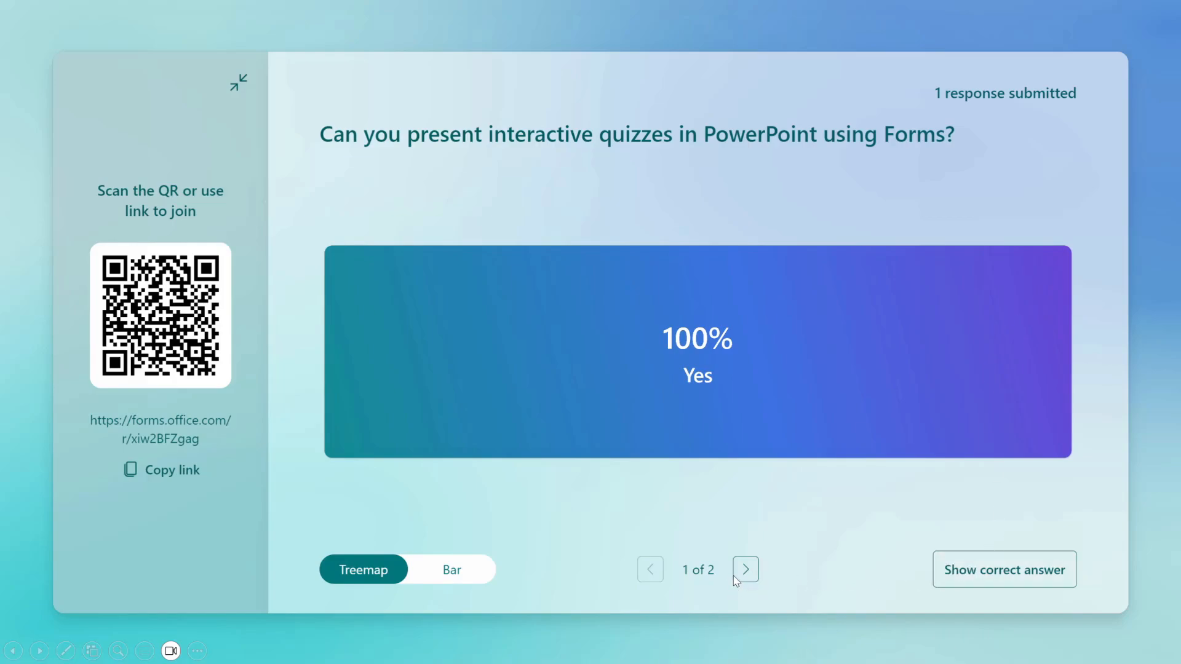
Move to question 2, briefly reveal its correct answer, and show its results as a bar chart
{"action": "left_click", "coordinate": [745, 568]}
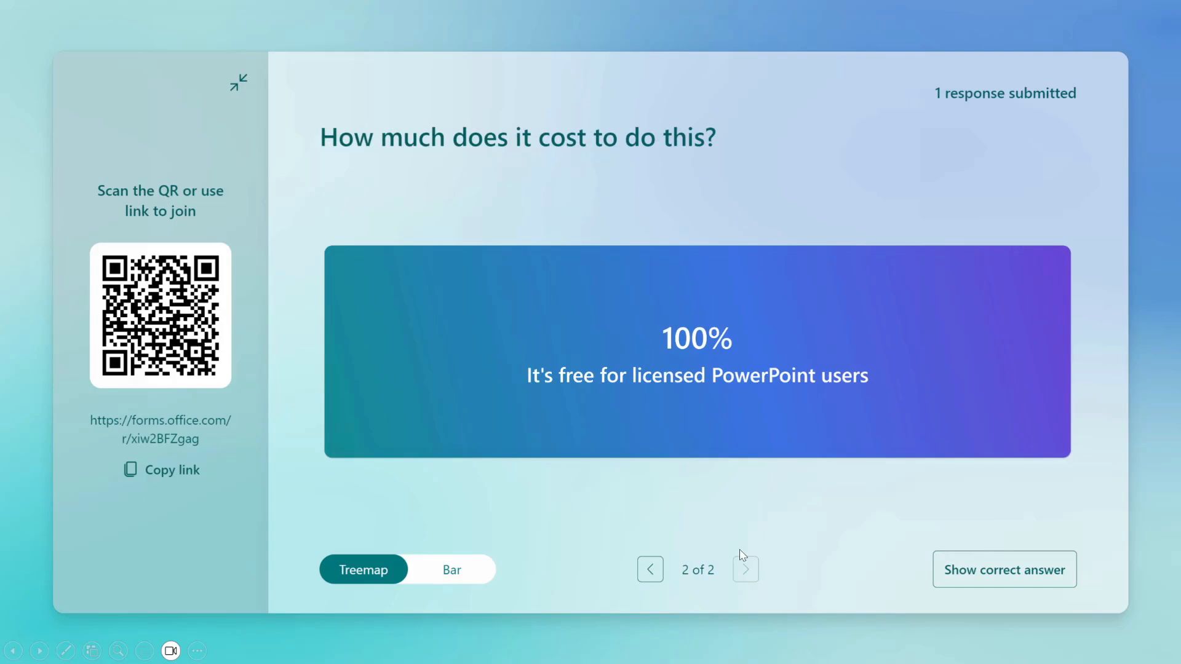
{"action": "mouse_move", "coordinate": [979, 571]}
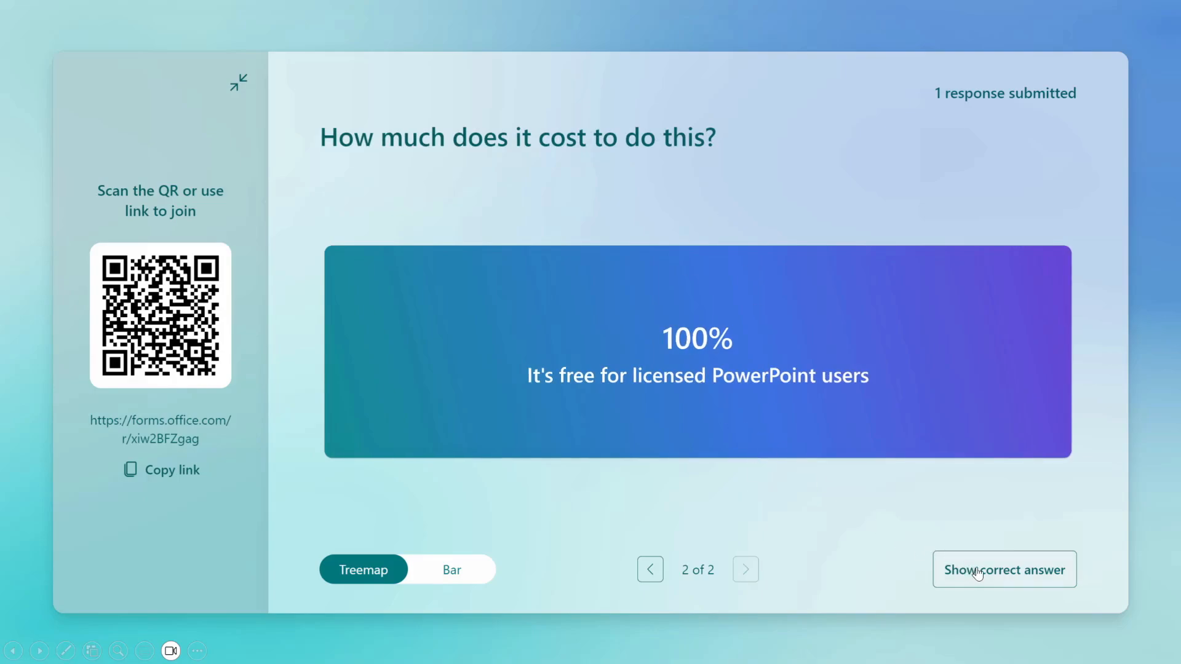
{"action": "left_click", "coordinate": [1003, 570]}
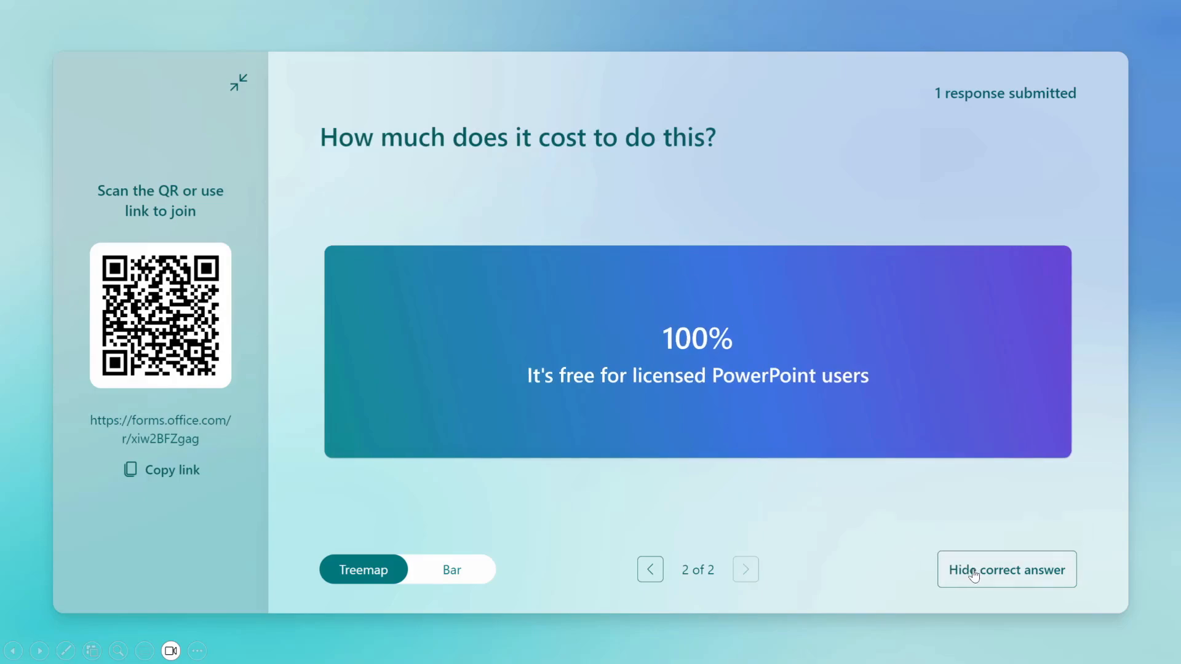
{"action": "left_click", "coordinate": [1005, 569]}
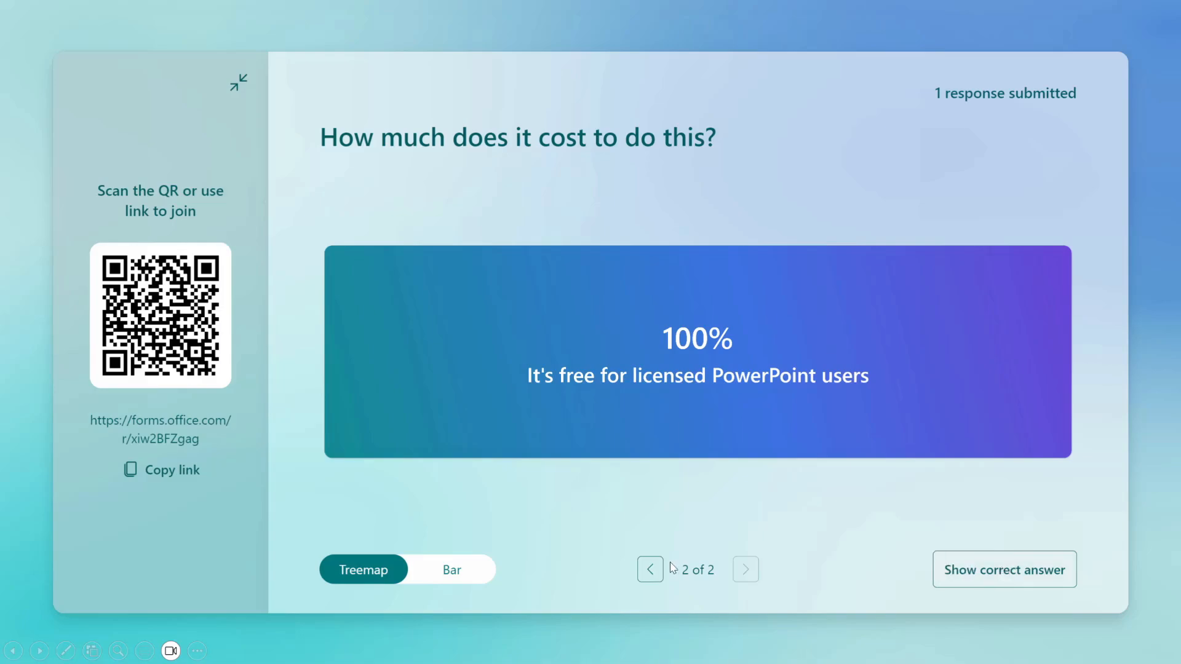
{"action": "left_click", "coordinate": [452, 569]}
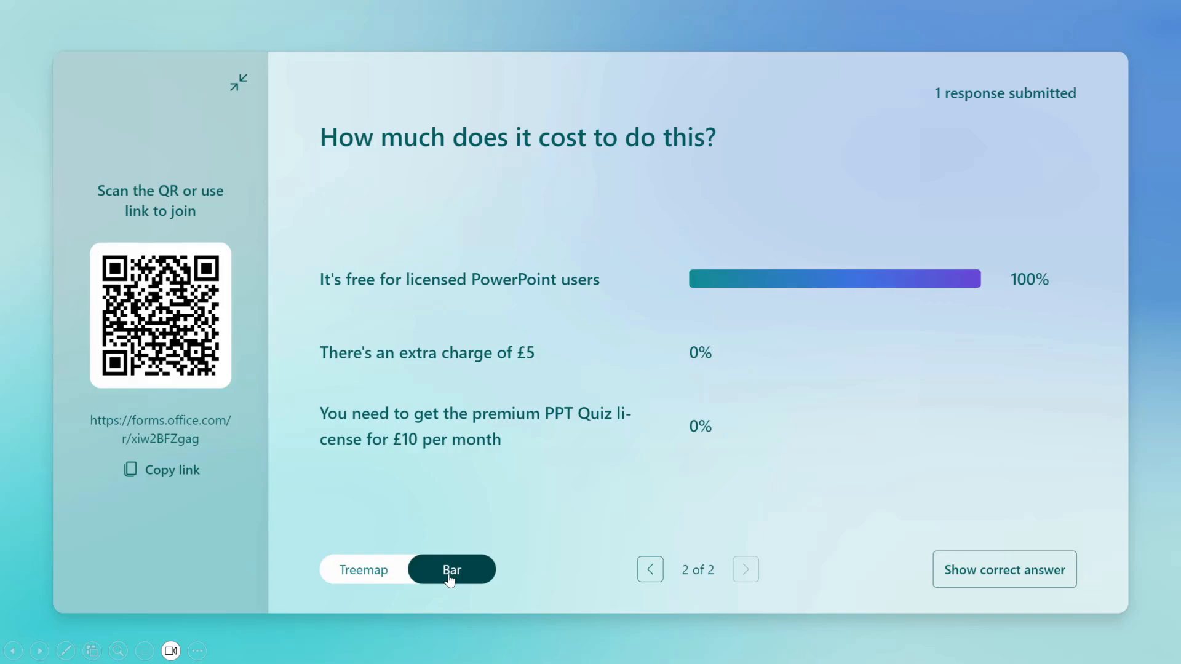
{"action": "mouse_move", "coordinate": [369, 575]}
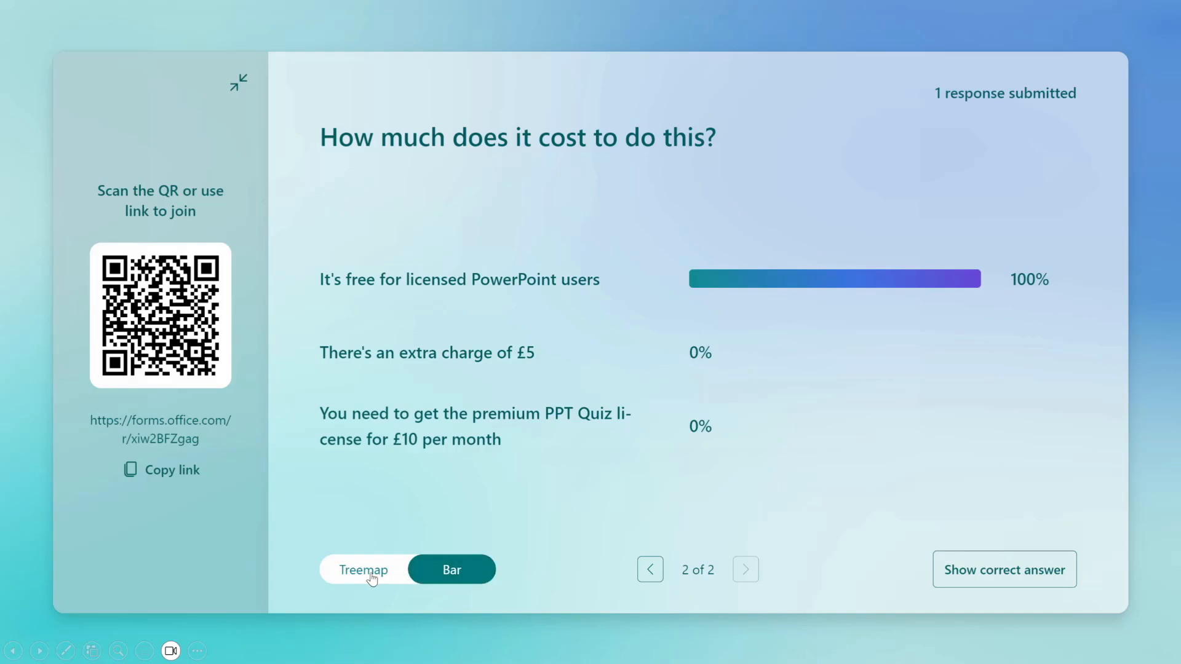